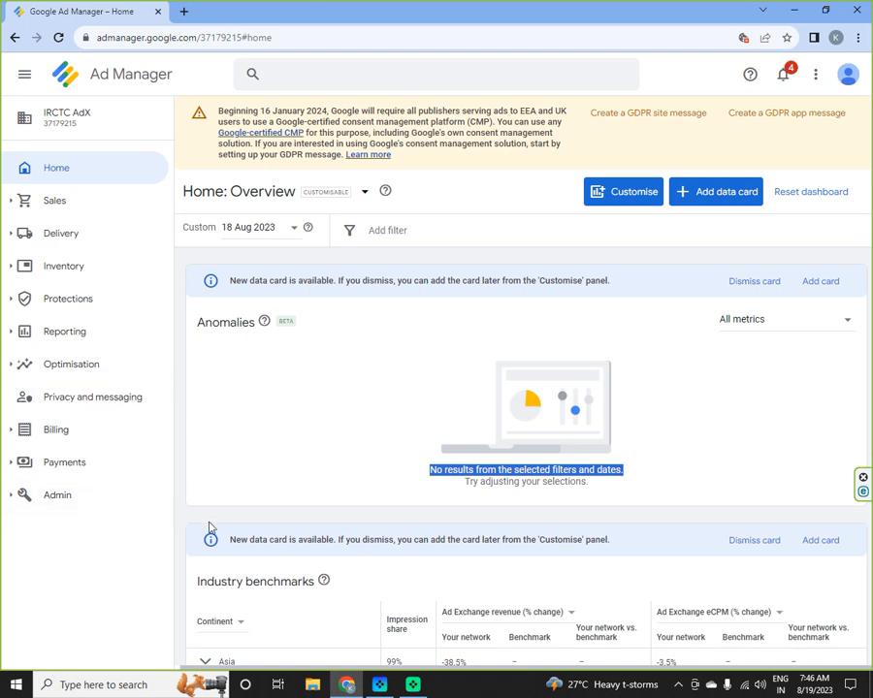
- Go to Reporting > Reports to see the saved historical reports list
left_click(66, 330)
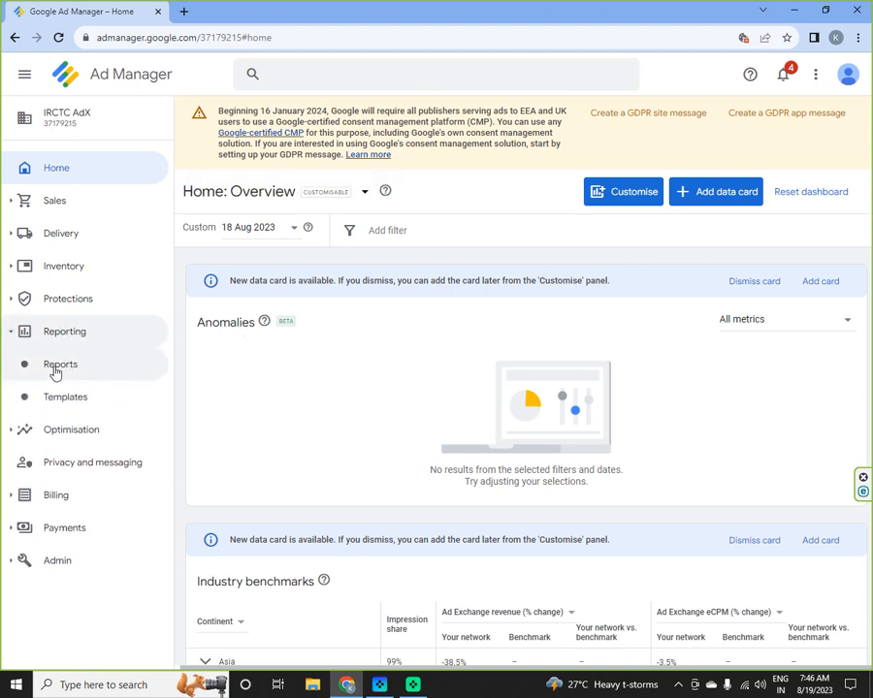
left_click(60, 364)
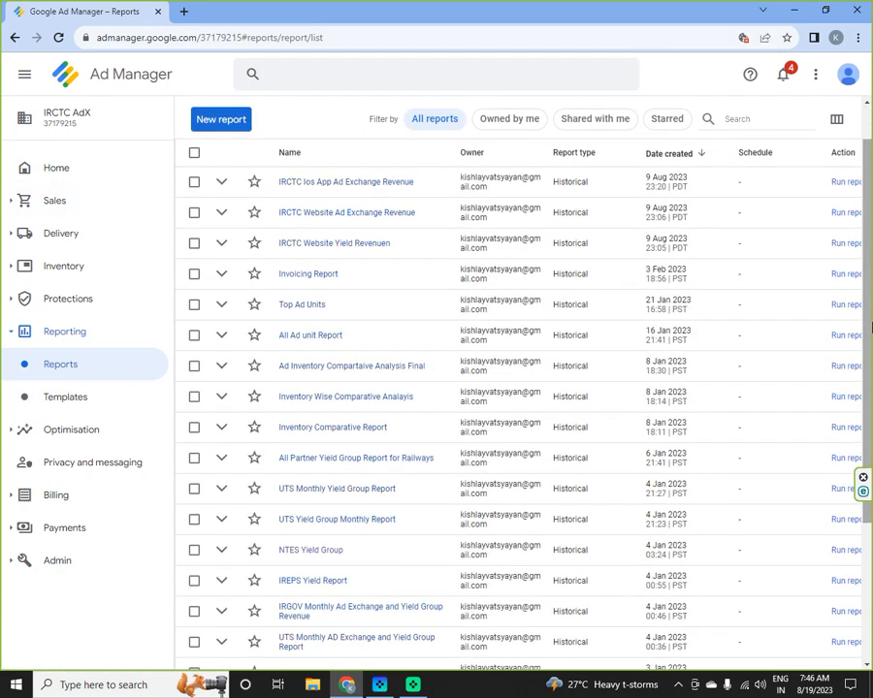
scroll("down", 3)
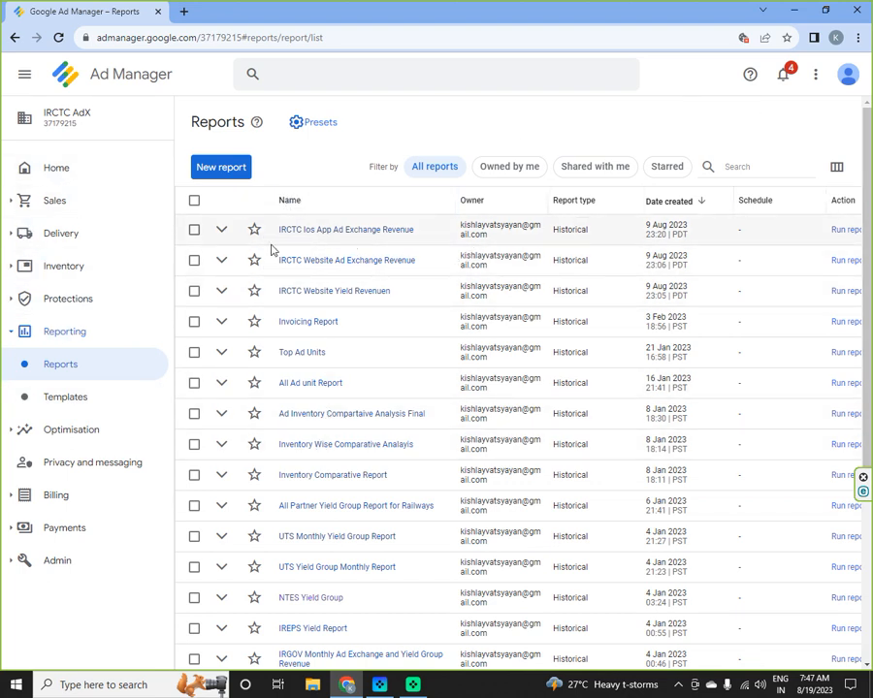
mouse_move(388, 248)
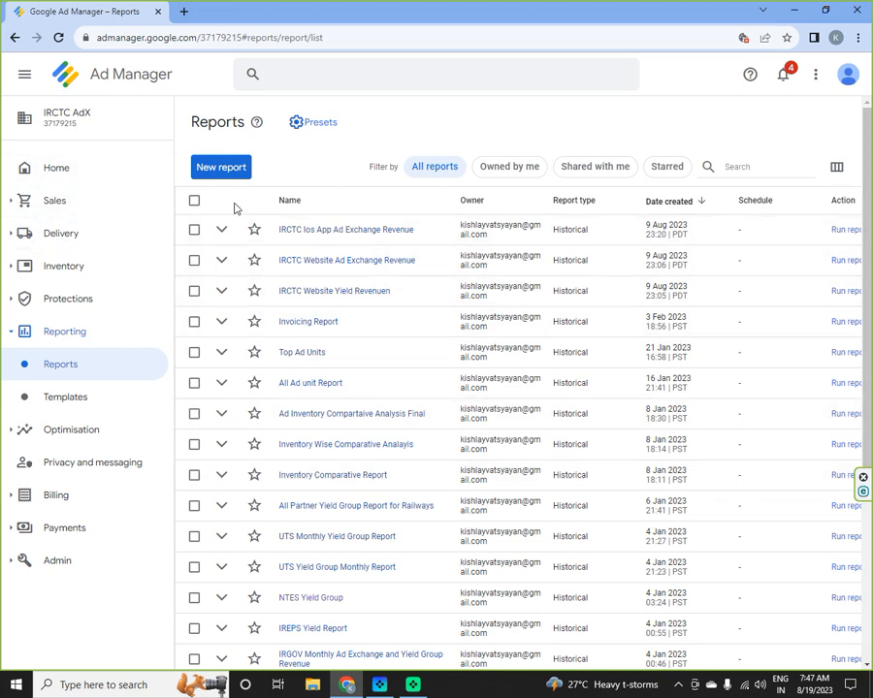
- Start a new report and try Custom and Fixed date ranges, picking 1 August 2023
left_click(221, 167)
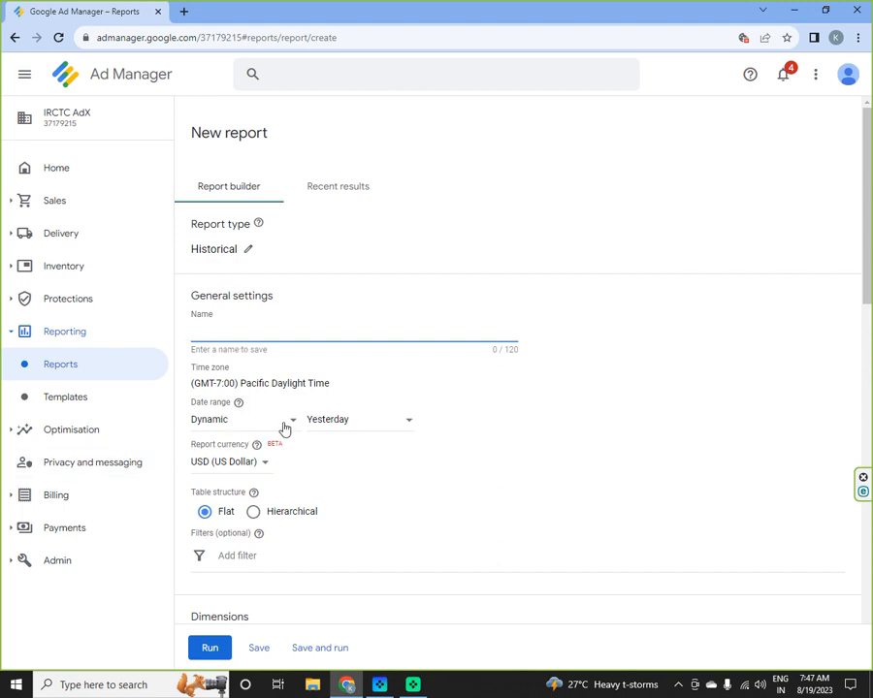
left_click(242, 418)
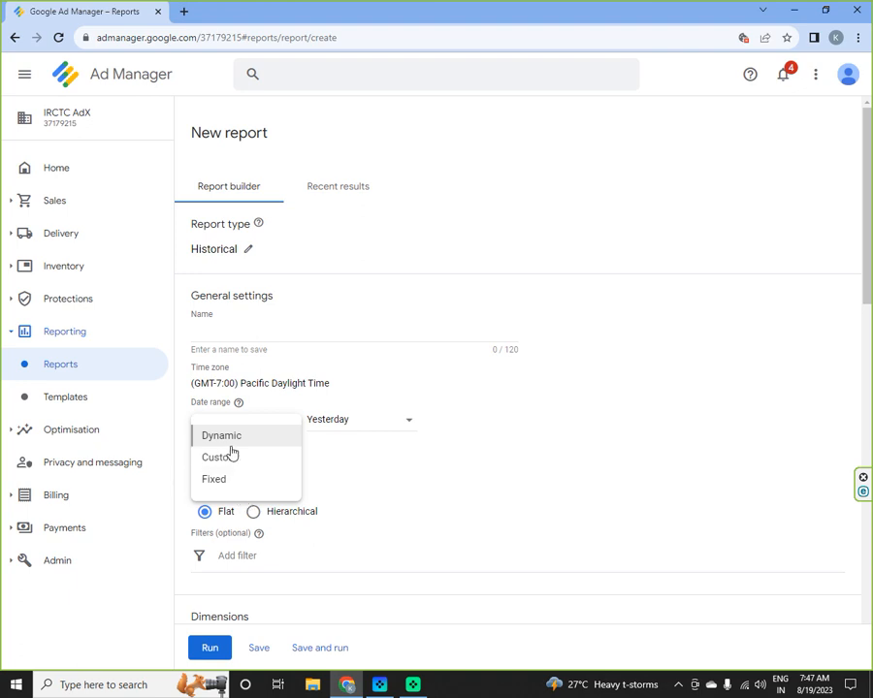
mouse_move(229, 464)
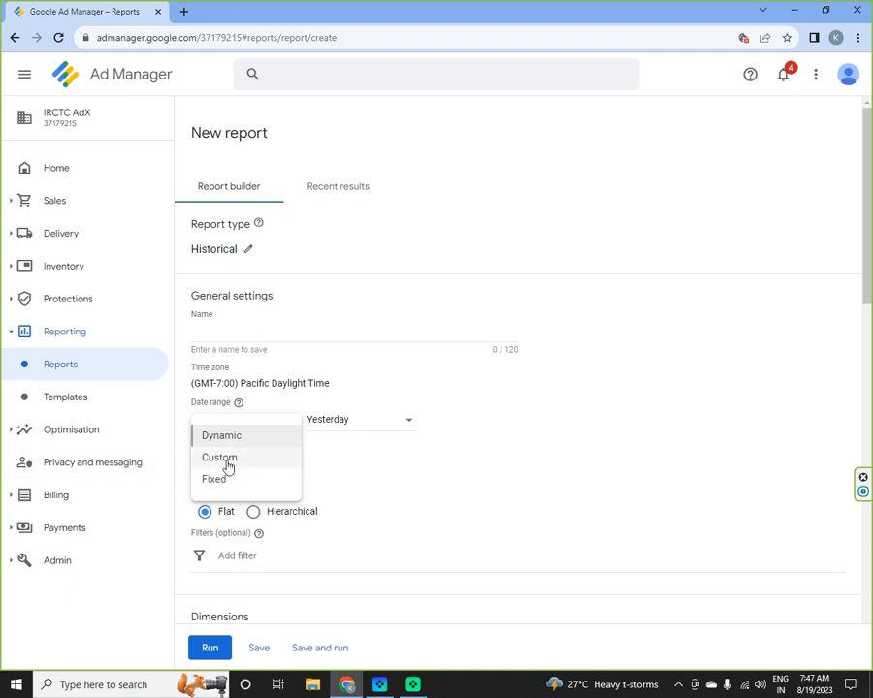
left_click(219, 458)
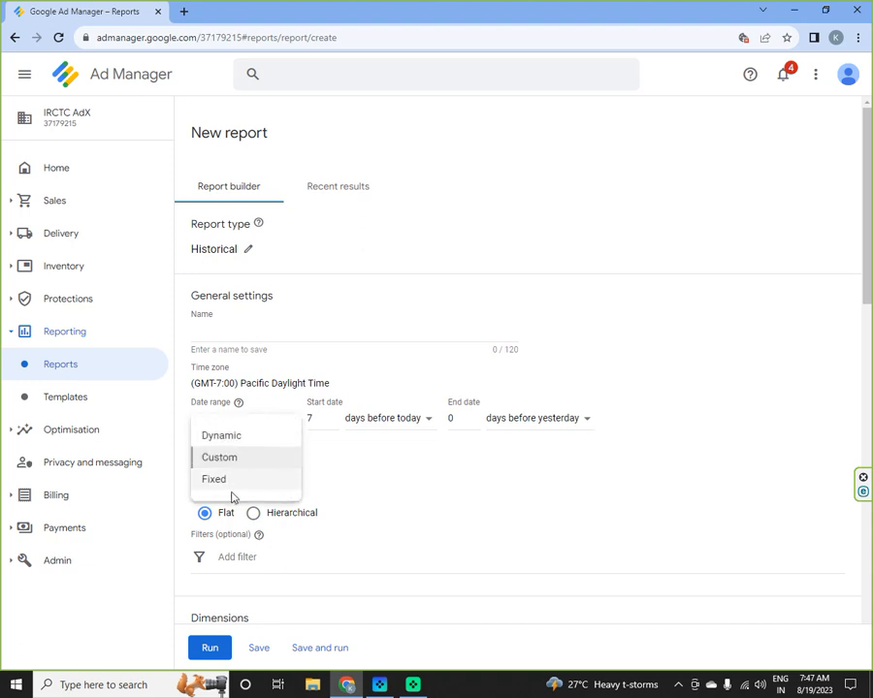
left_click(214, 478)
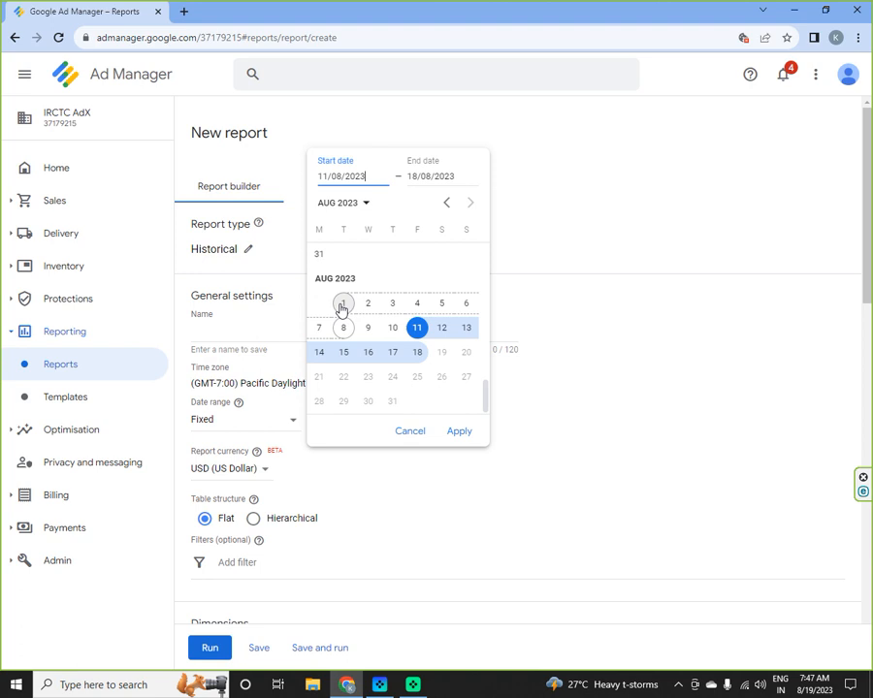
left_click(318, 302)
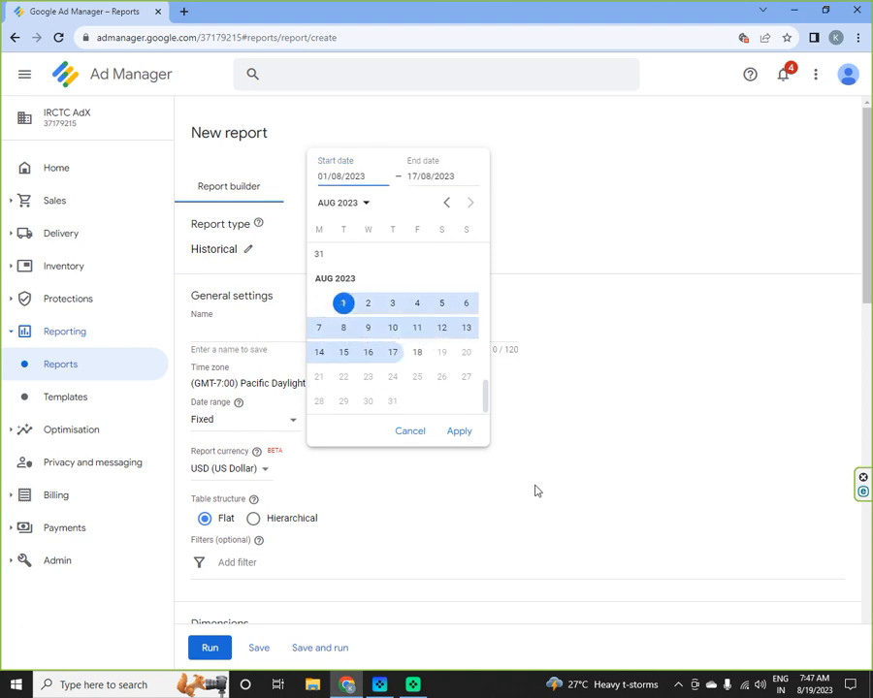
left_click(457, 431)
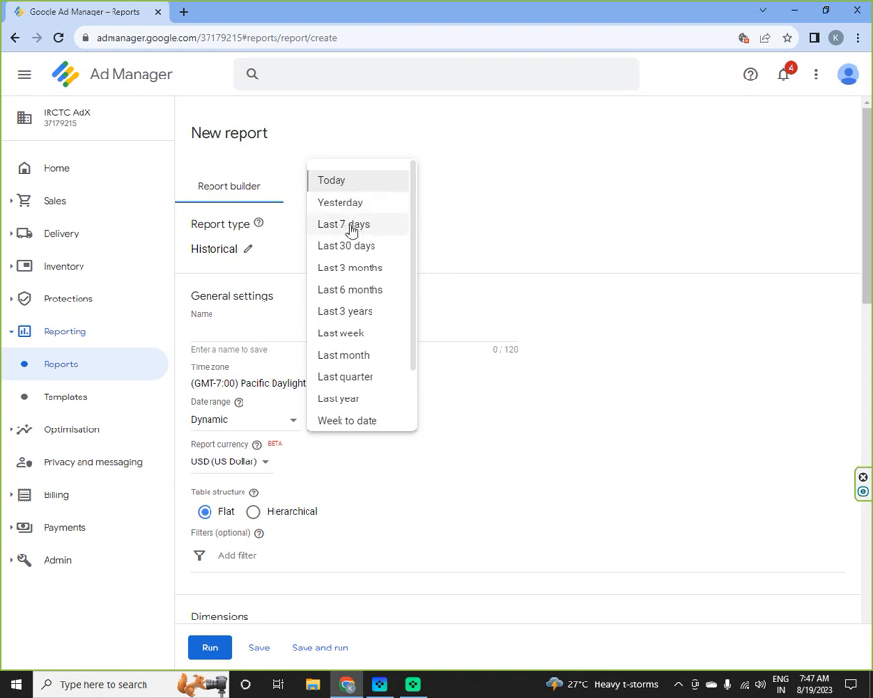
mouse_move(405, 310)
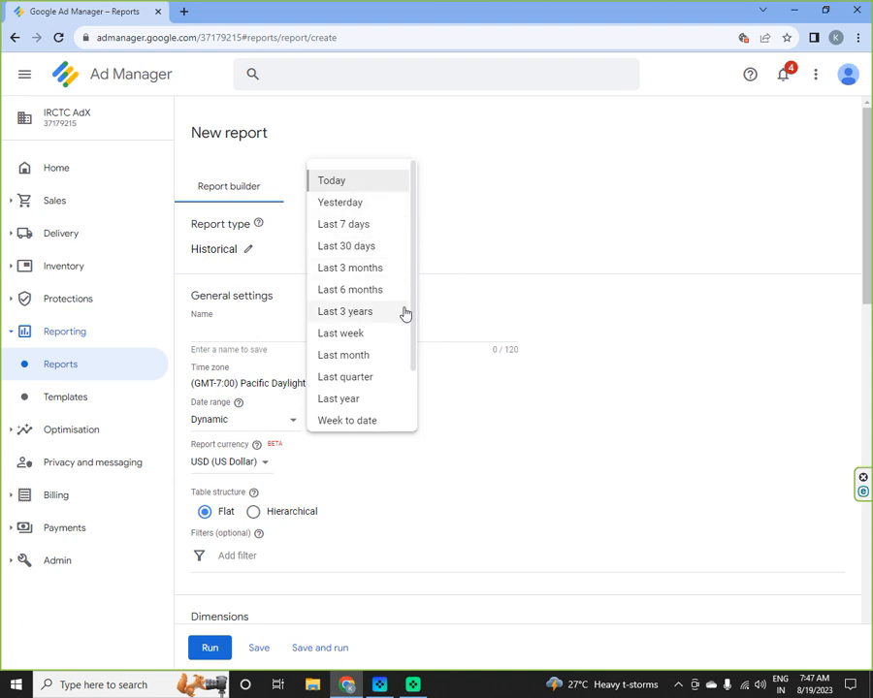
mouse_move(415, 244)
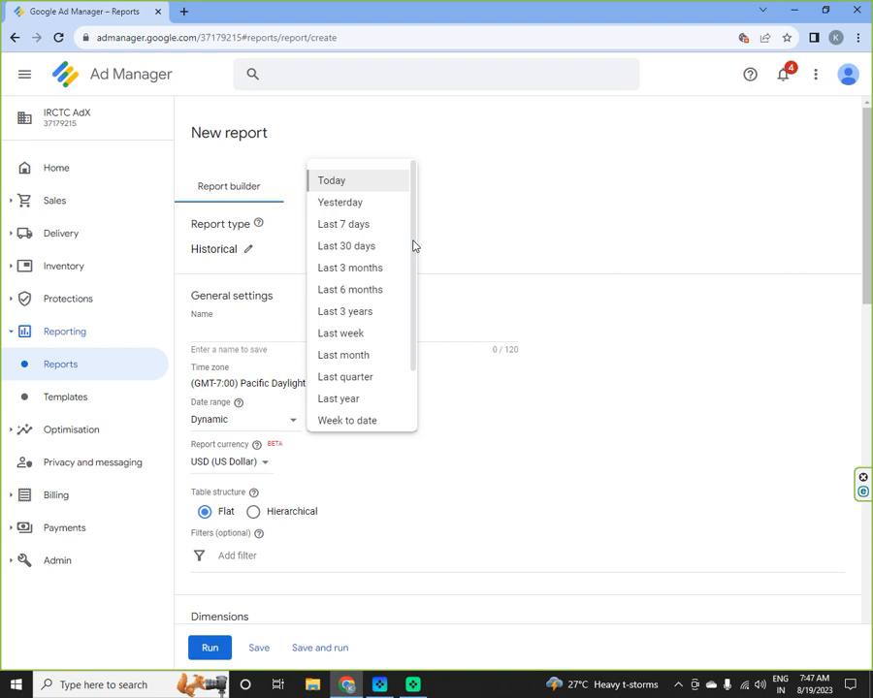
- Switch the date range back to Dynamic, leaving the period as Today
scroll("down", 3)
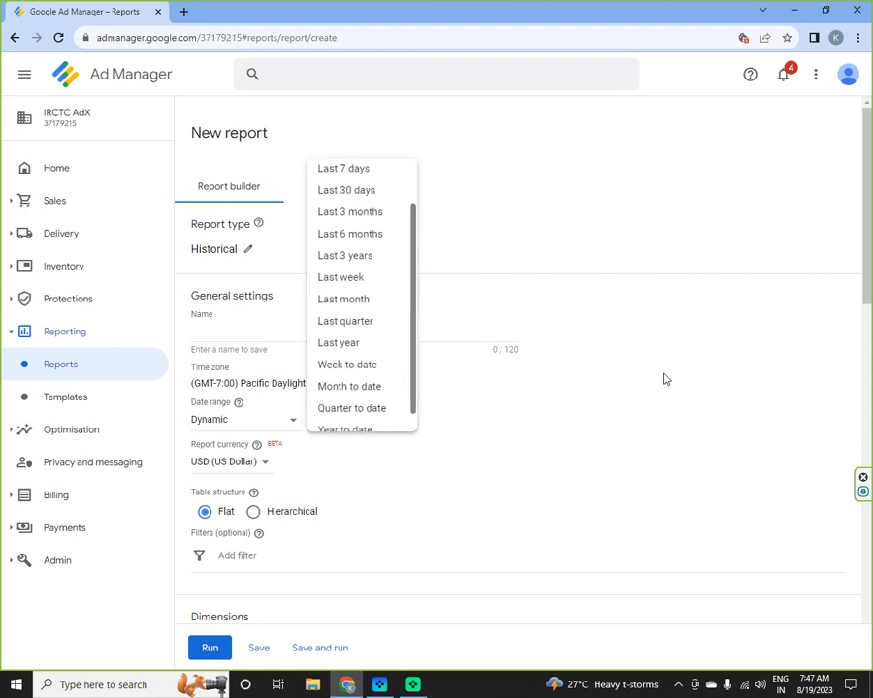
left_click(242, 419)
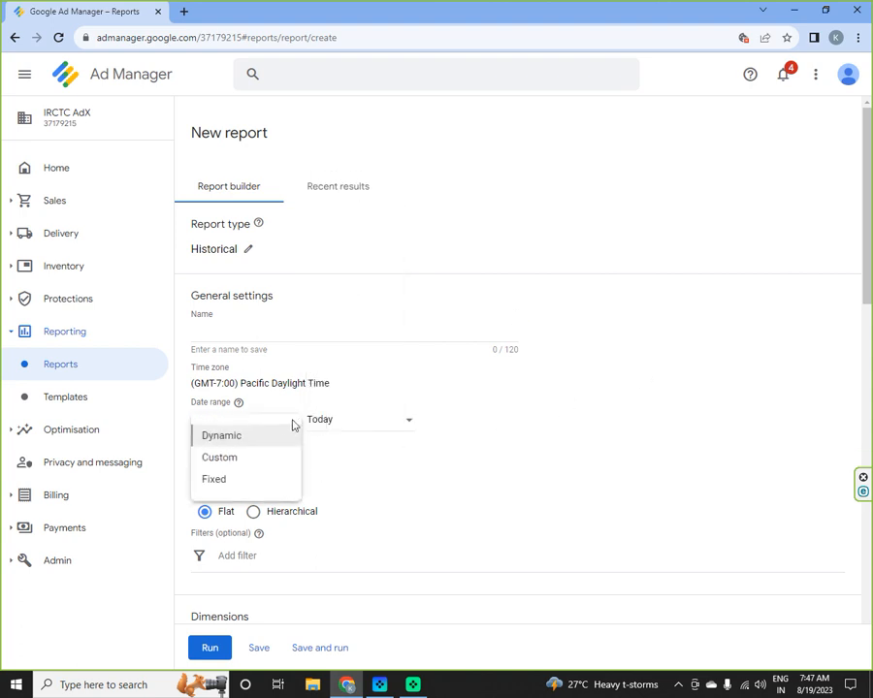
left_click(222, 434)
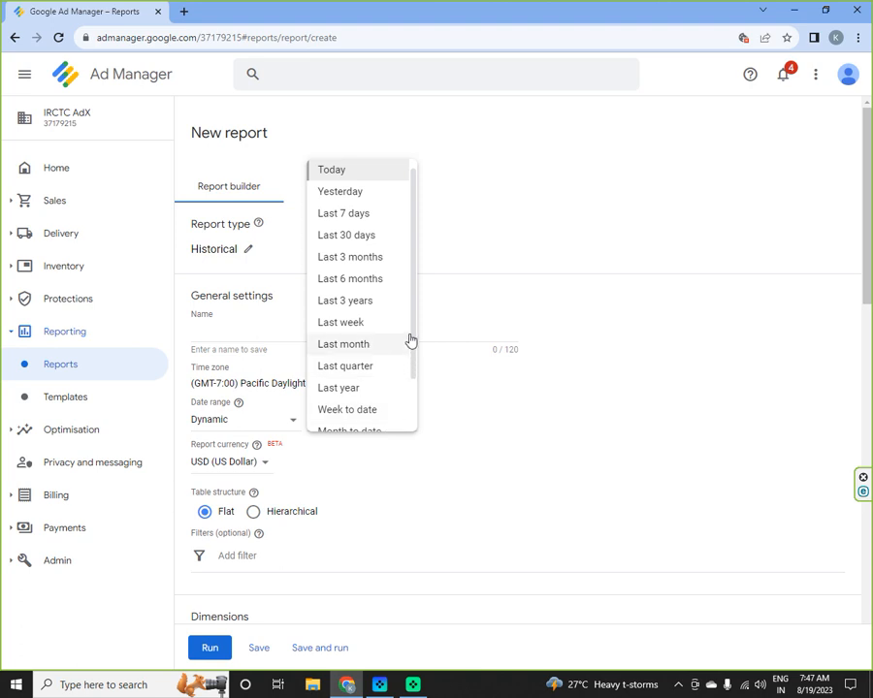
scroll("down", 3)
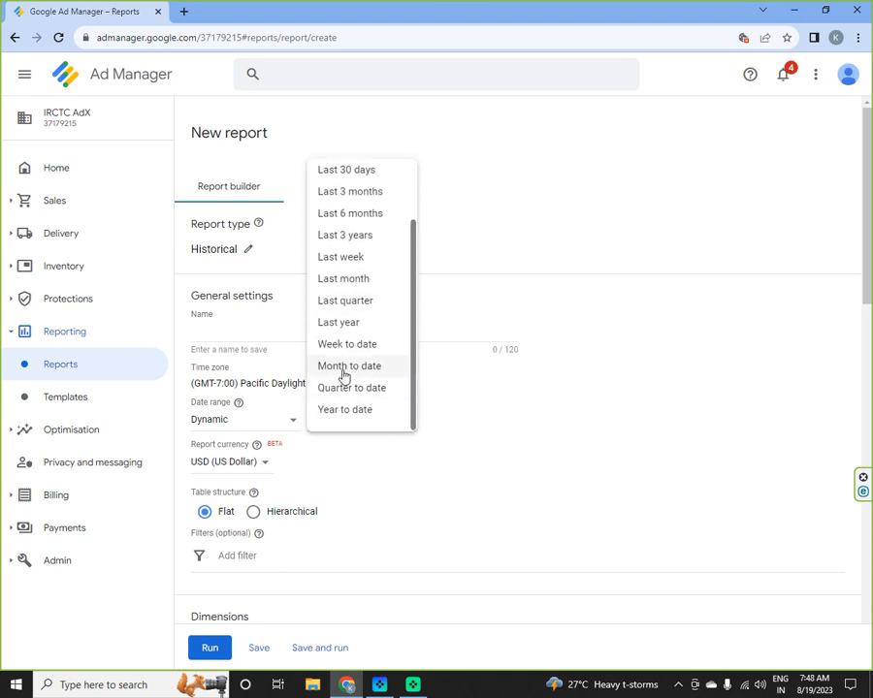
mouse_move(345, 299)
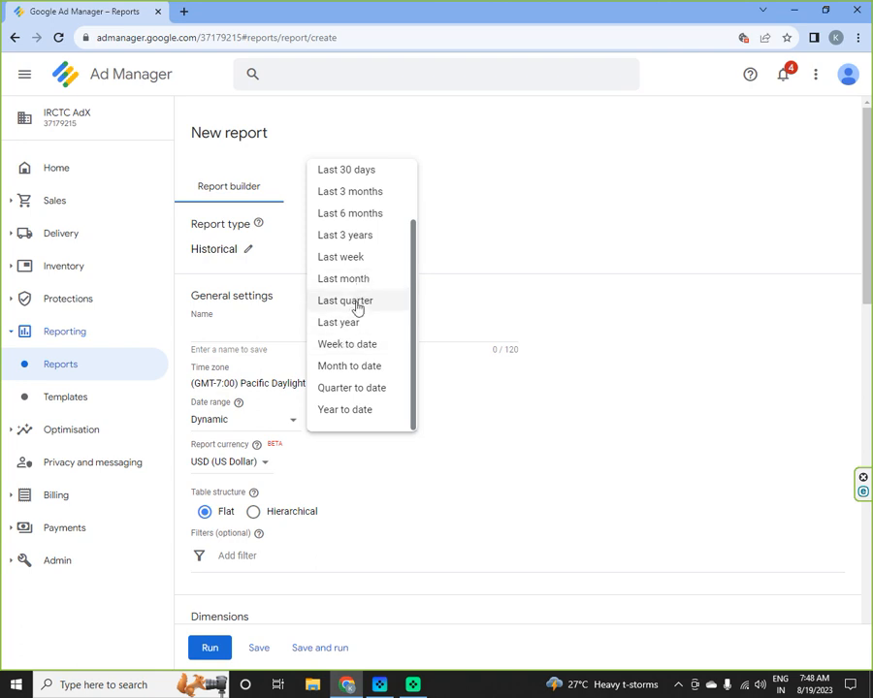
mouse_move(630, 316)
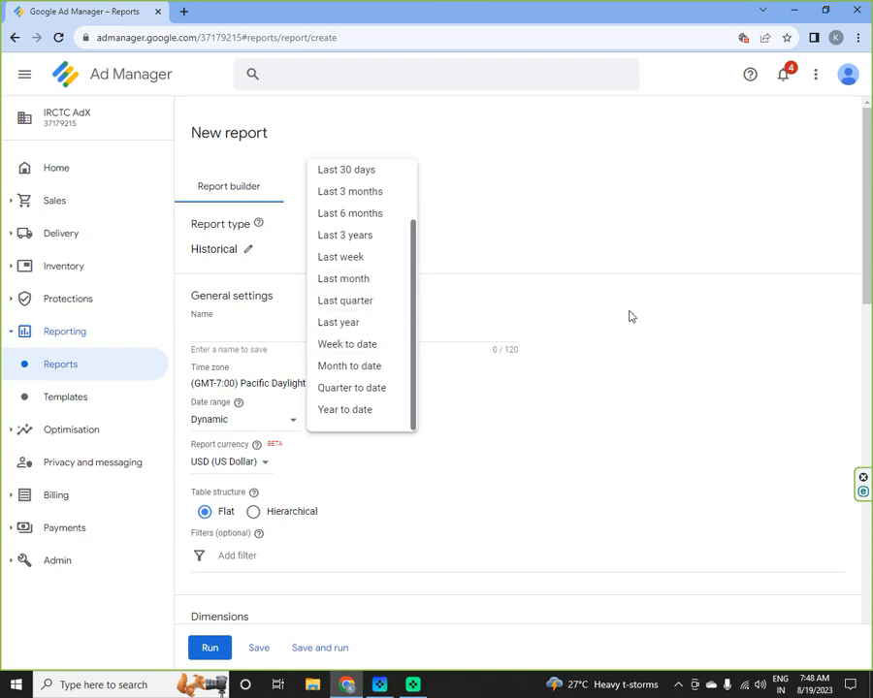
mouse_move(743, 337)
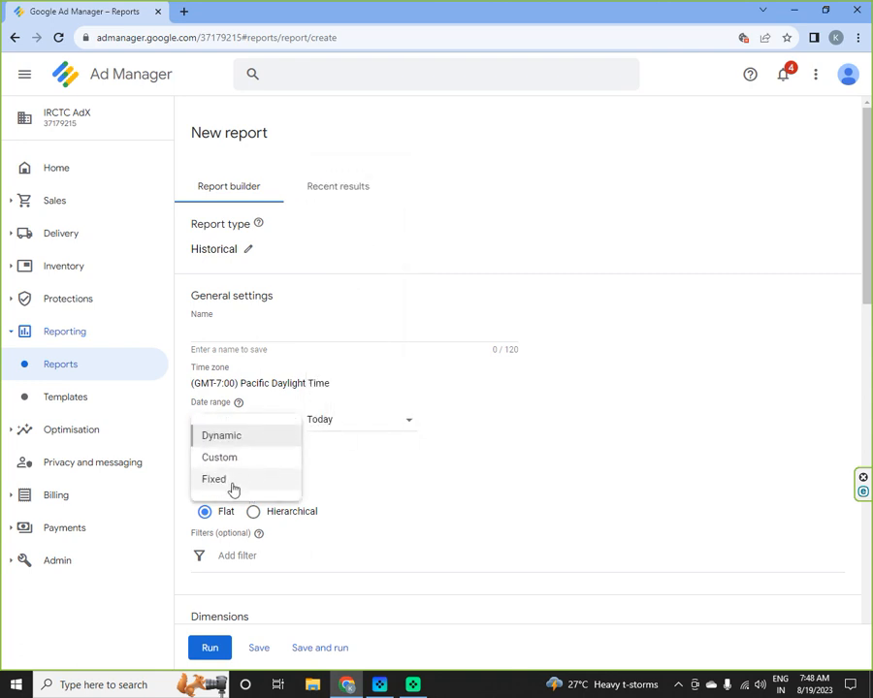
- Set a fixed date range of 1–17 August 2023
left_click(213, 477)
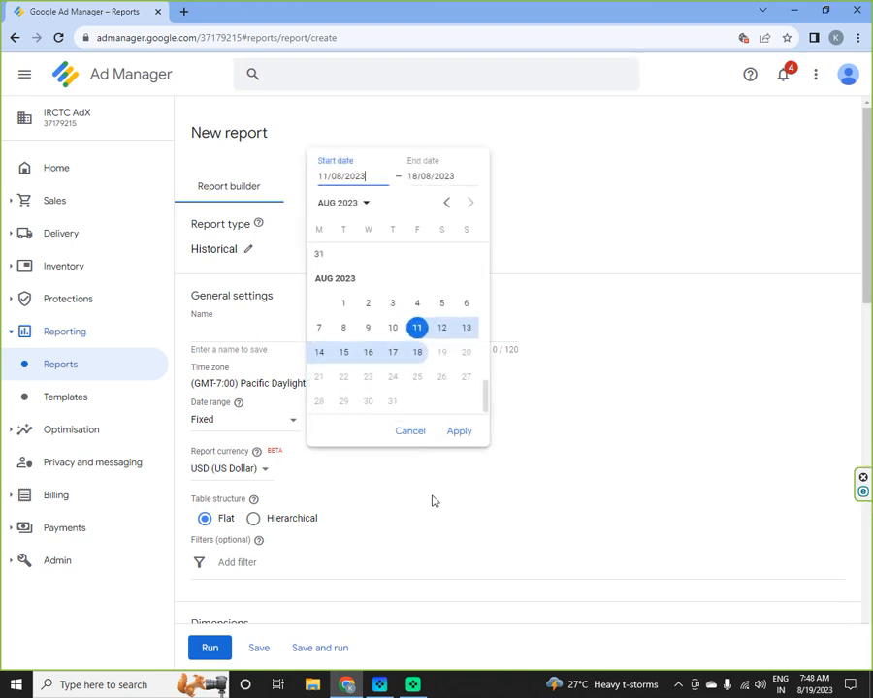
left_click(344, 326)
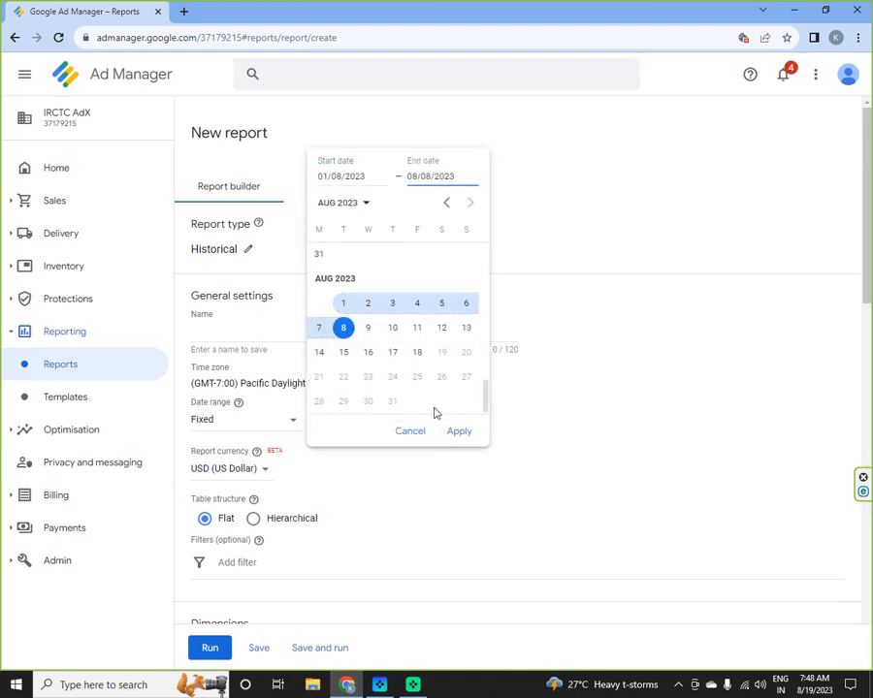
left_click(392, 353)
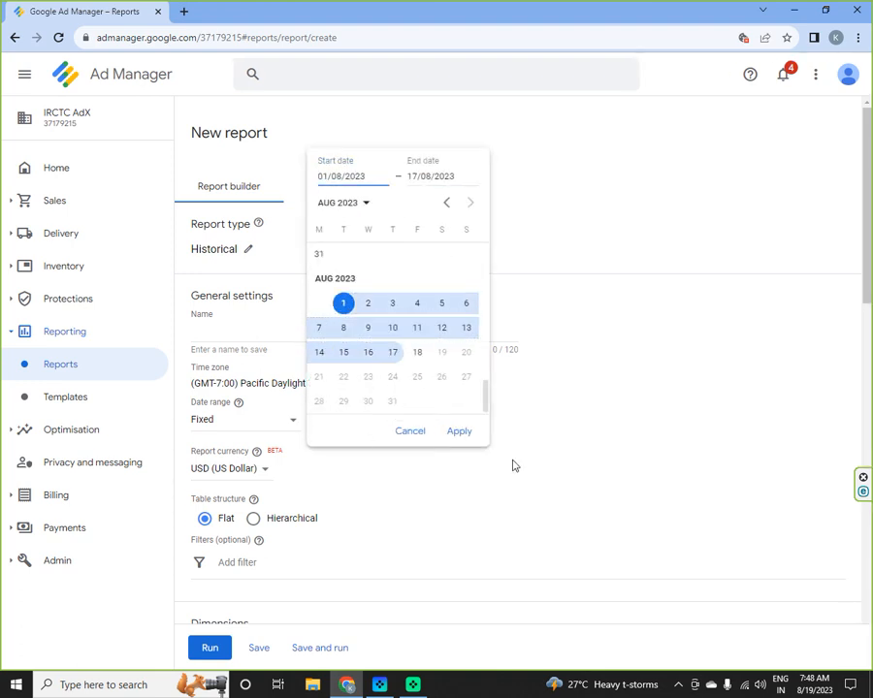
left_click(458, 430)
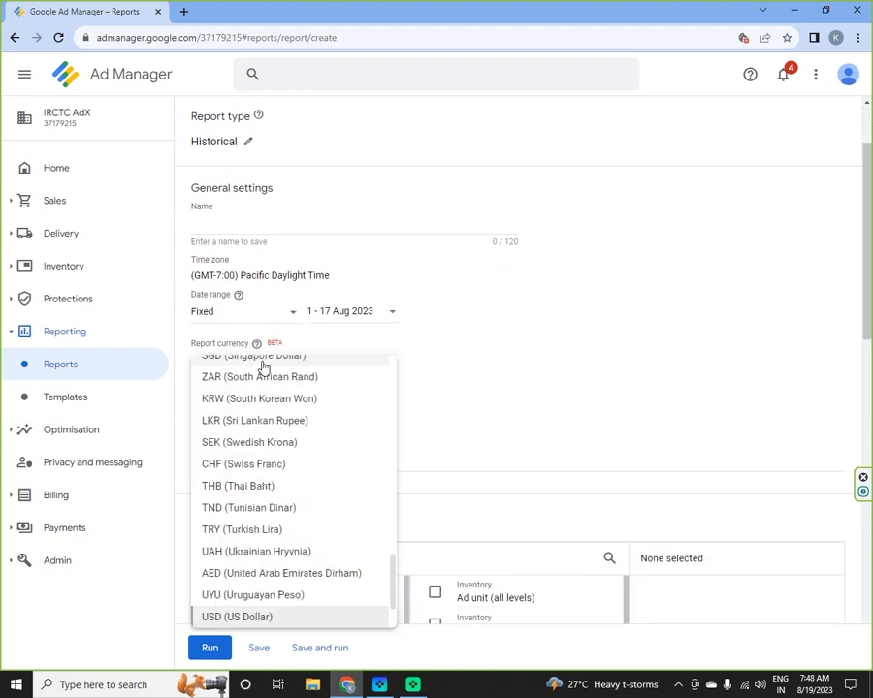
- Keep US dollars as the currency and move down to the Dimensions section
left_click(237, 617)
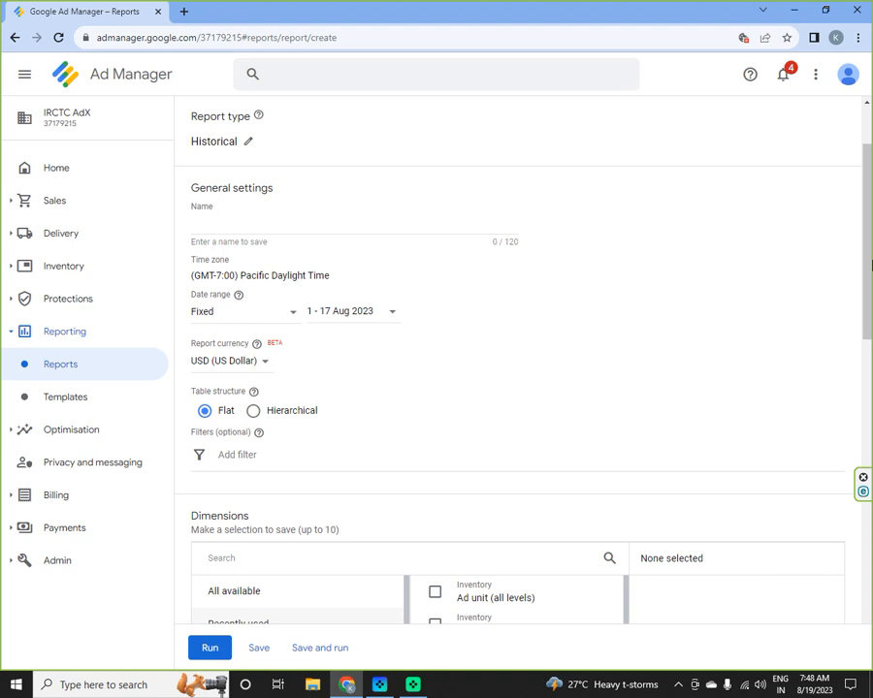
scroll("down", 3)
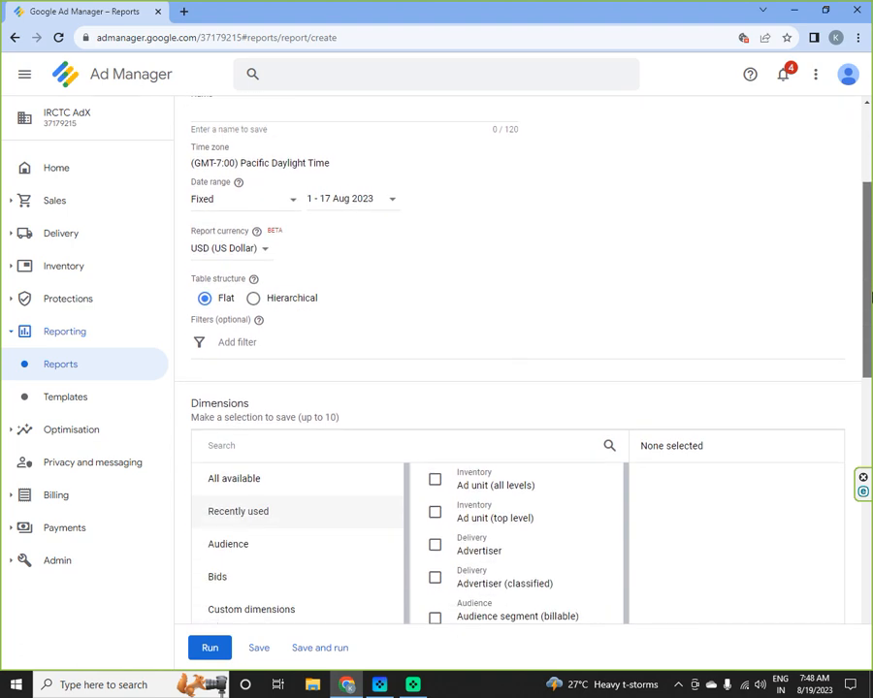
scroll("down", 3)
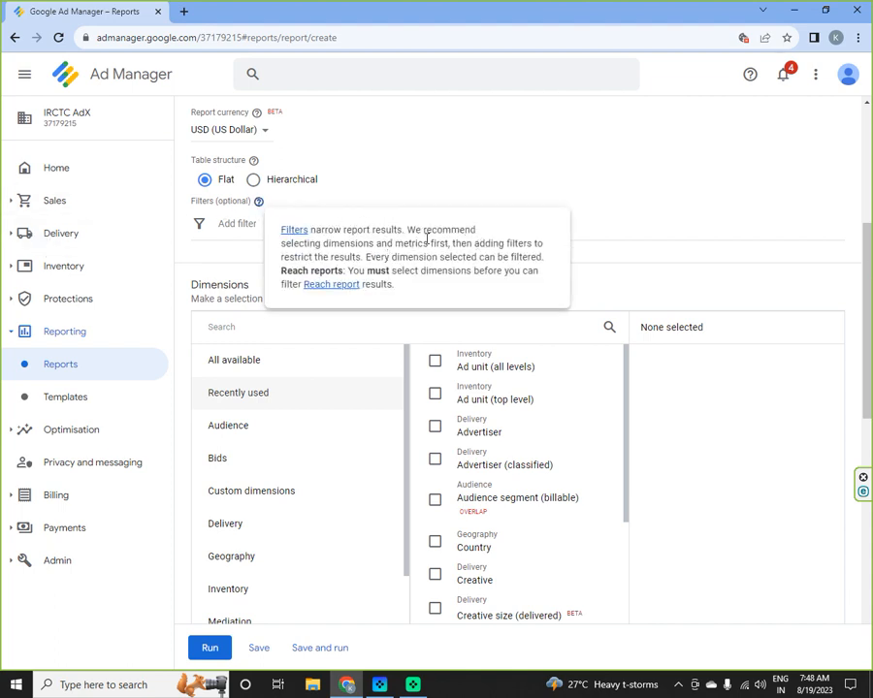
mouse_move(495, 243)
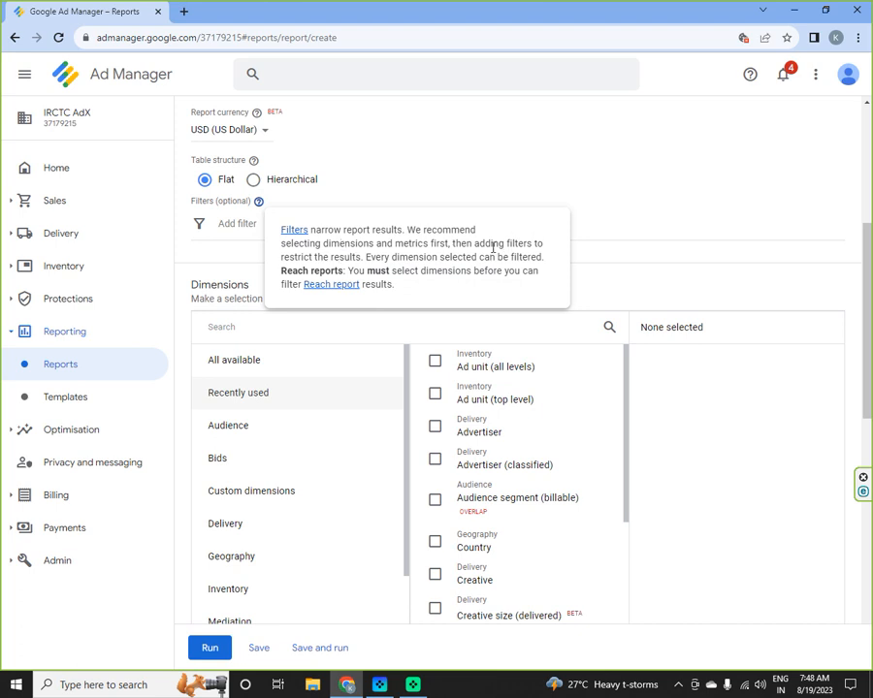
mouse_move(397, 270)
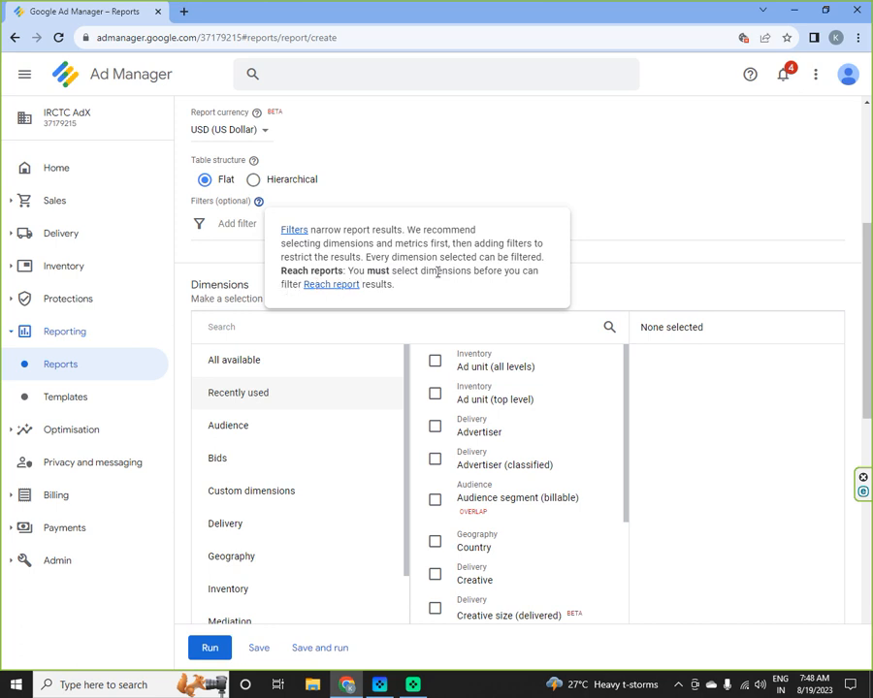
mouse_move(311, 314)
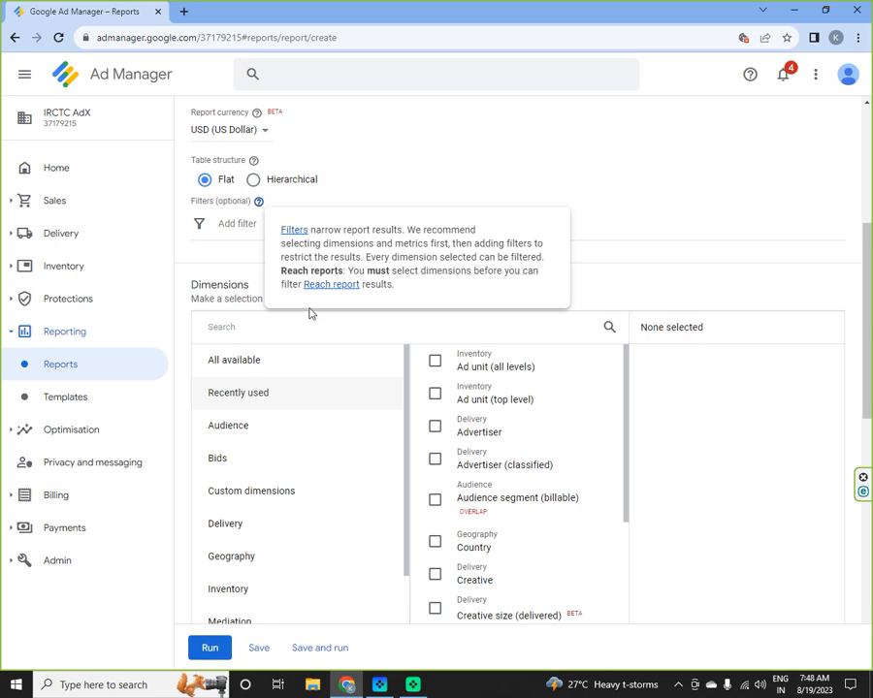
mouse_move(613, 218)
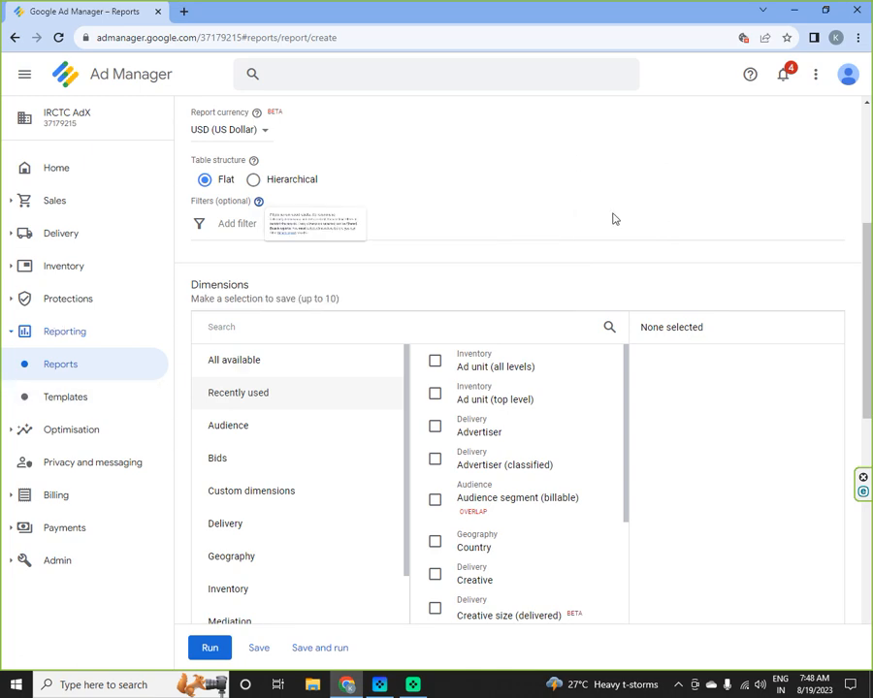
- Choose Ad unit (all levels) and Date as the report dimensions
scroll("down", 3)
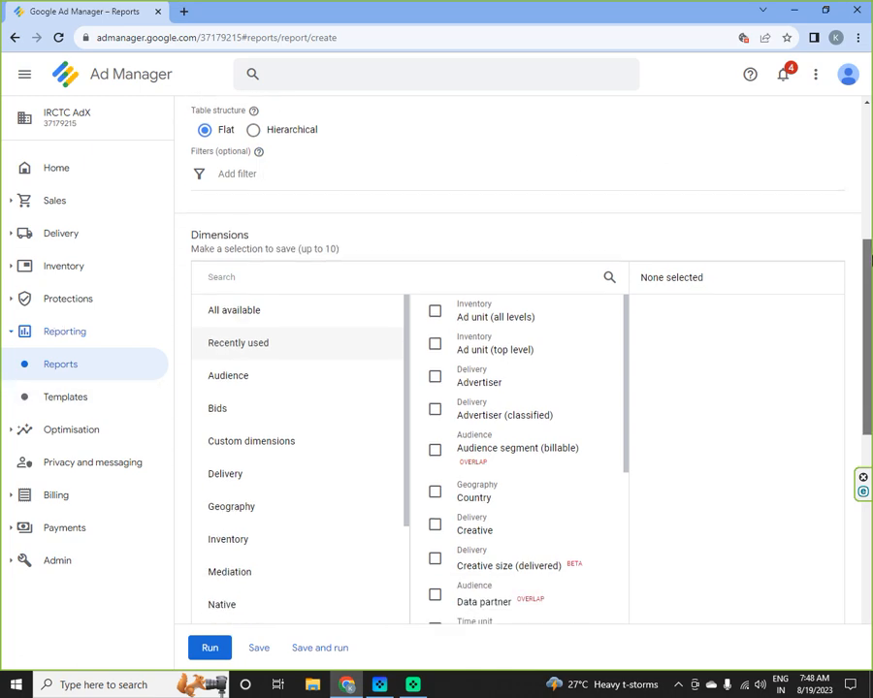
scroll("down", 3)
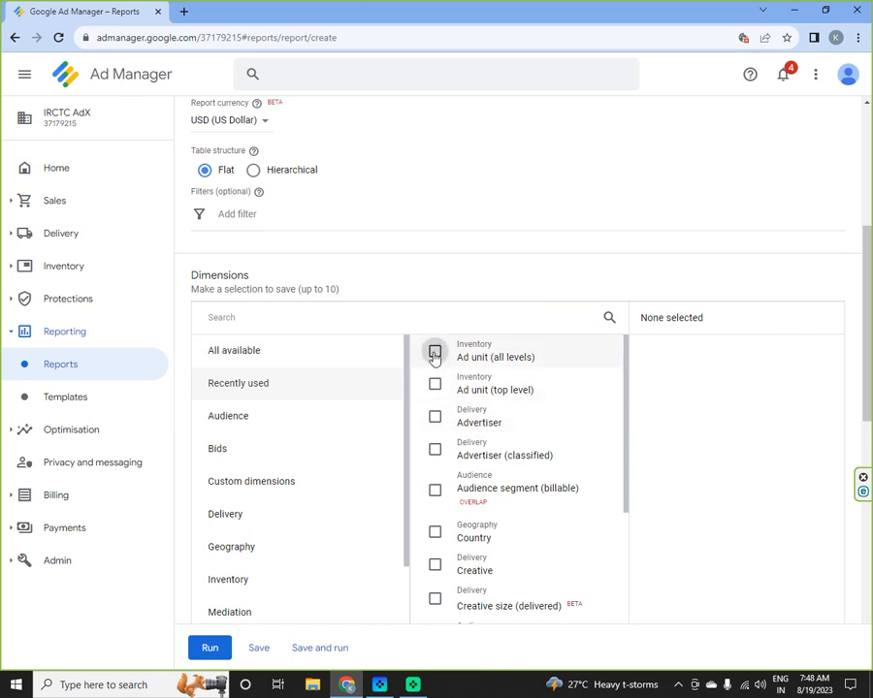
left_click(434, 351)
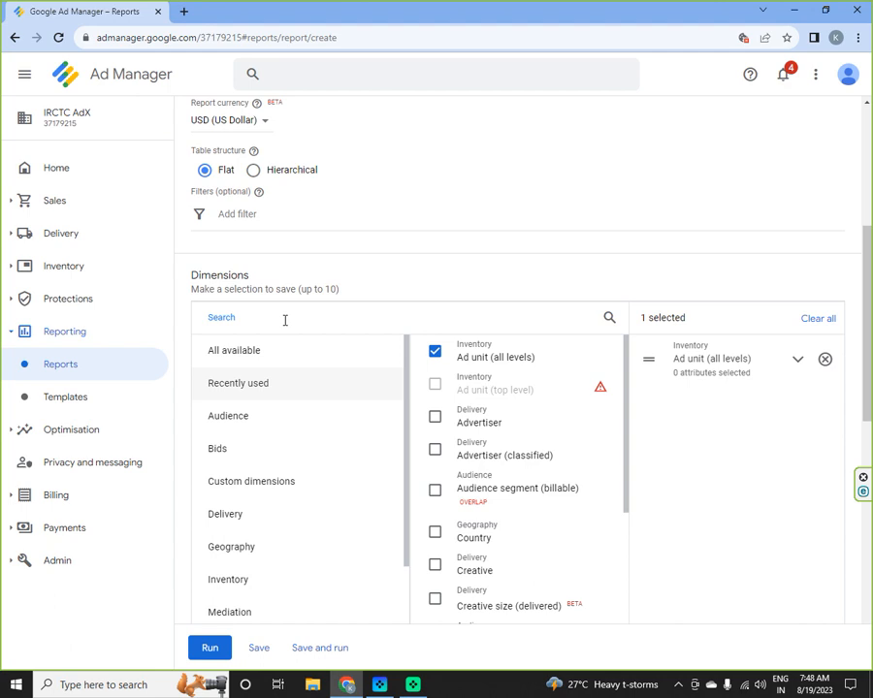
type("data")
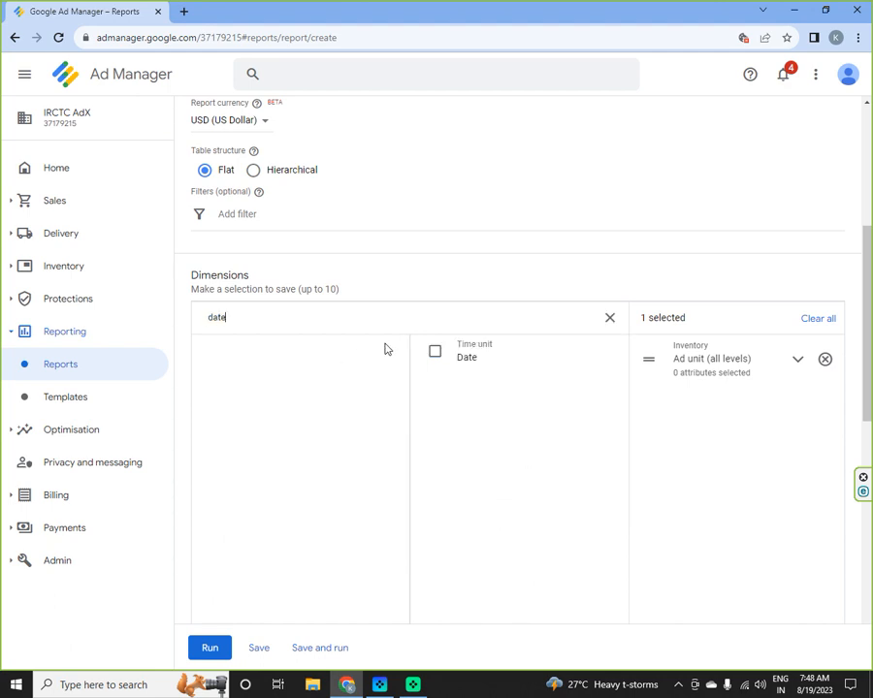
left_click(435, 351)
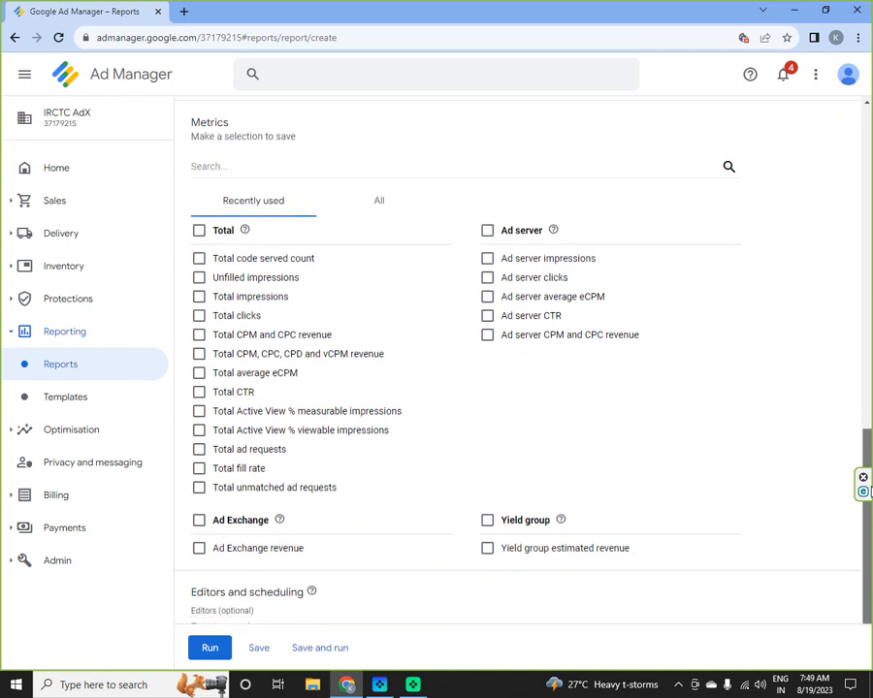
- Add Unfilled impressions, clicks, eCPM, CTR, fill rate, ad requests and unmatched ad requests metrics
scroll("down", 3)
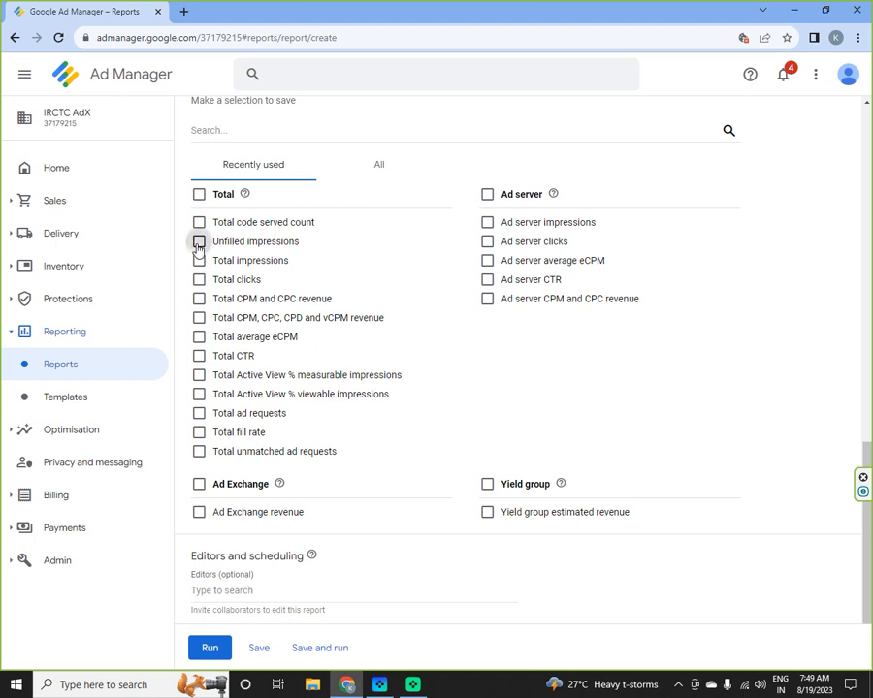
left_click(198, 260)
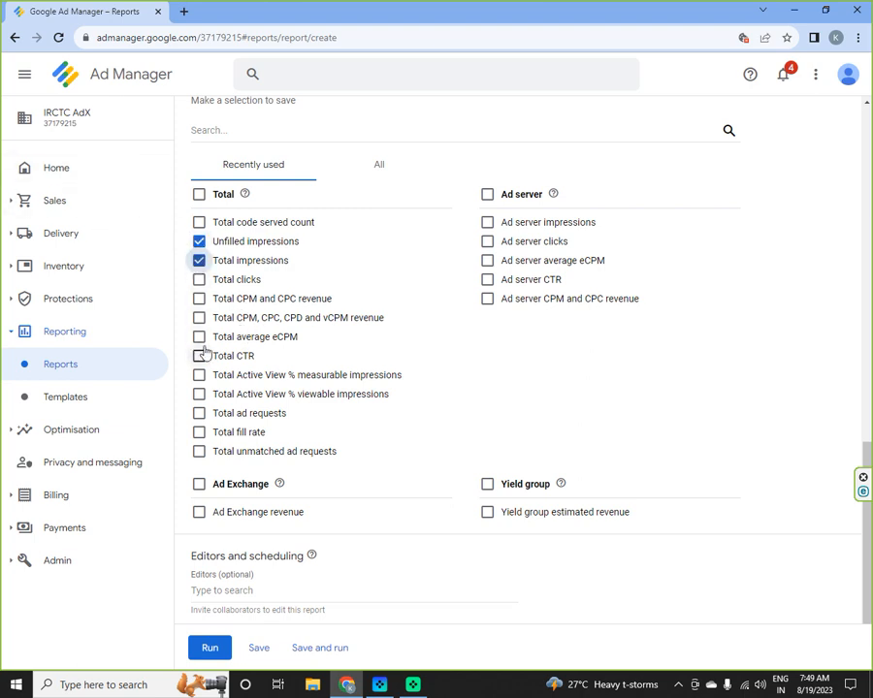
left_click(198, 280)
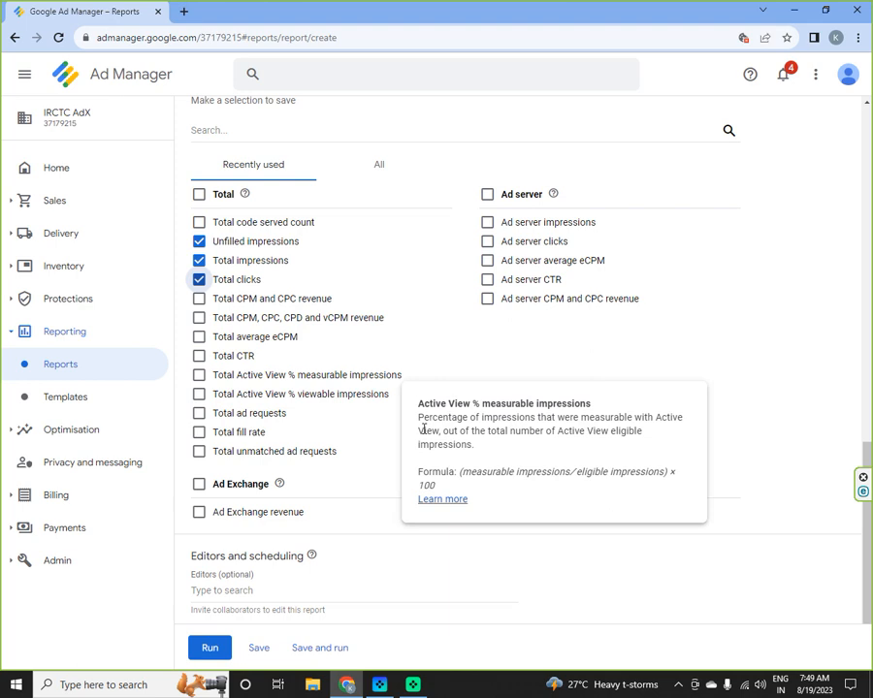
left_click(198, 337)
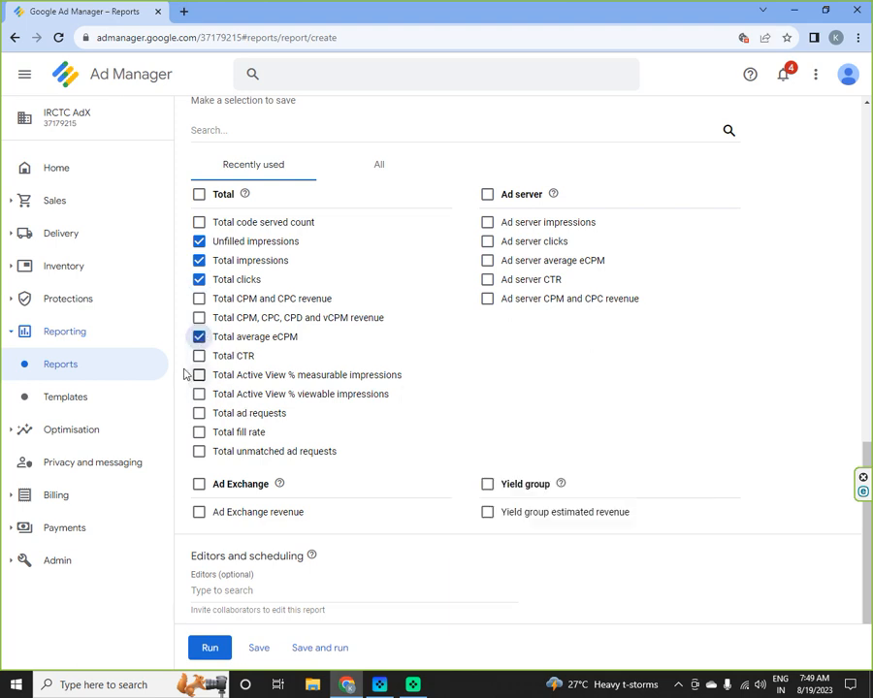
left_click(198, 357)
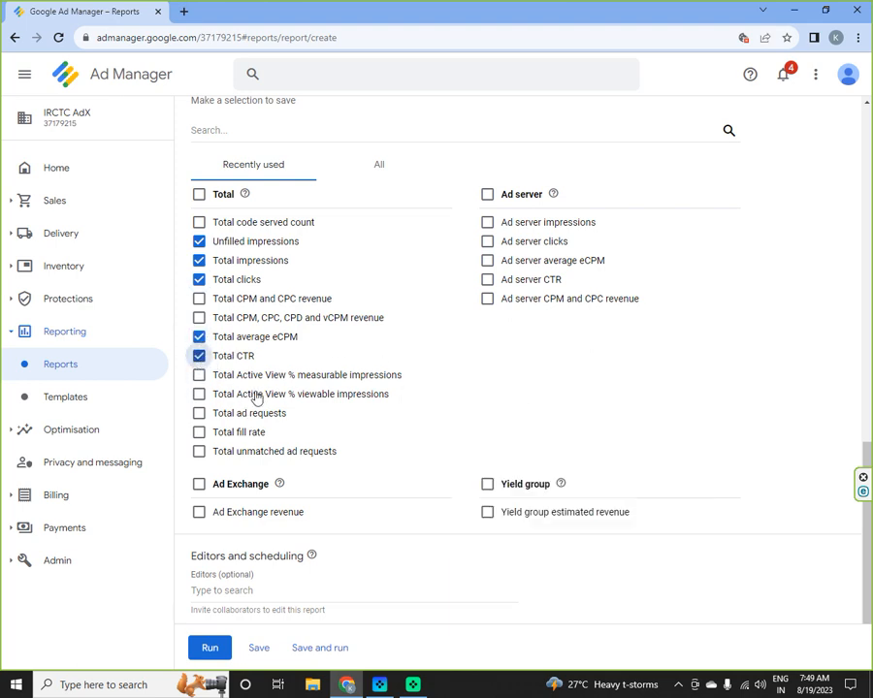
left_click(198, 430)
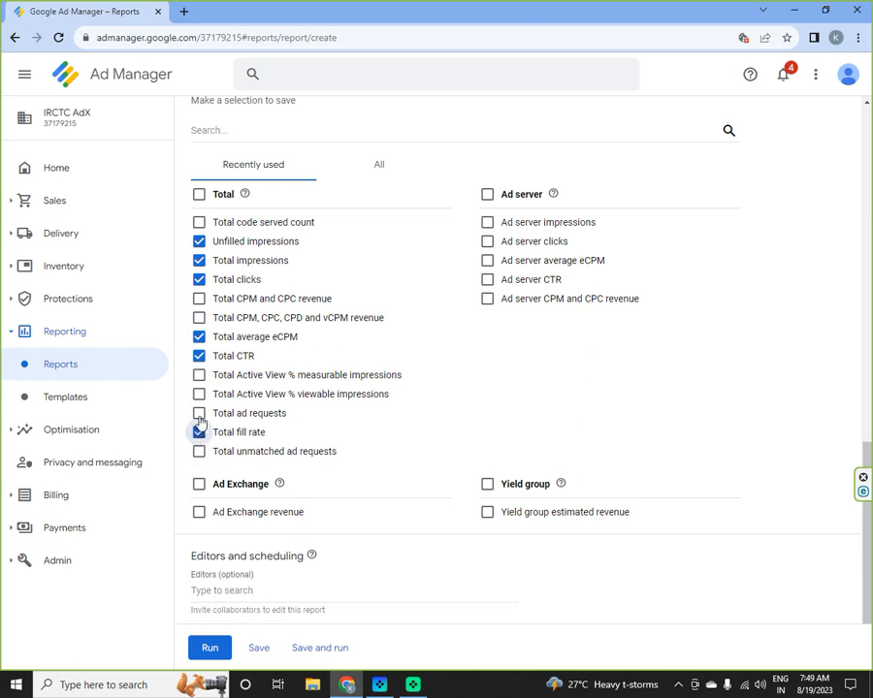
left_click(198, 413)
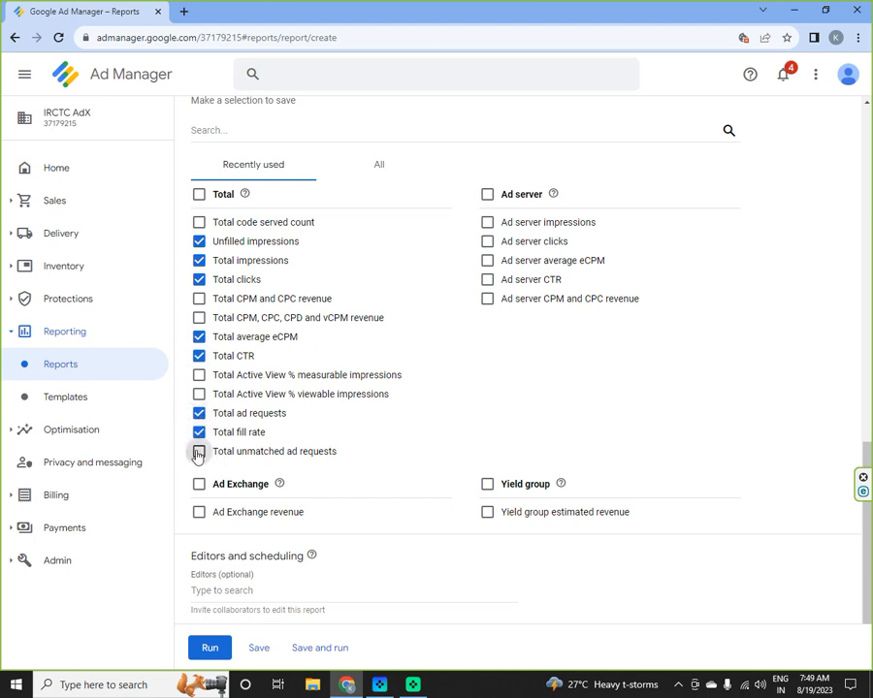
left_click(198, 450)
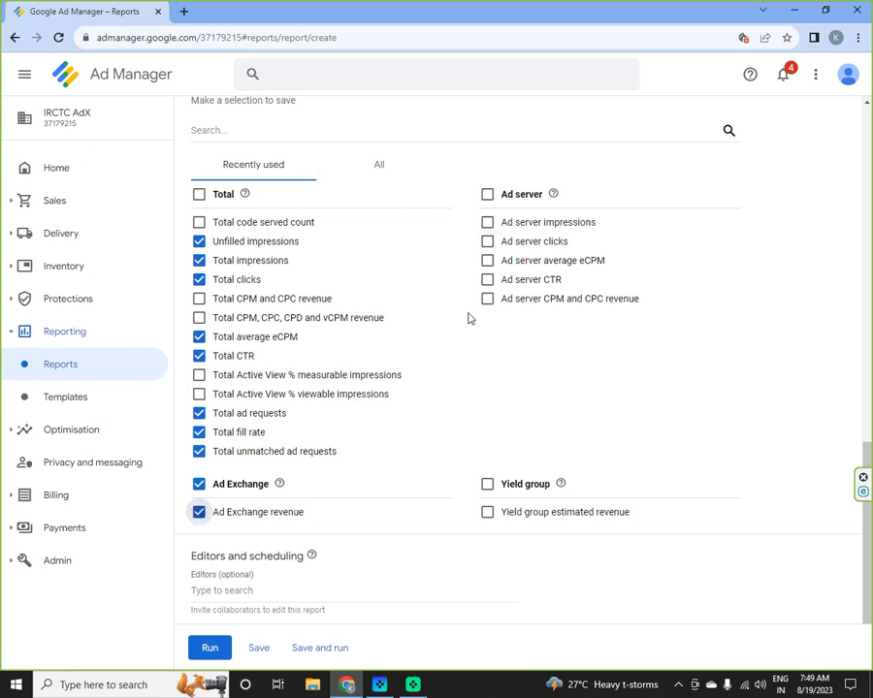
- Add Ad server impressions, review the full metrics list and run the report
left_click(487, 221)
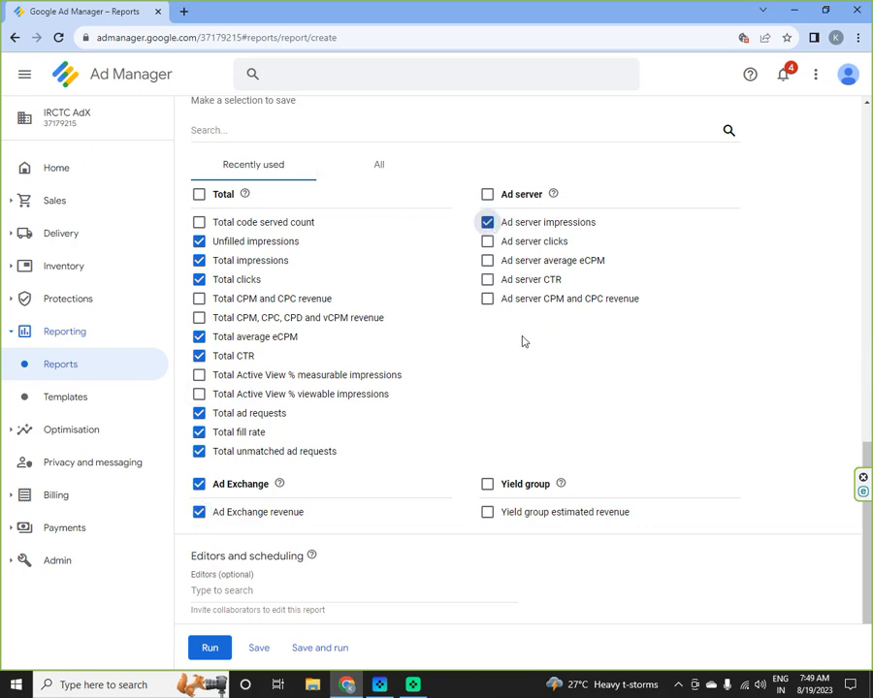
left_click(379, 163)
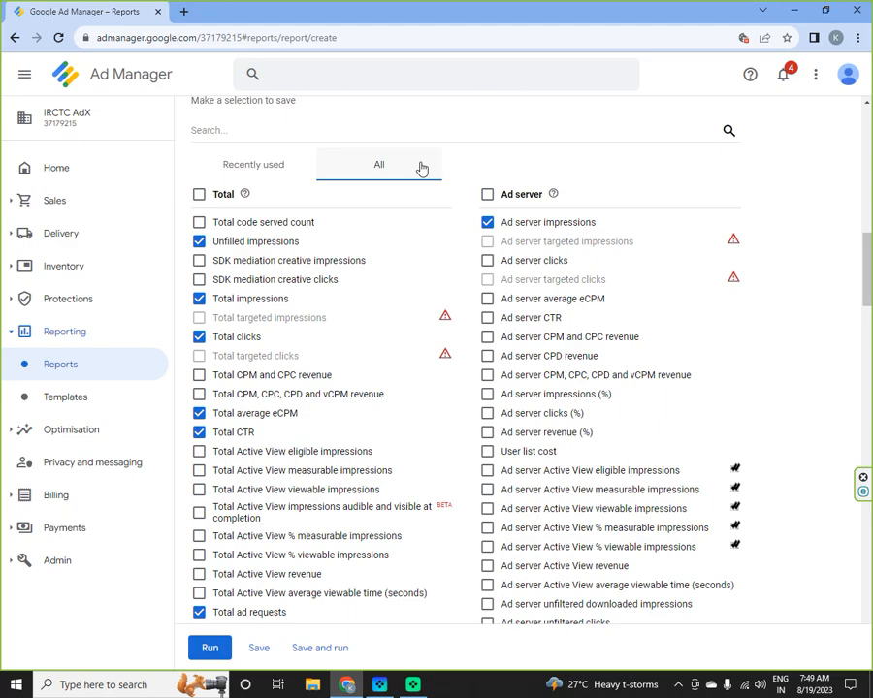
scroll("down", 3)
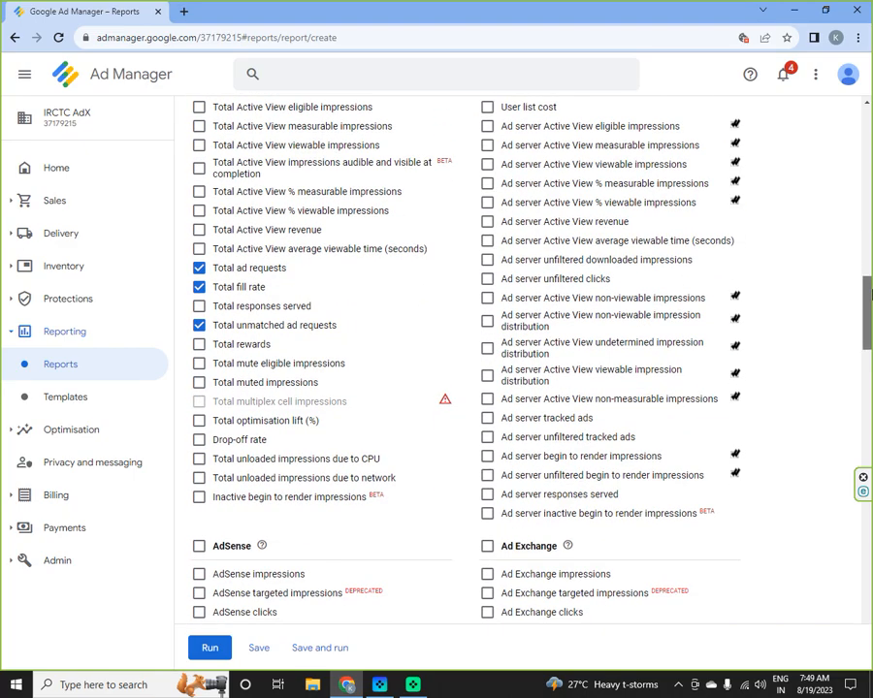
scroll("down", 3)
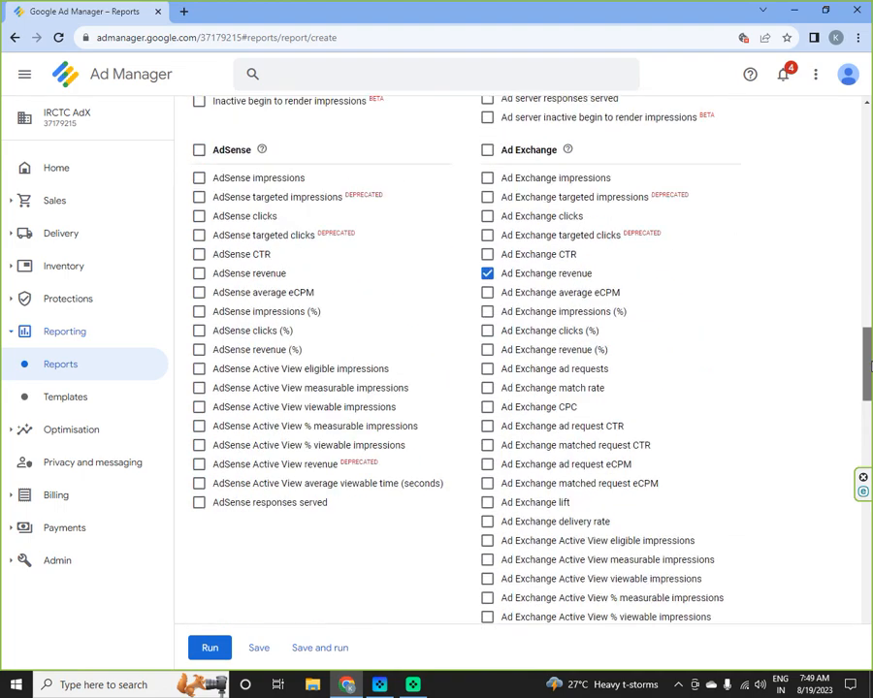
scroll("down", 3)
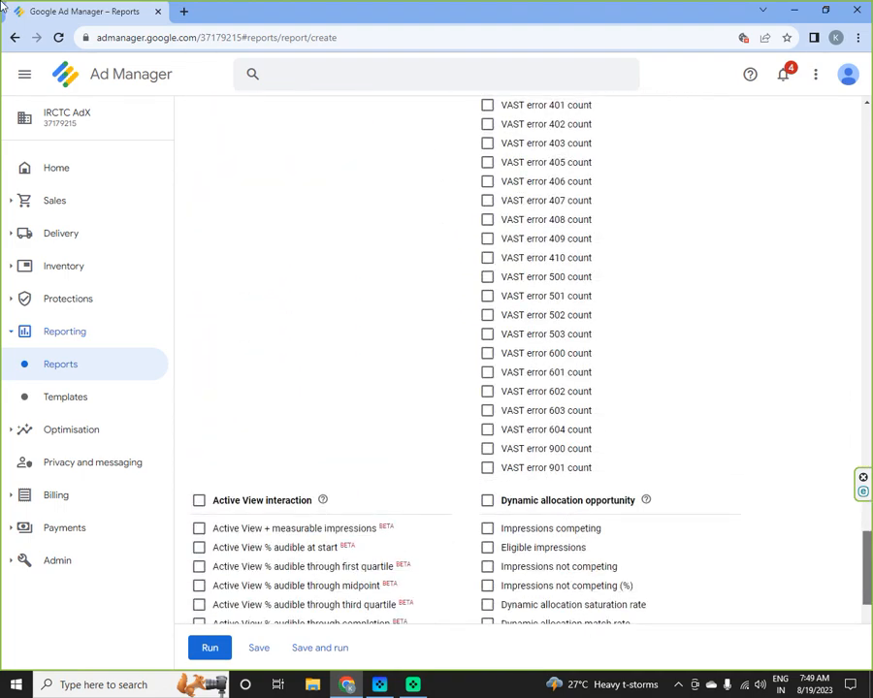
left_click(210, 648)
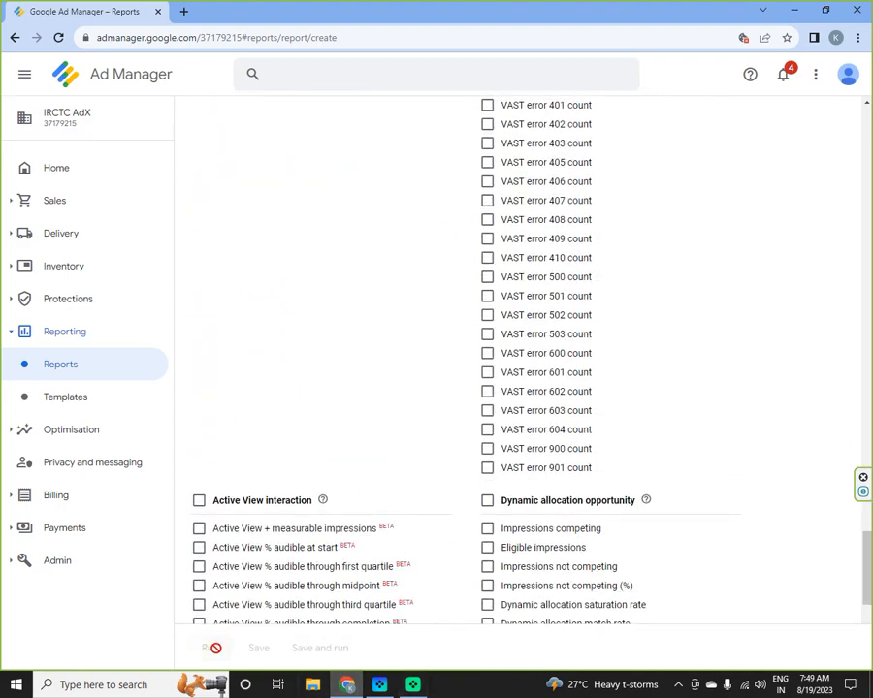
- Review the 3973-row results and export them as report.xls with headers included
left_click(318, 648)
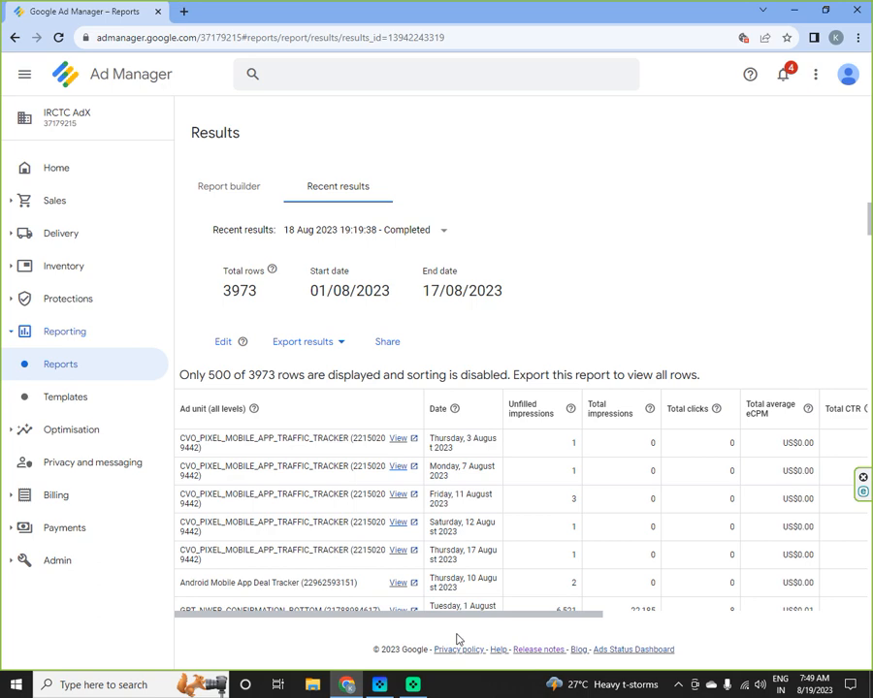
scroll("right", 3)
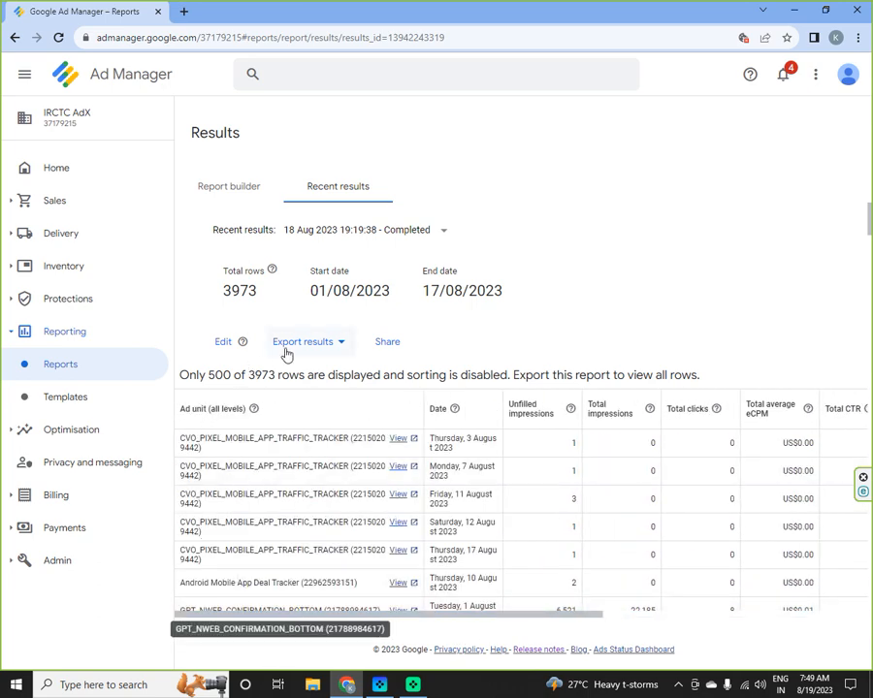
left_click(307, 341)
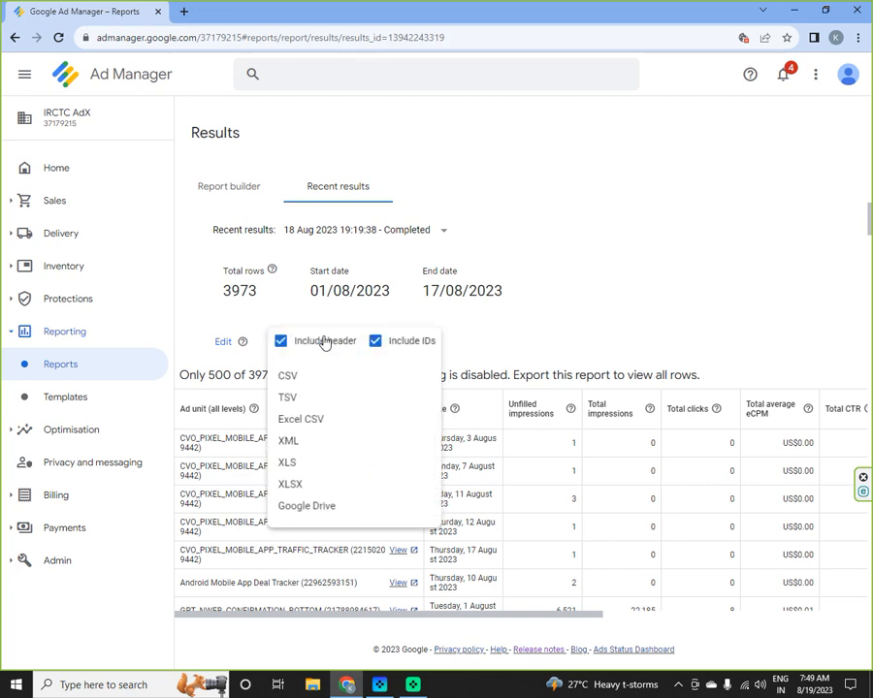
mouse_move(287, 461)
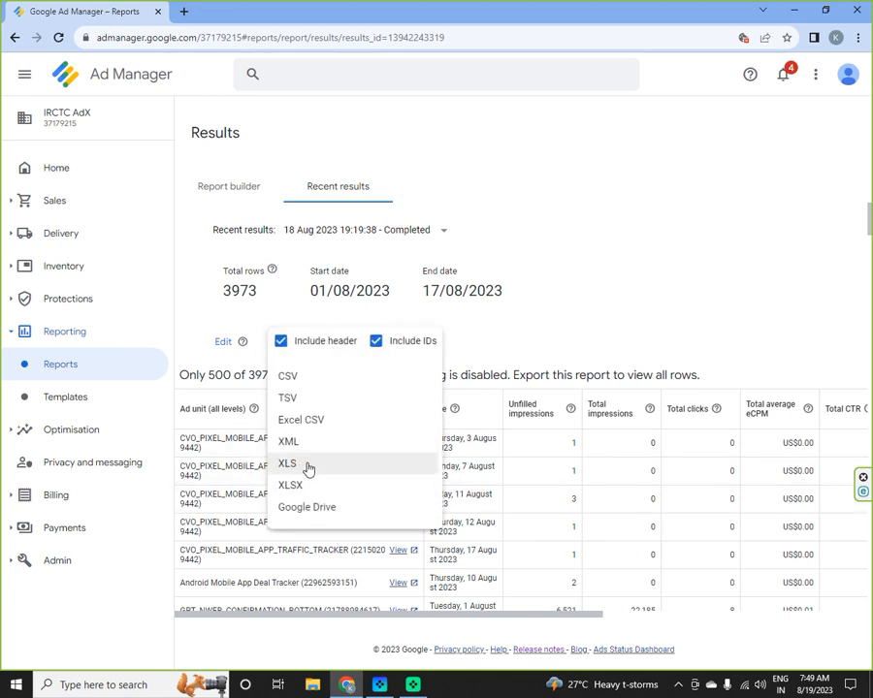
left_click(288, 462)
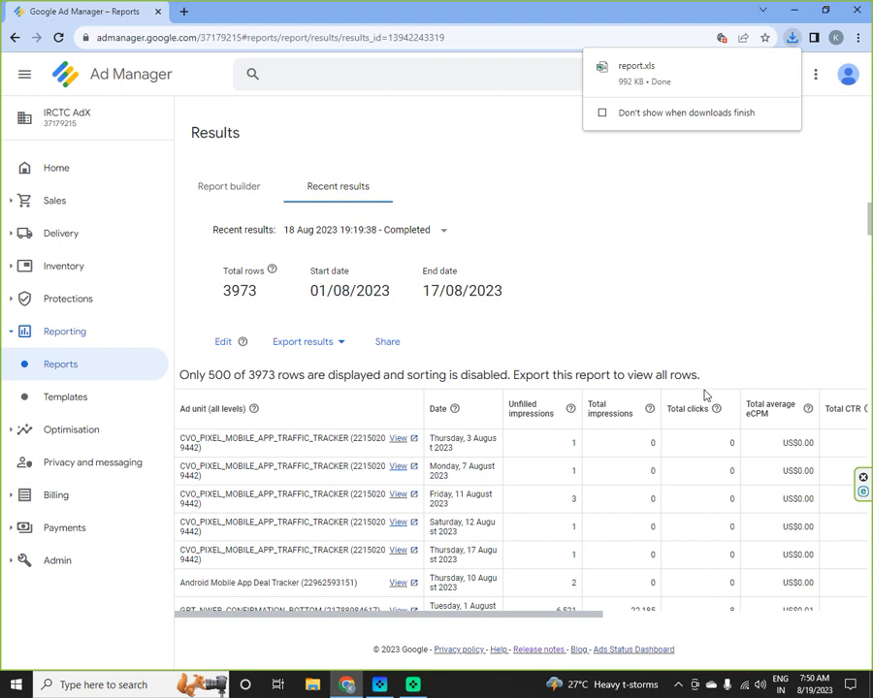
mouse_move(529, 194)
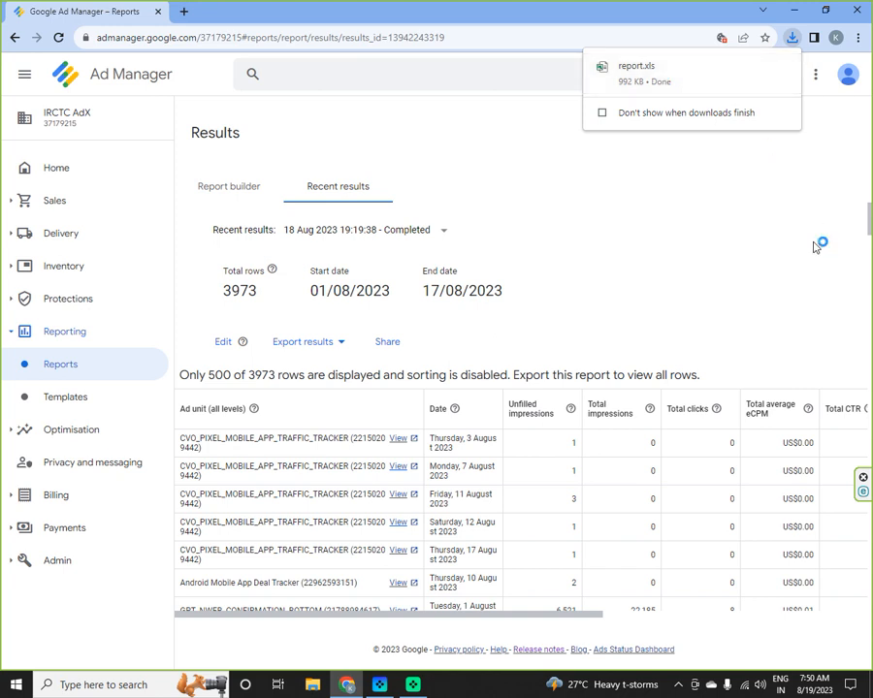
- Open the downloaded report.xls in Excel and enable editing
left_click(636, 73)
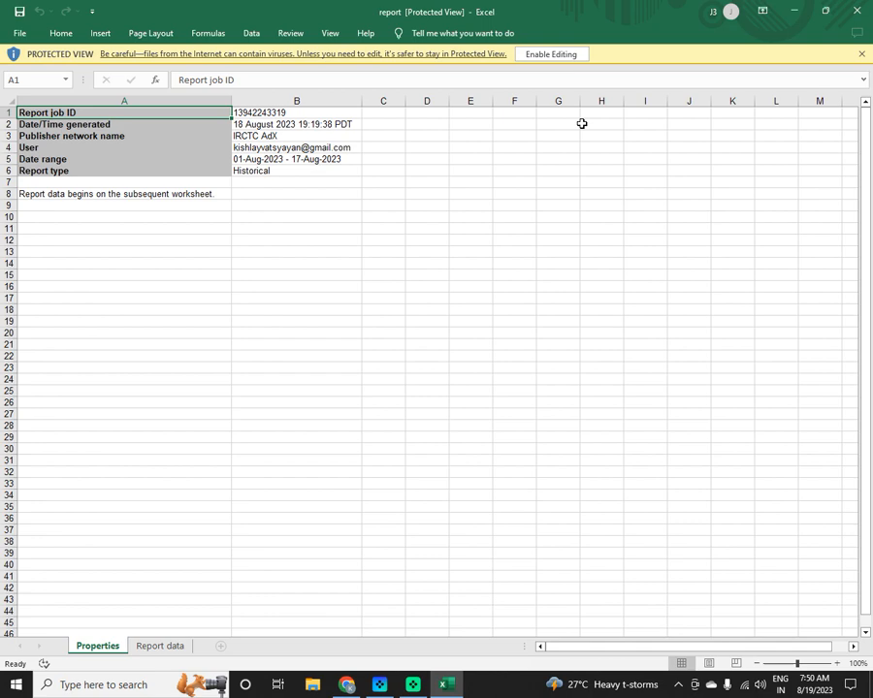
left_click(551, 54)
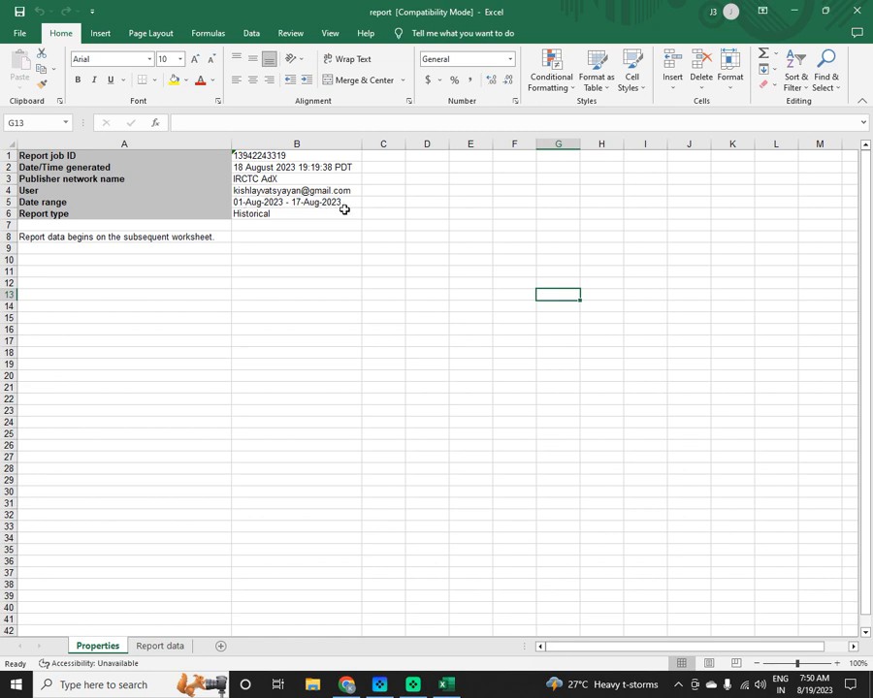
mouse_move(86, 229)
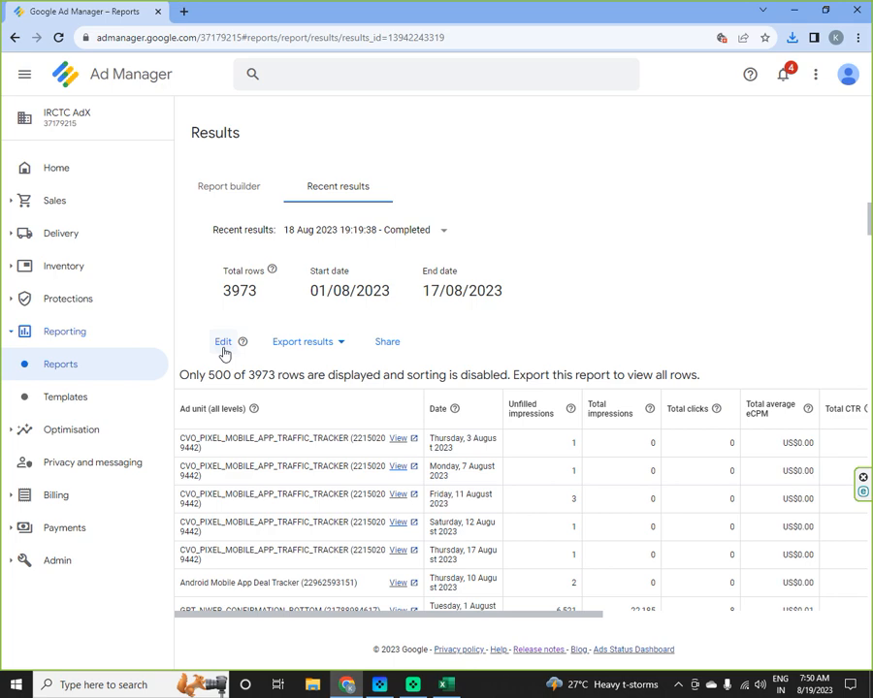
- Read the Historical report type description, then return to the exported workbook
left_click(221, 342)
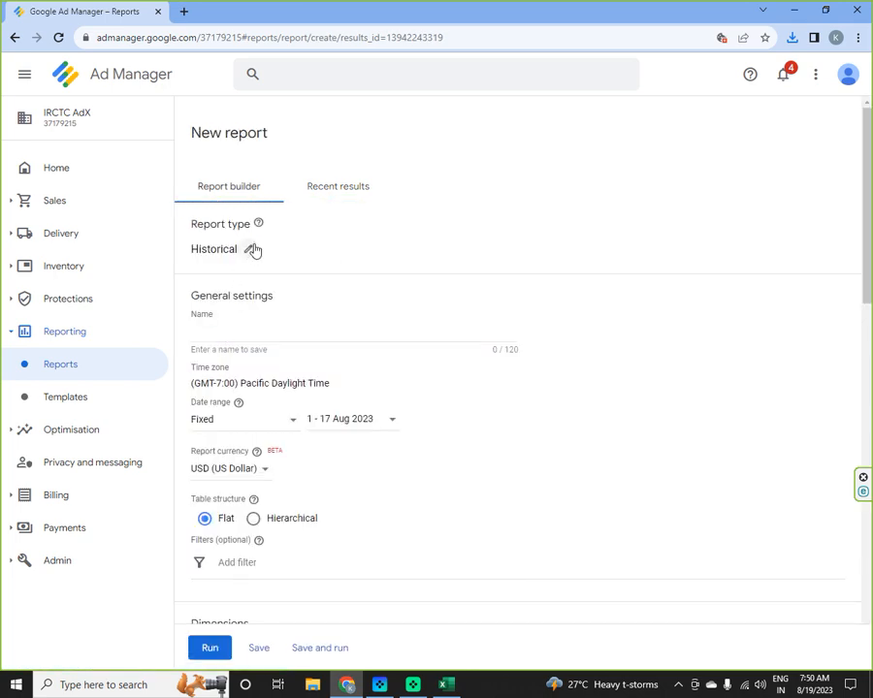
left_click(252, 248)
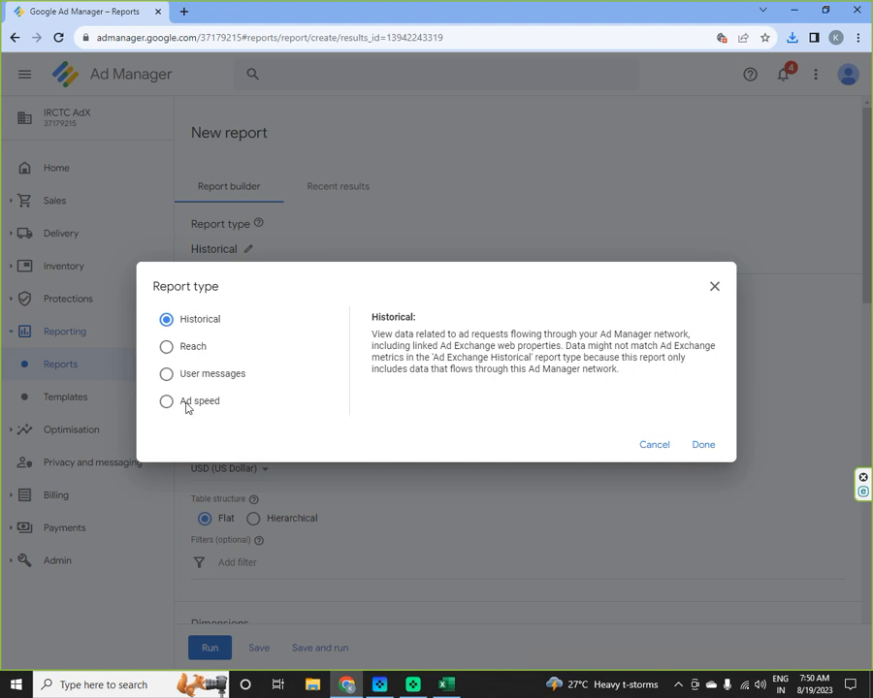
mouse_move(178, 345)
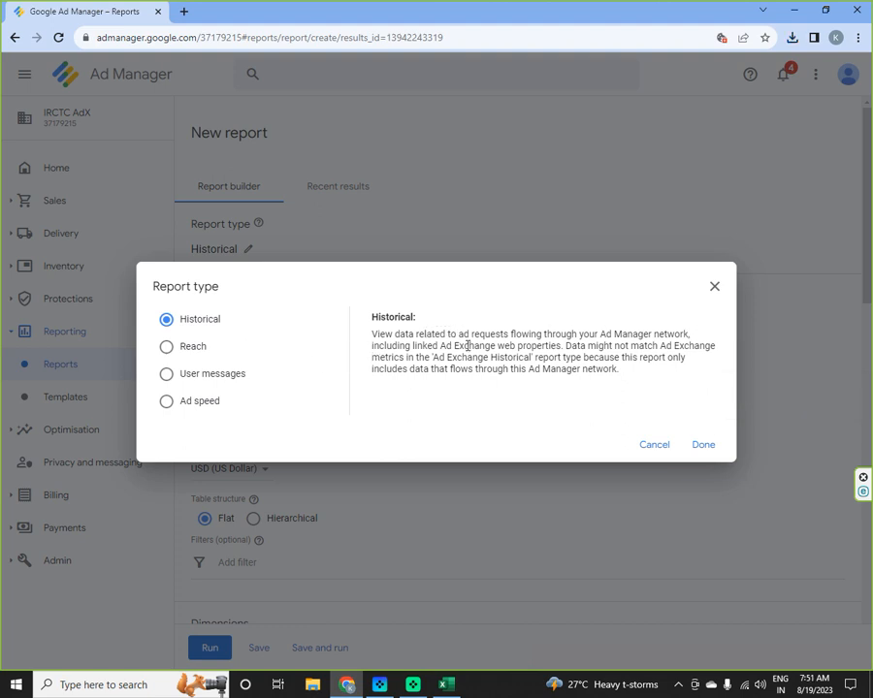
mouse_move(679, 345)
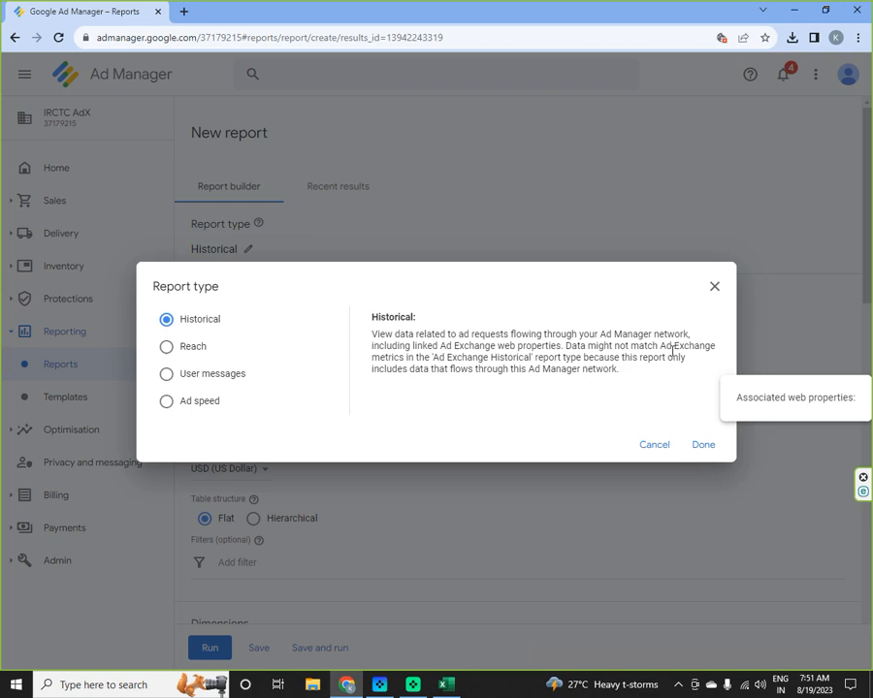
left_click(702, 444)
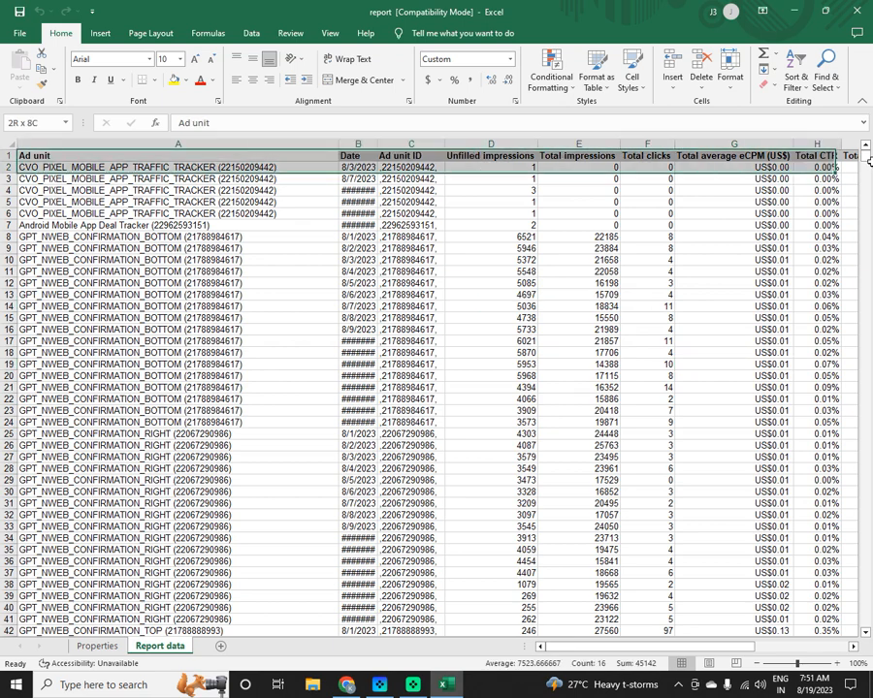
- Review the Report data columns and the Properties sheet in Excel
scroll("right", 3)
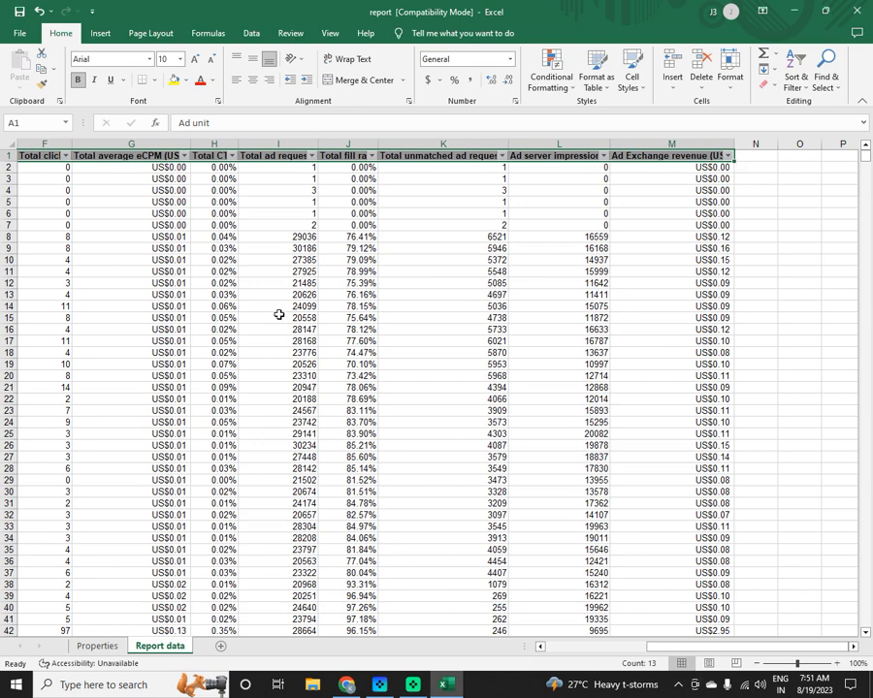
left_click(721, 155)
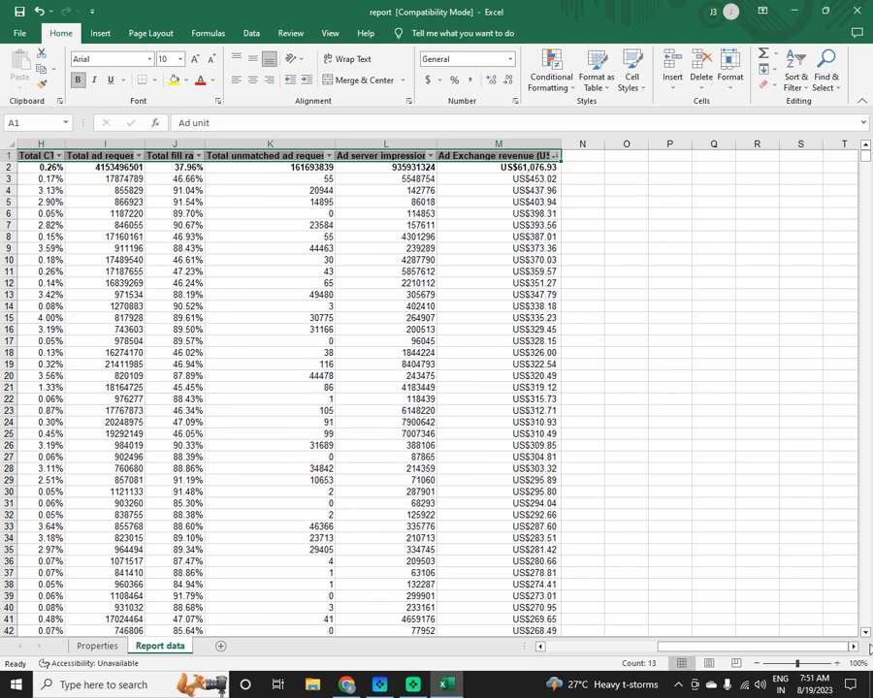
mouse_move(861, 336)
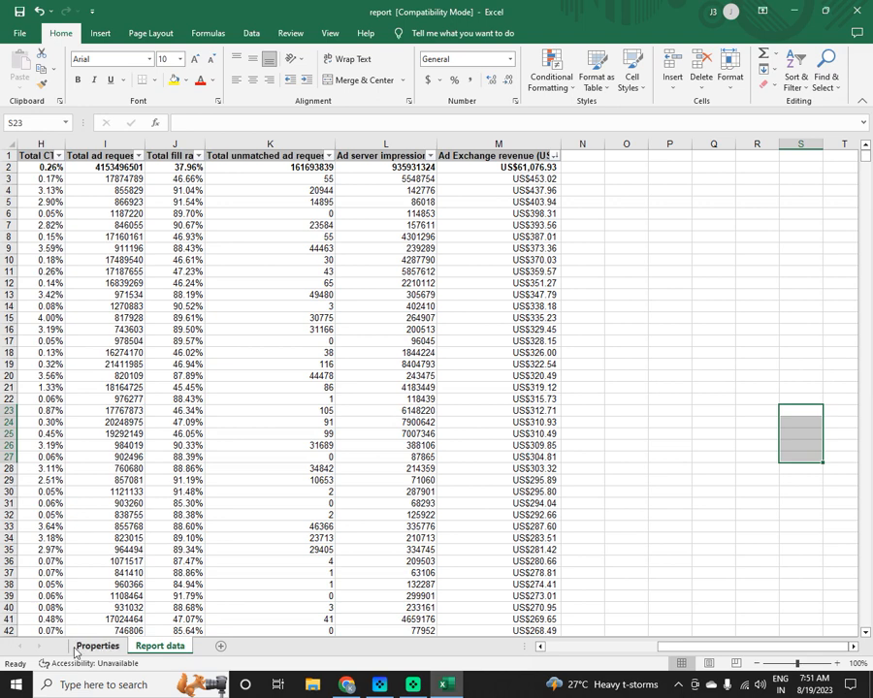
left_click(97, 645)
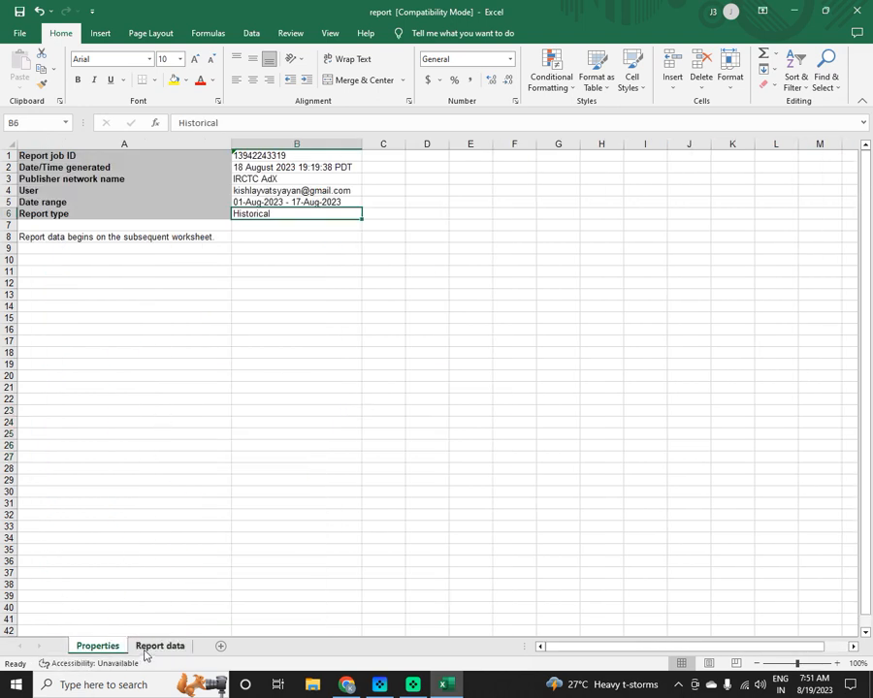
left_click(793, 74)
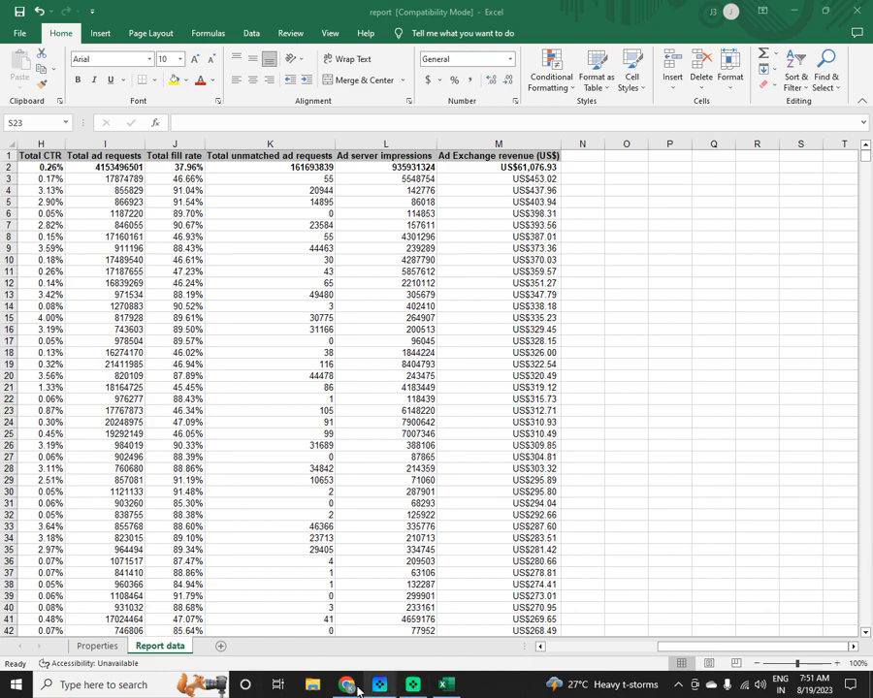
- Compare the workbook against the Ad Manager report setup by switching between them
left_click(346, 685)
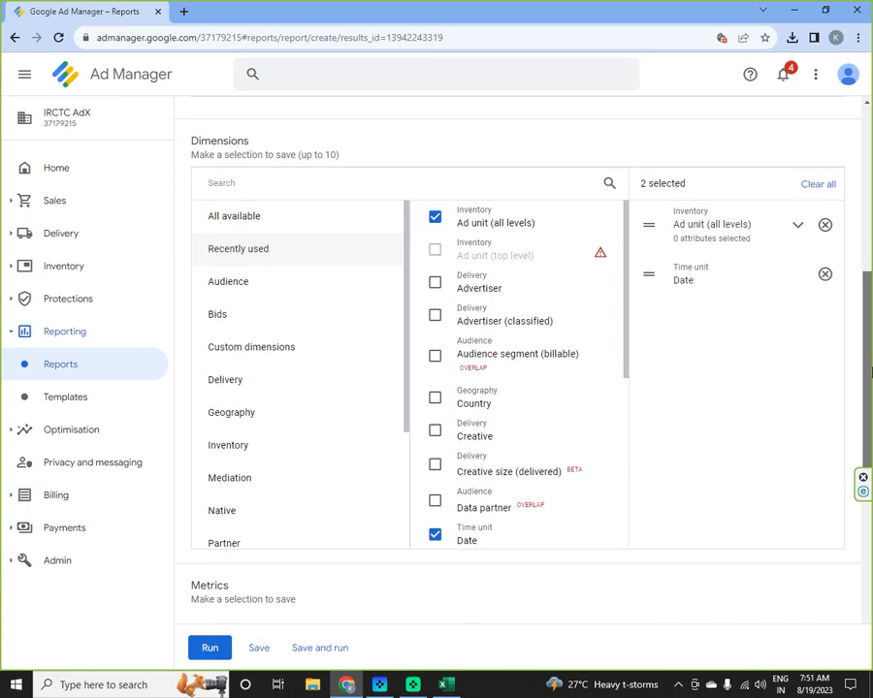
left_click(446, 685)
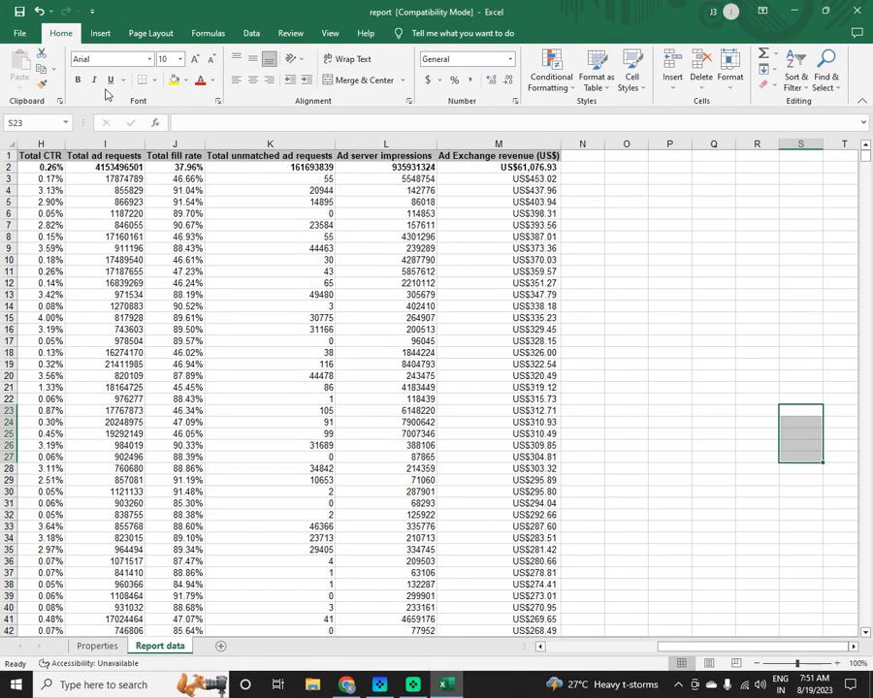
left_click(39, 155)
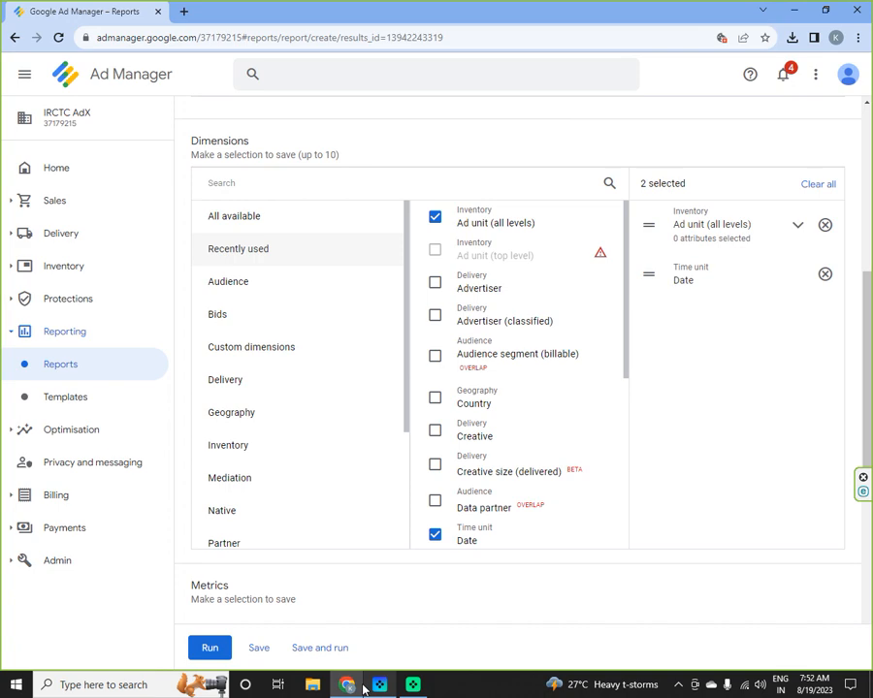
left_click(791, 39)
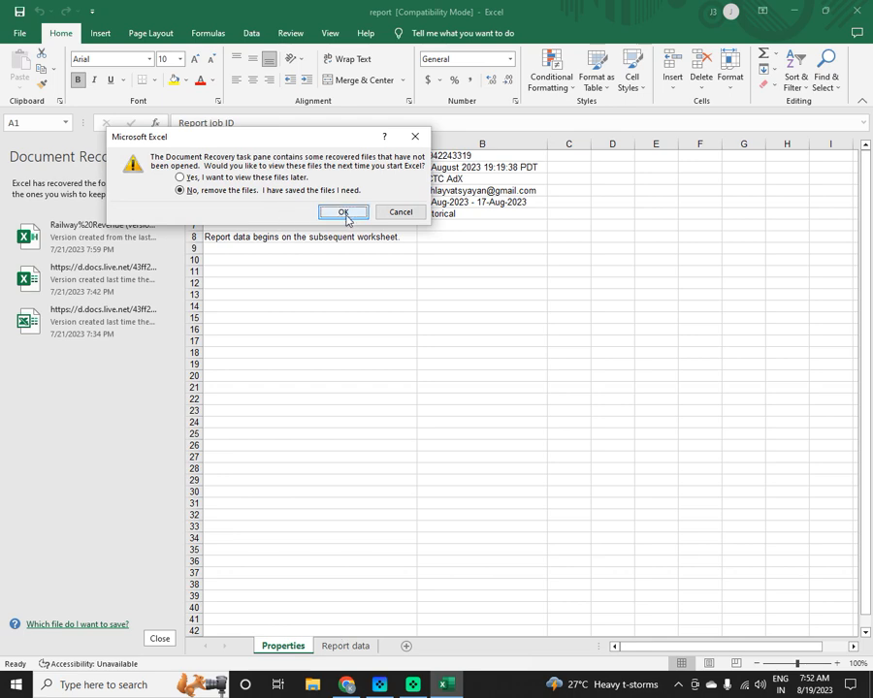
- Discard recovered files and filter the Ad unit column to entries containing NM
left_click(342, 211)
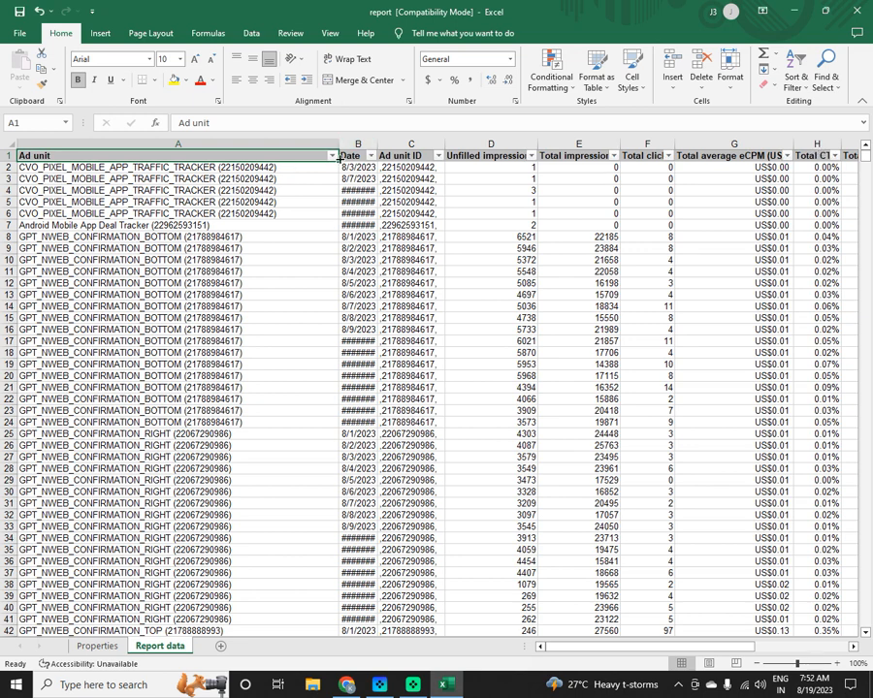
left_click(334, 155)
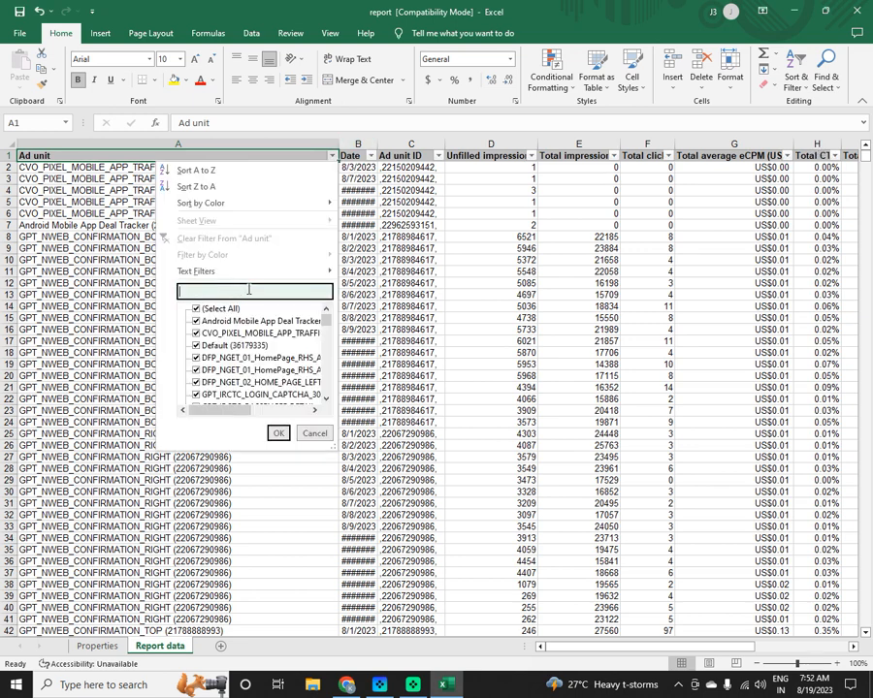
type("NM")
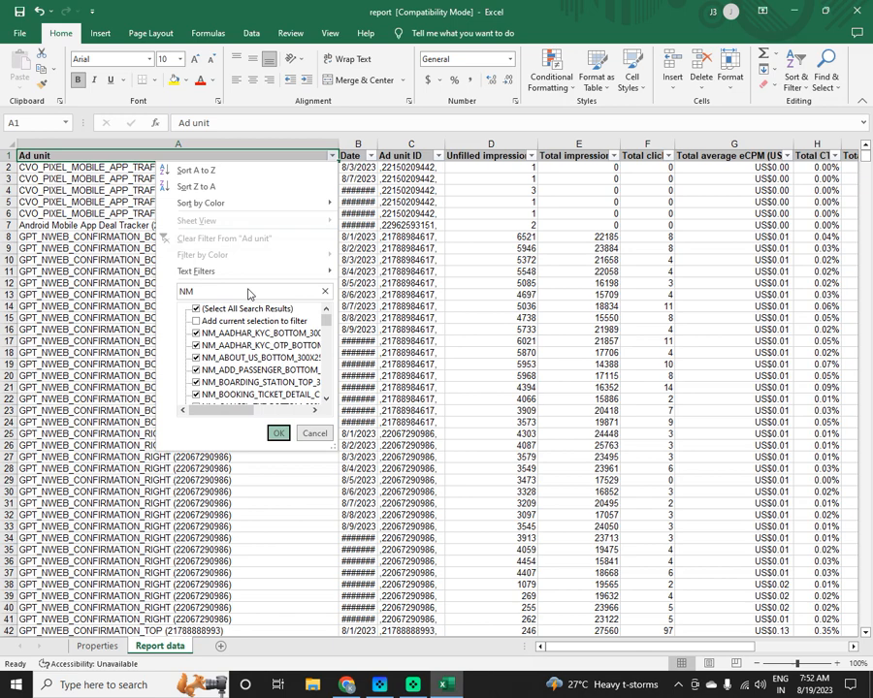
left_click(279, 432)
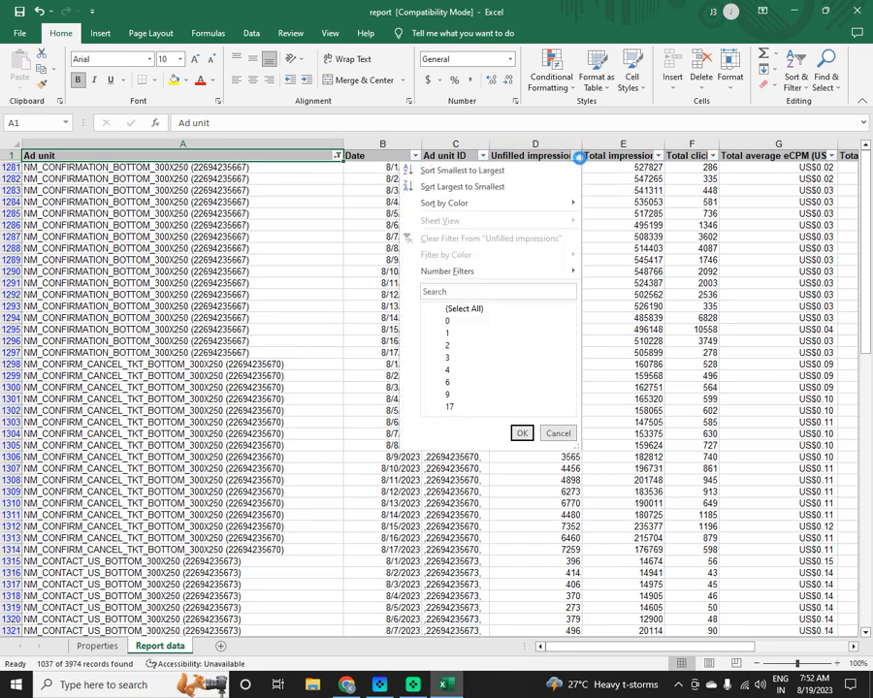
- Close the other column's filter menu and return to the Ad Manager report builder
left_click(521, 432)
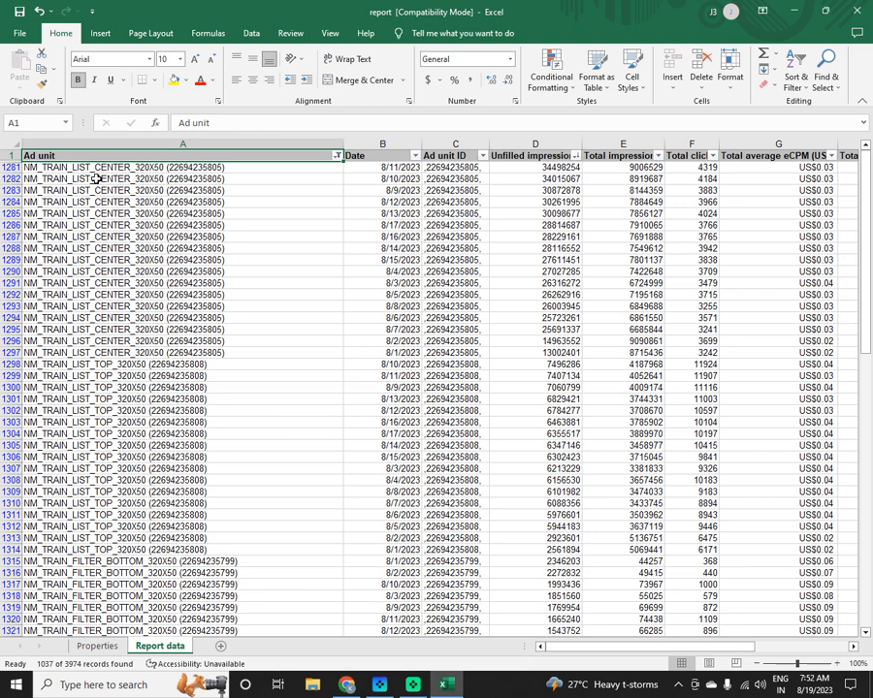
mouse_move(101, 167)
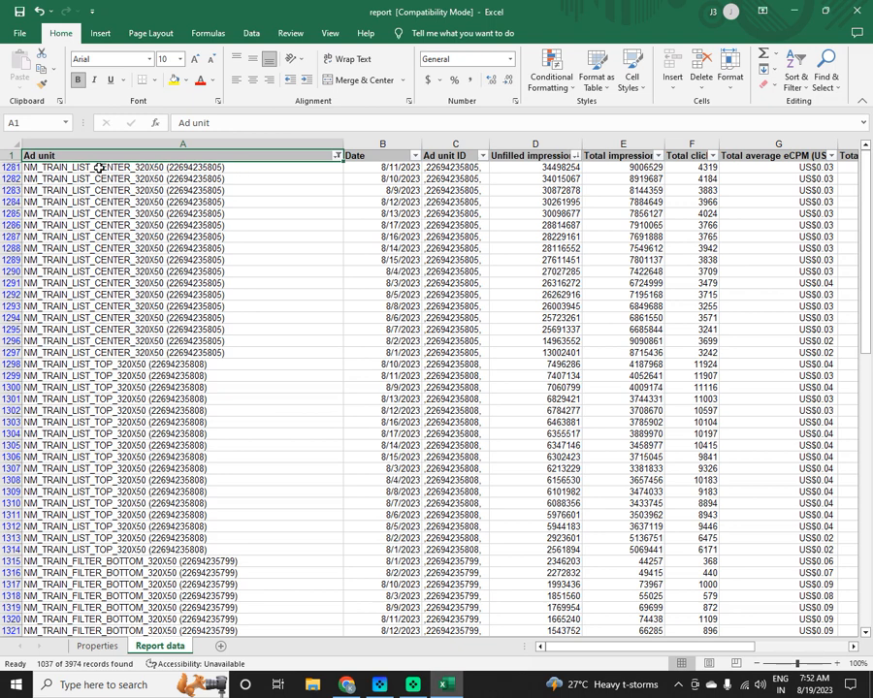
mouse_move(501, 324)
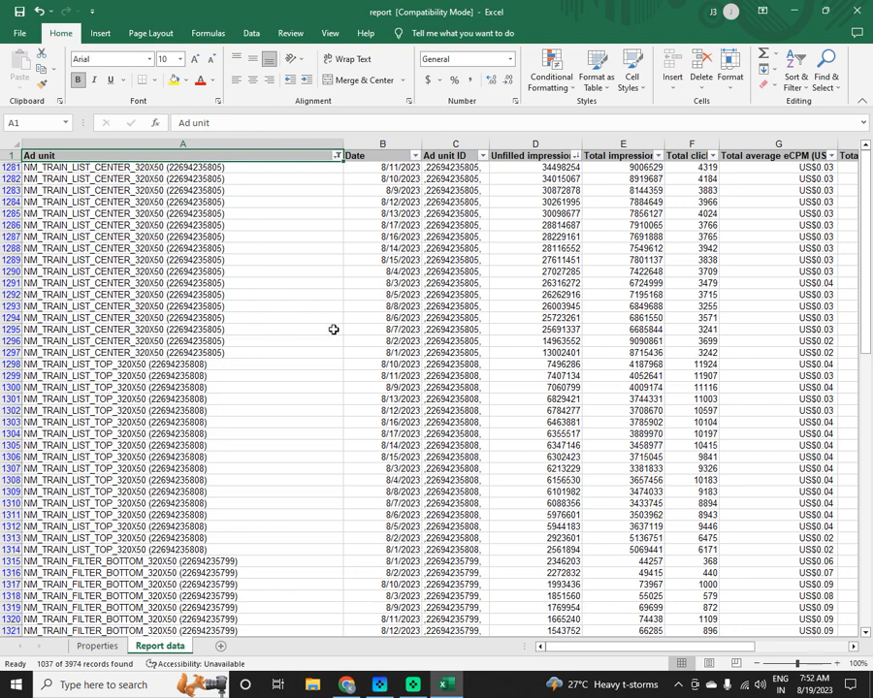
mouse_move(330, 407)
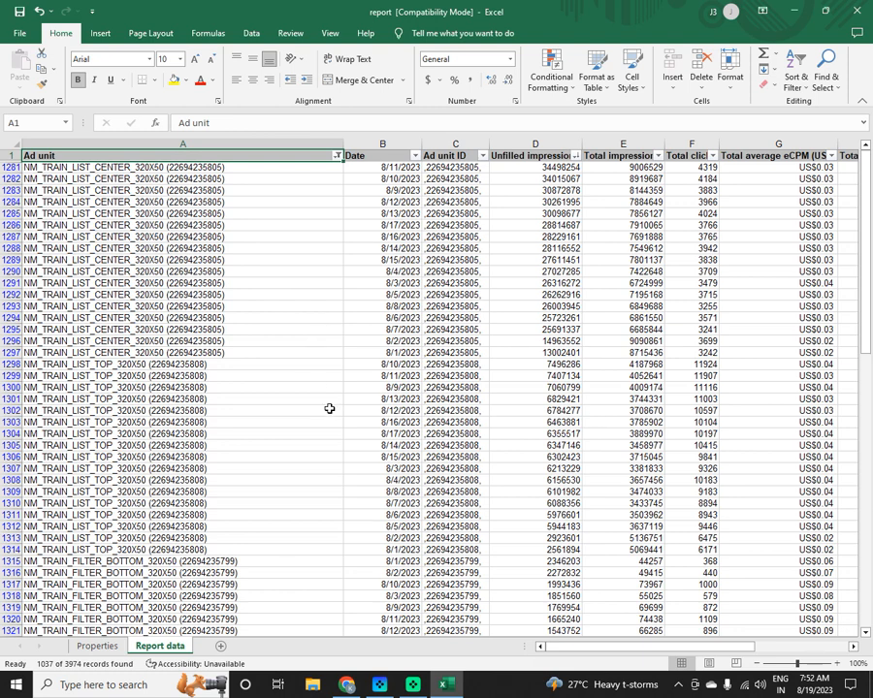
mouse_move(395, 167)
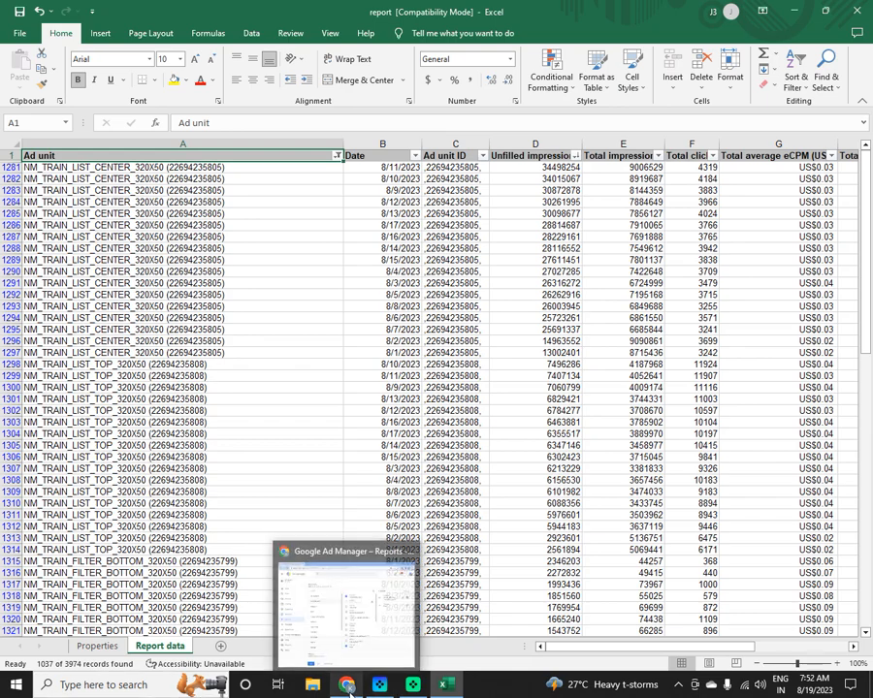
left_click(345, 685)
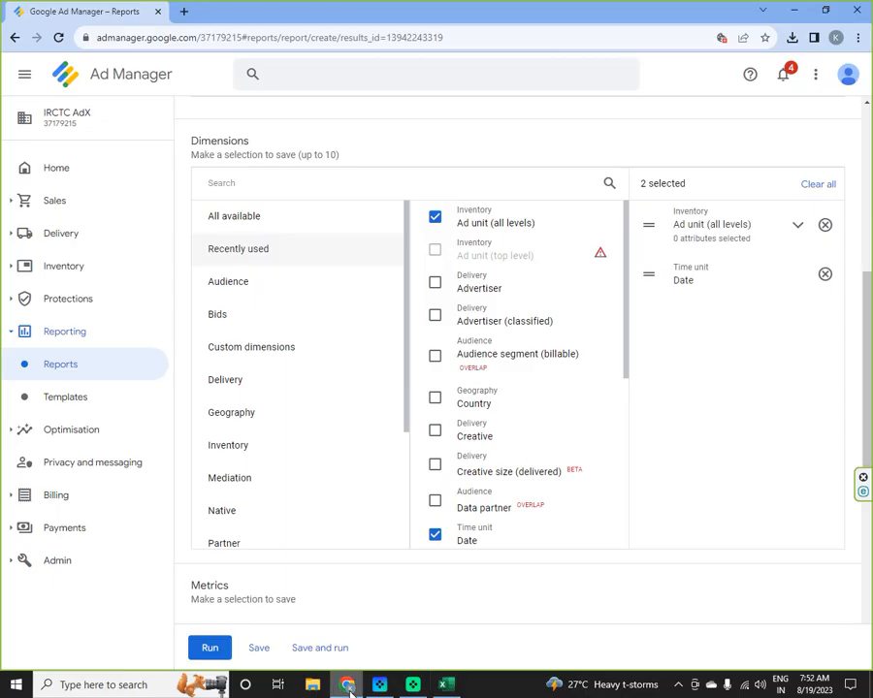
- Start a new report with the date range set to Last 7 days
scroll("down", 3)
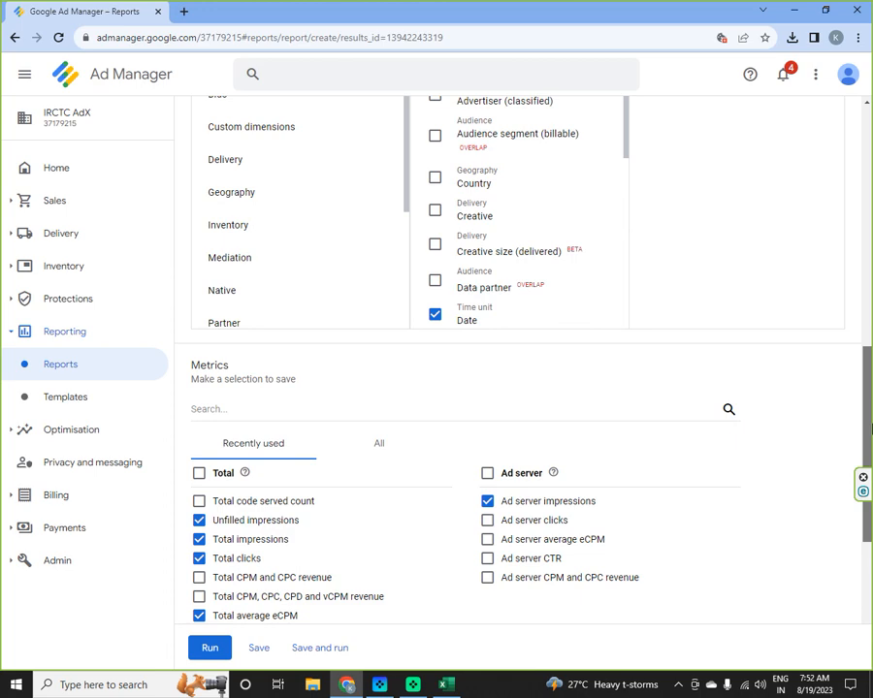
scroll("up", 3)
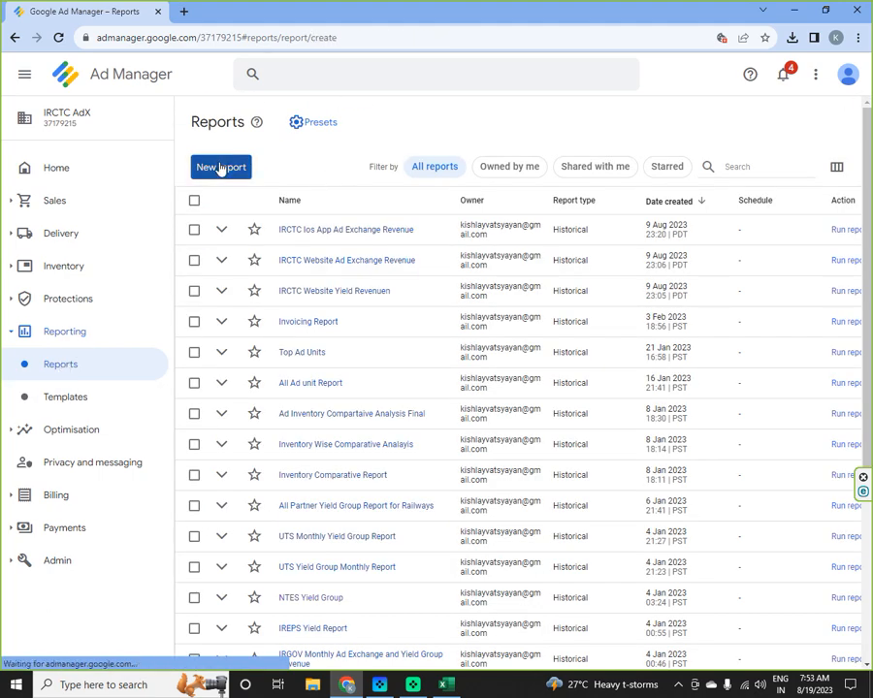
left_click(221, 167)
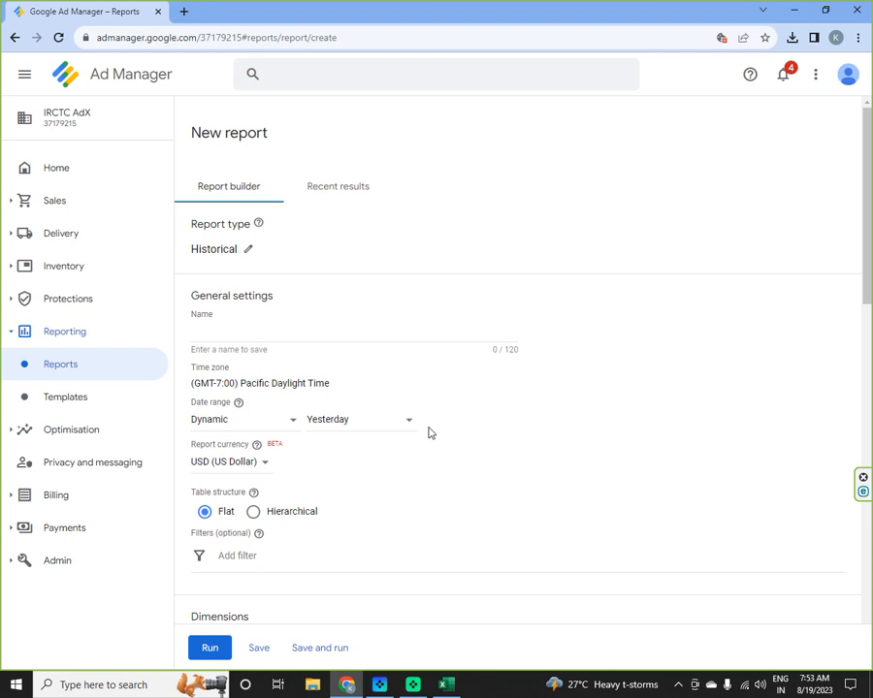
left_click(359, 419)
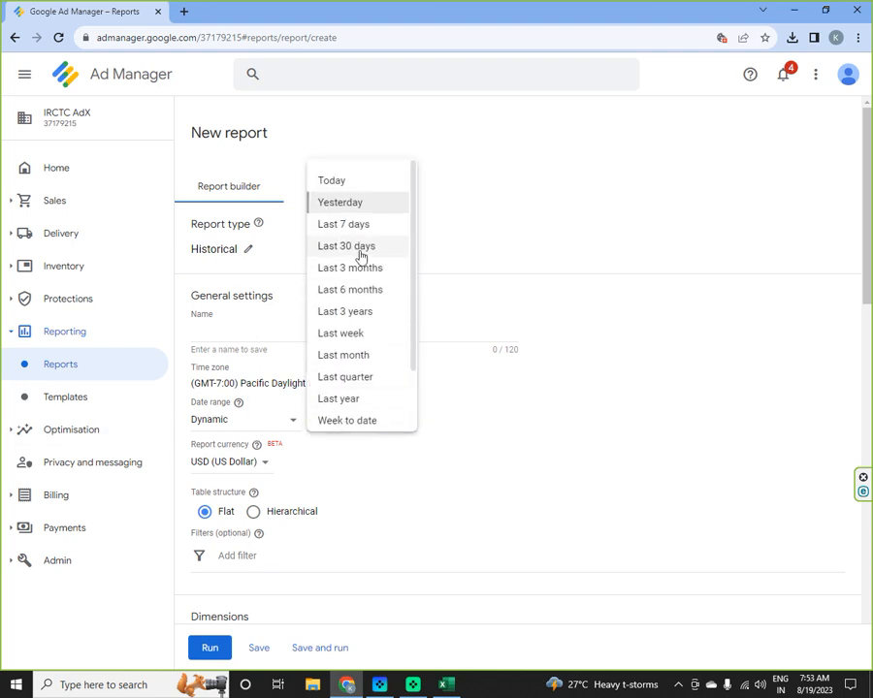
left_click(343, 225)
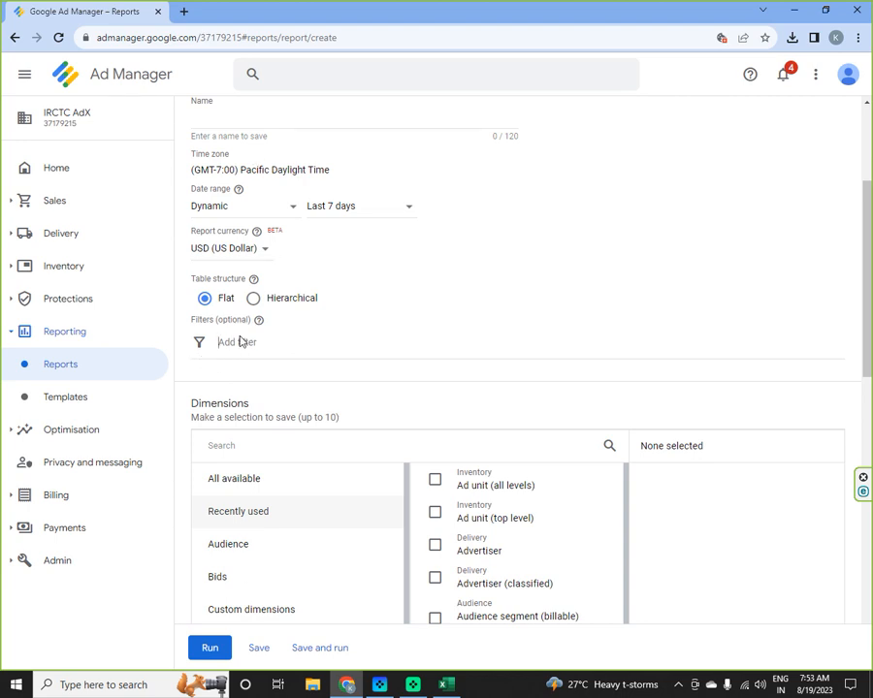
- Add an Ad unit filter for units containing 'IRGOV' and apply it
left_click(237, 341)
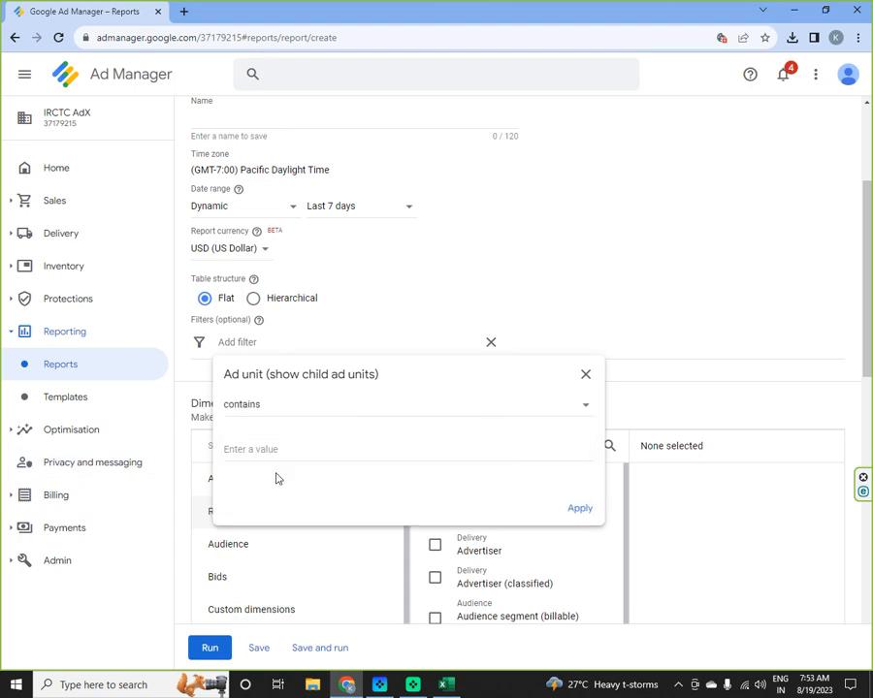
type("IRGC")
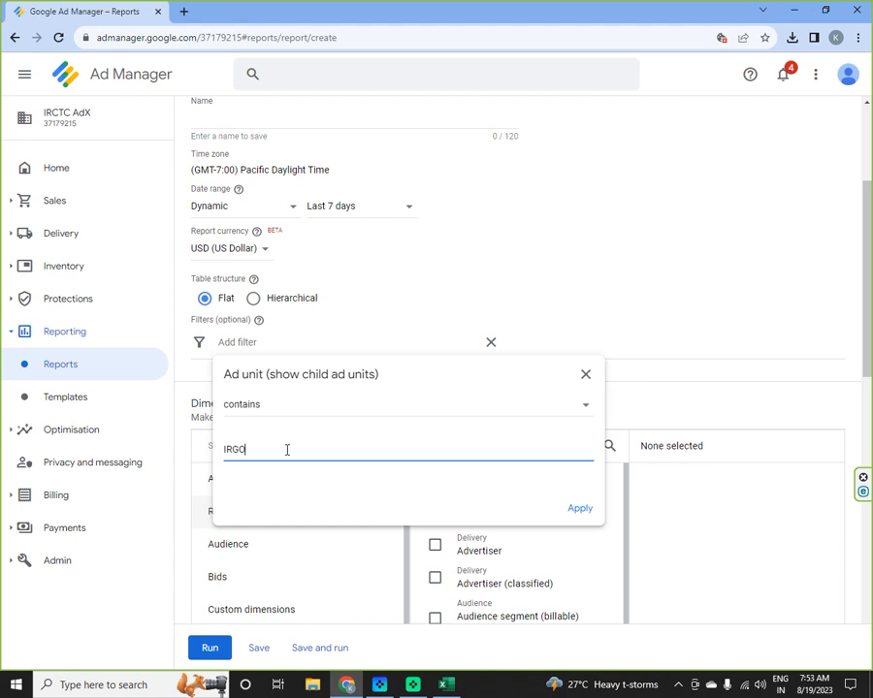
type("OV")
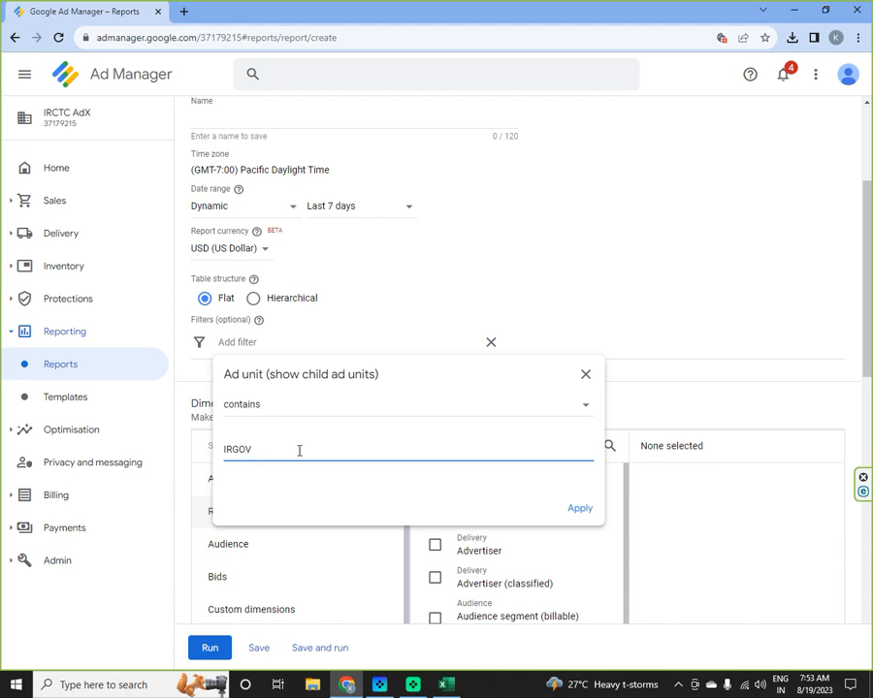
left_click(580, 509)
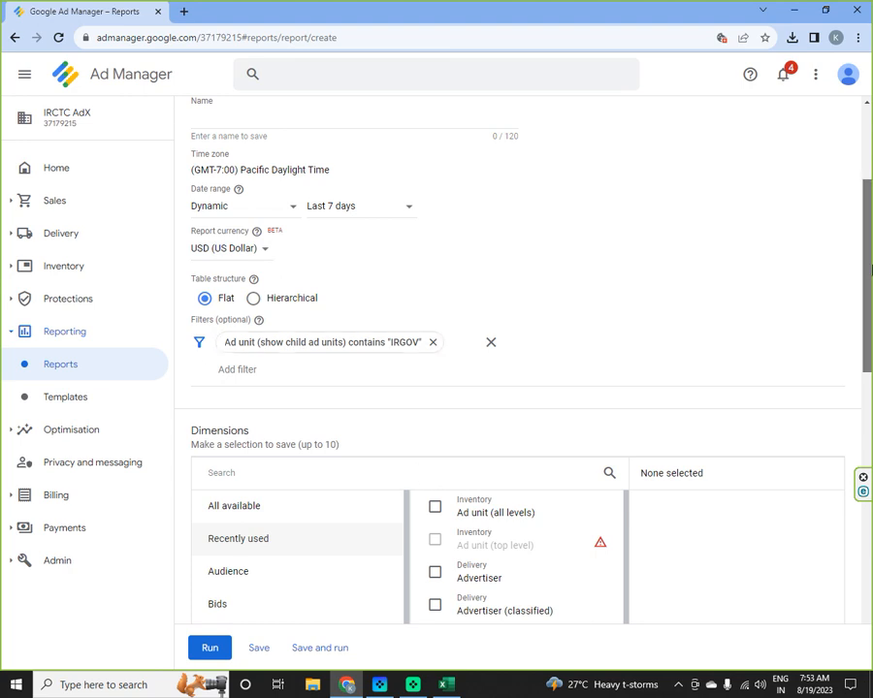
- Select the Ad unit (all levels) dimension and Total impressions metric, then run the report
scroll("down", 3)
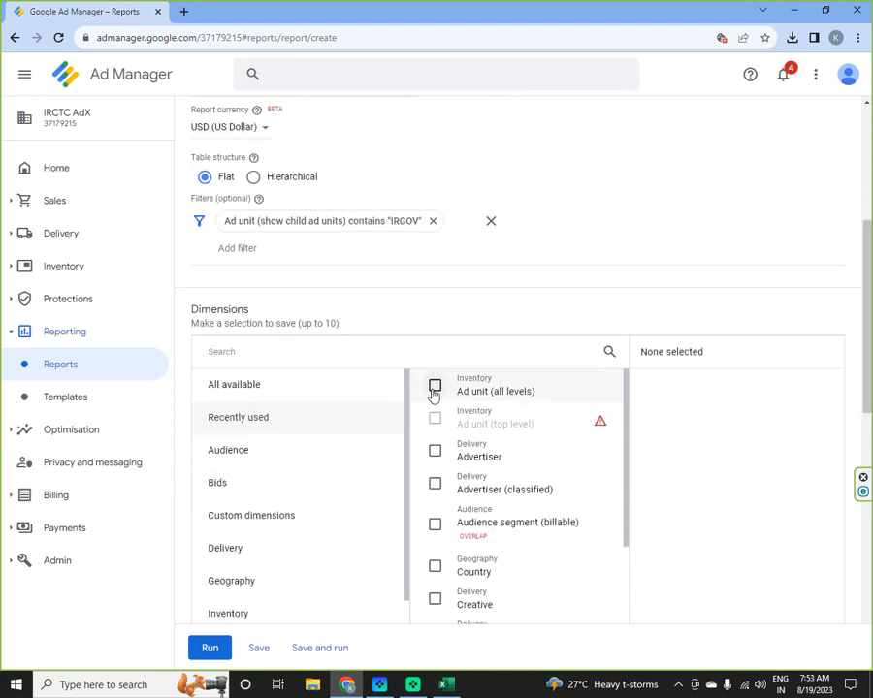
left_click(435, 384)
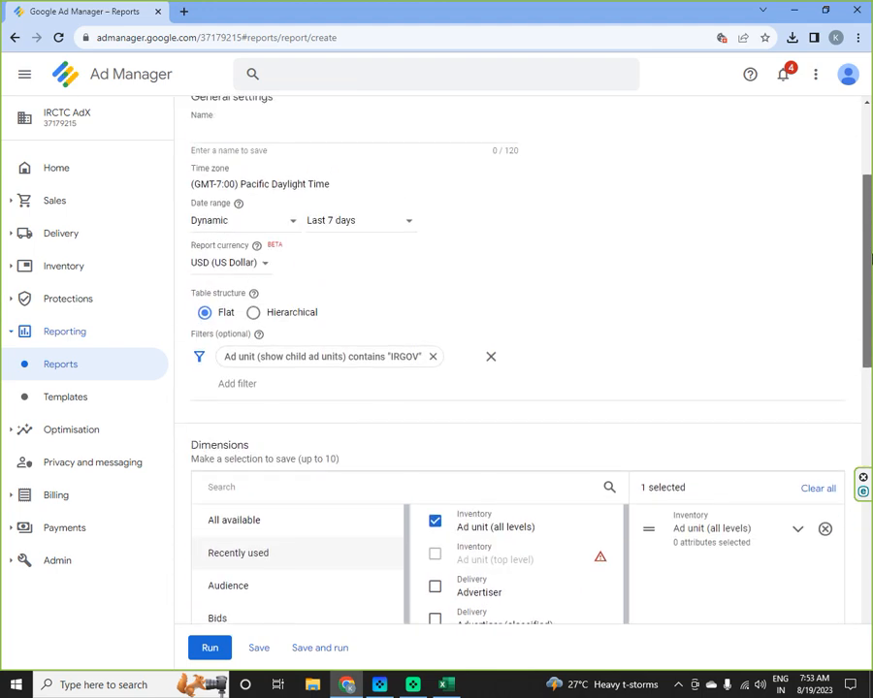
scroll("down", 3)
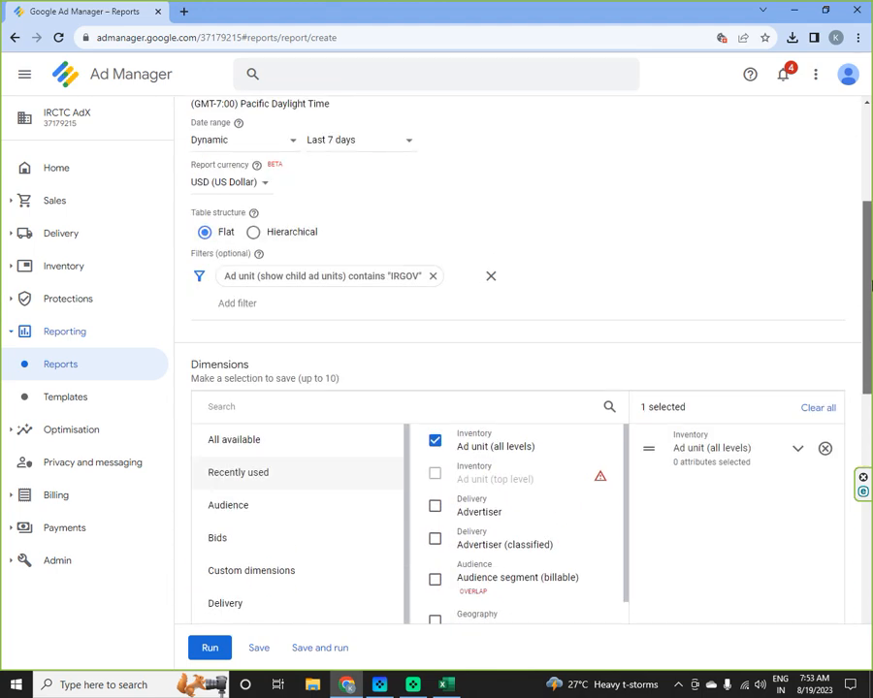
scroll("down", 3)
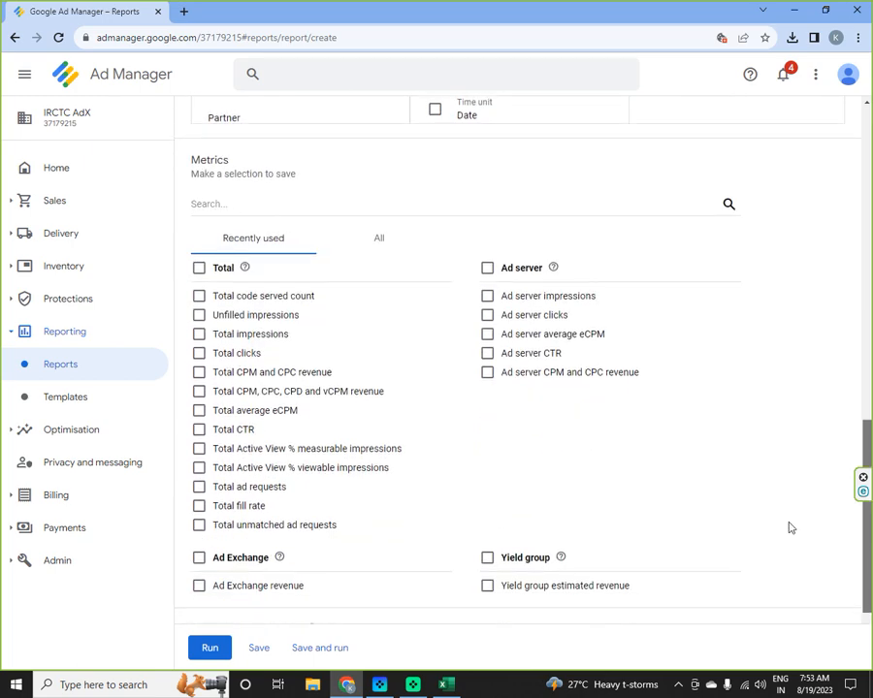
left_click(198, 559)
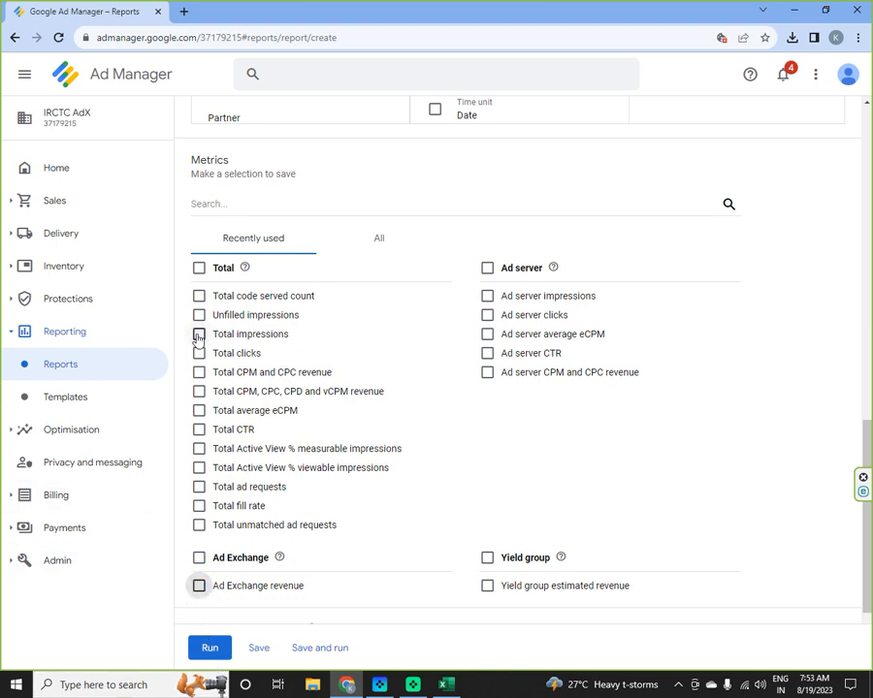
left_click(198, 334)
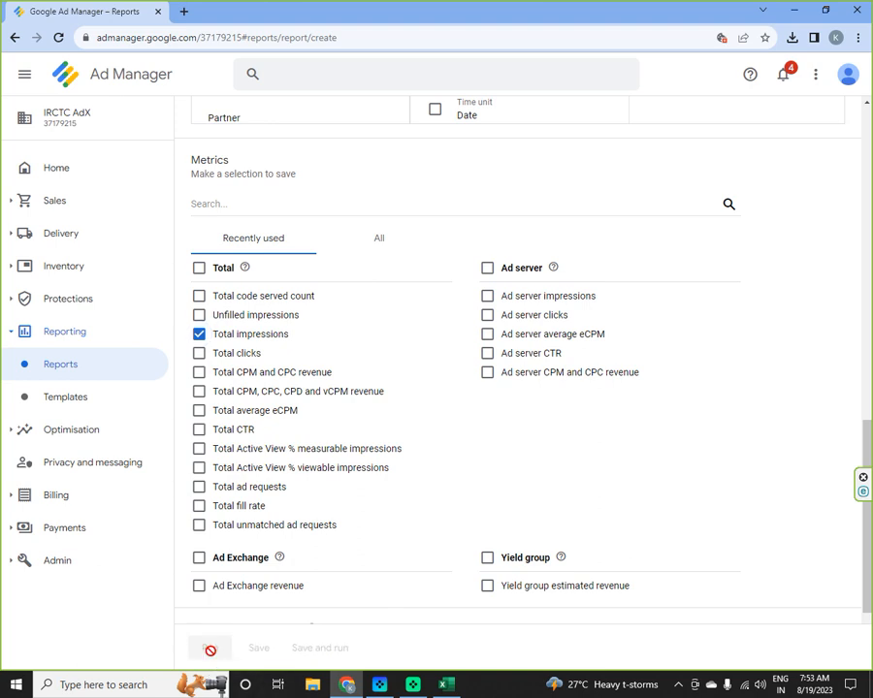
left_click(318, 647)
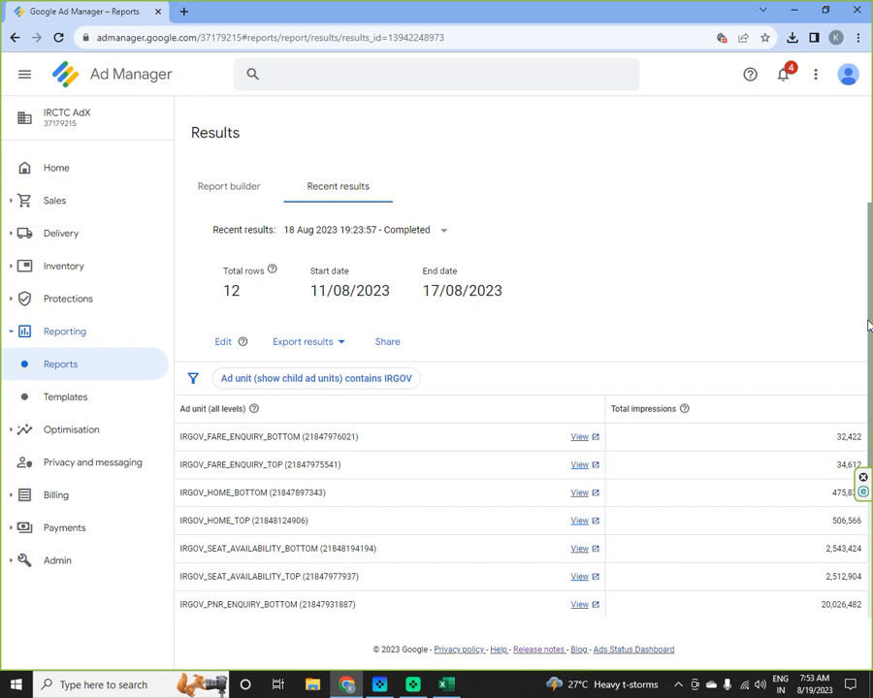
- Scroll through the 12 IRGOV ad unit results and return to Edit the report
scroll("down", 3)
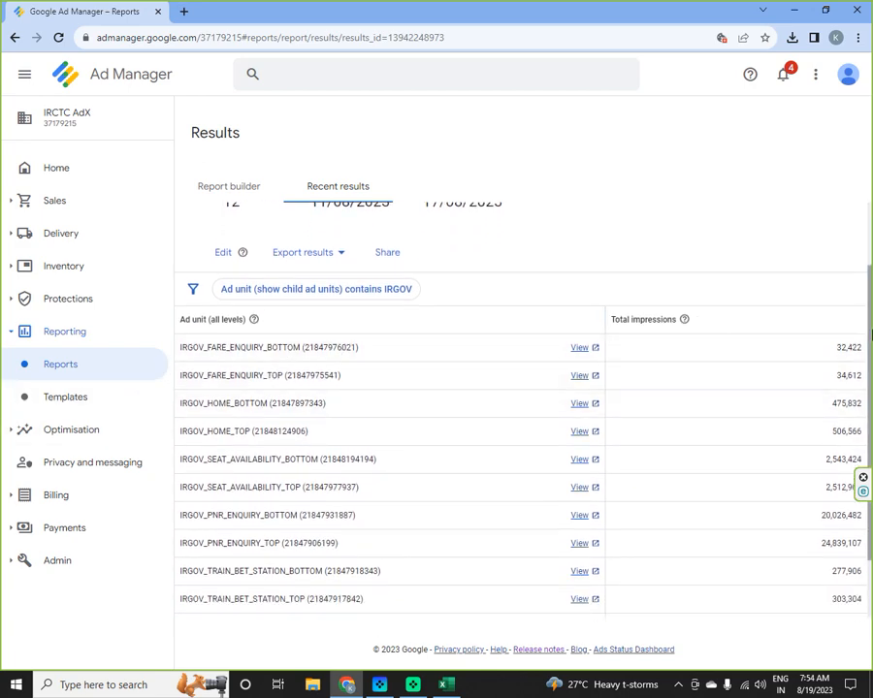
scroll("down", 3)
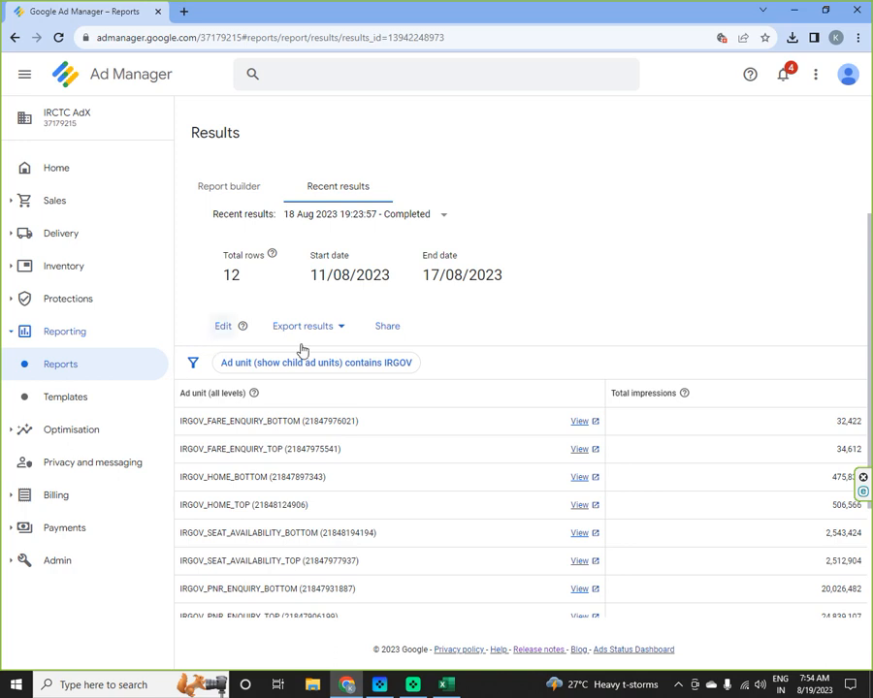
mouse_move(320, 384)
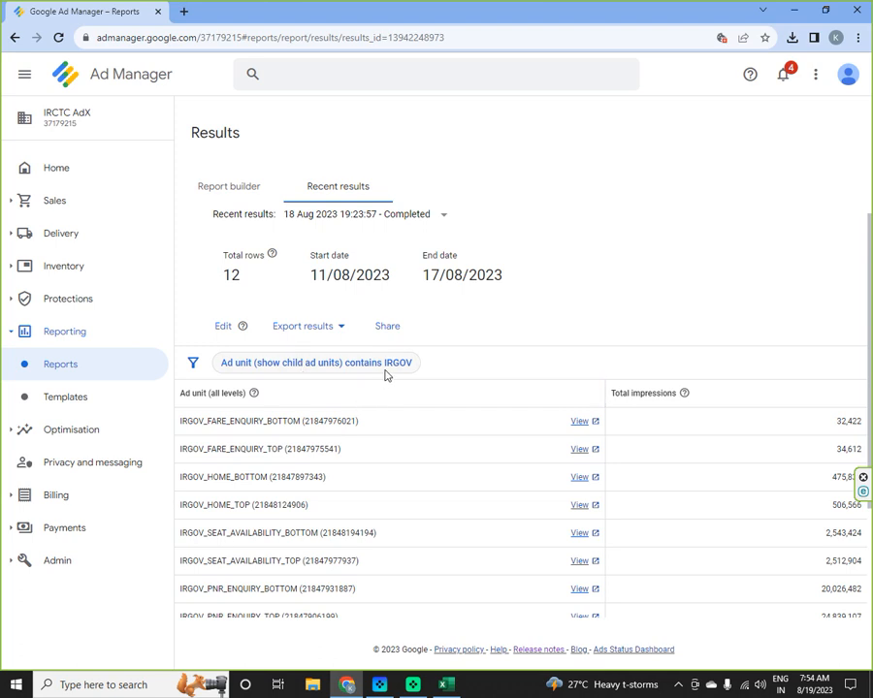
left_click(221, 325)
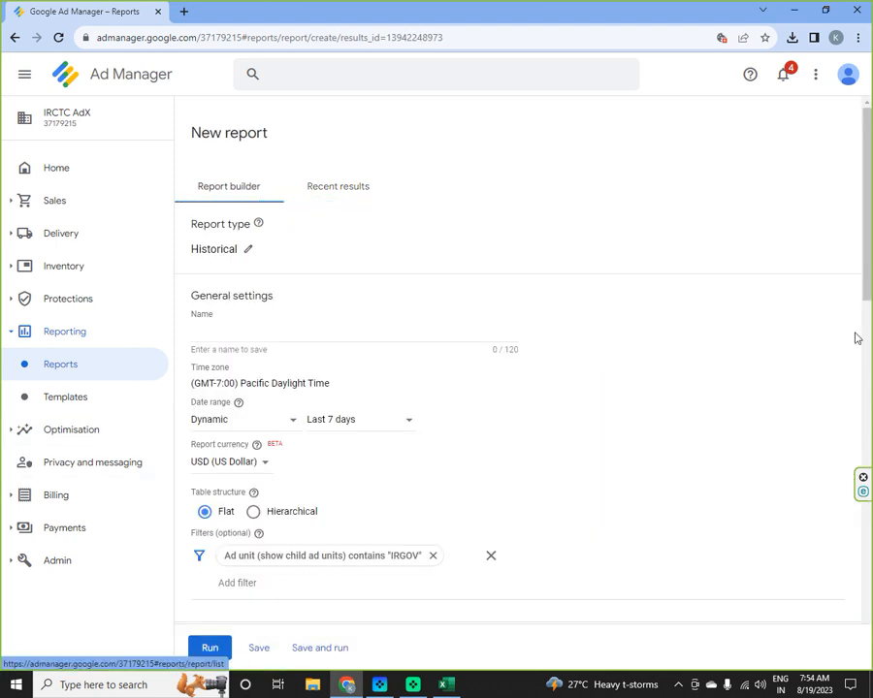
- Change the Ad unit filter to 'is any of' IRGOV_FARE_ENQUIRY_BOTTOM and rerun the report
left_click(322, 555)
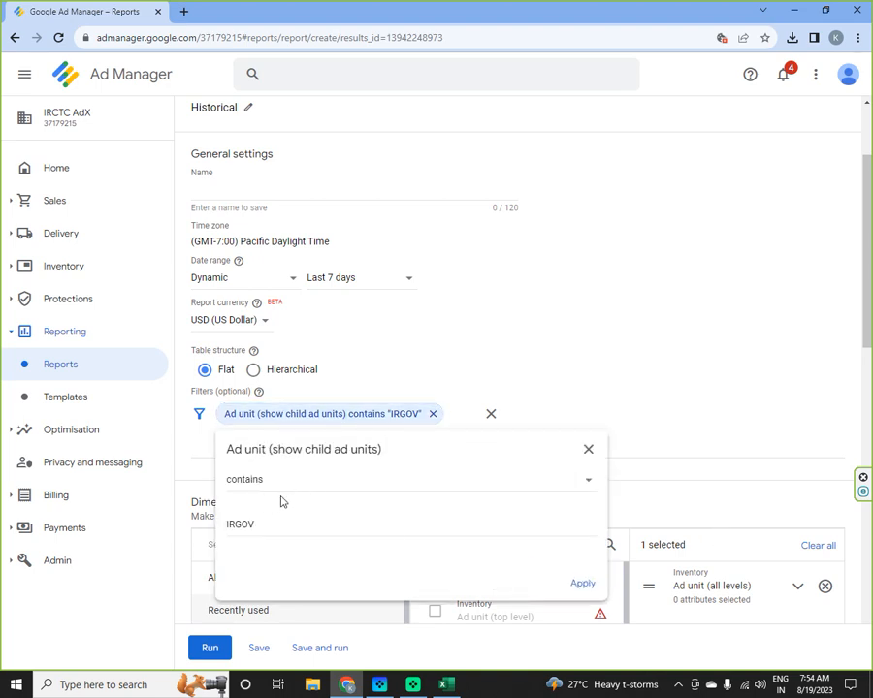
mouse_move(547, 485)
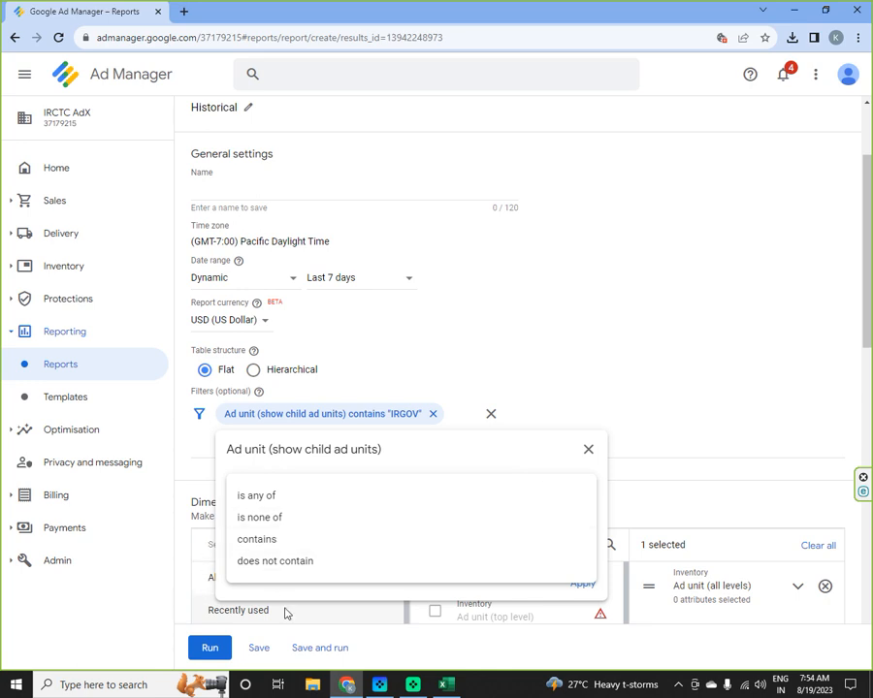
left_click(256, 497)
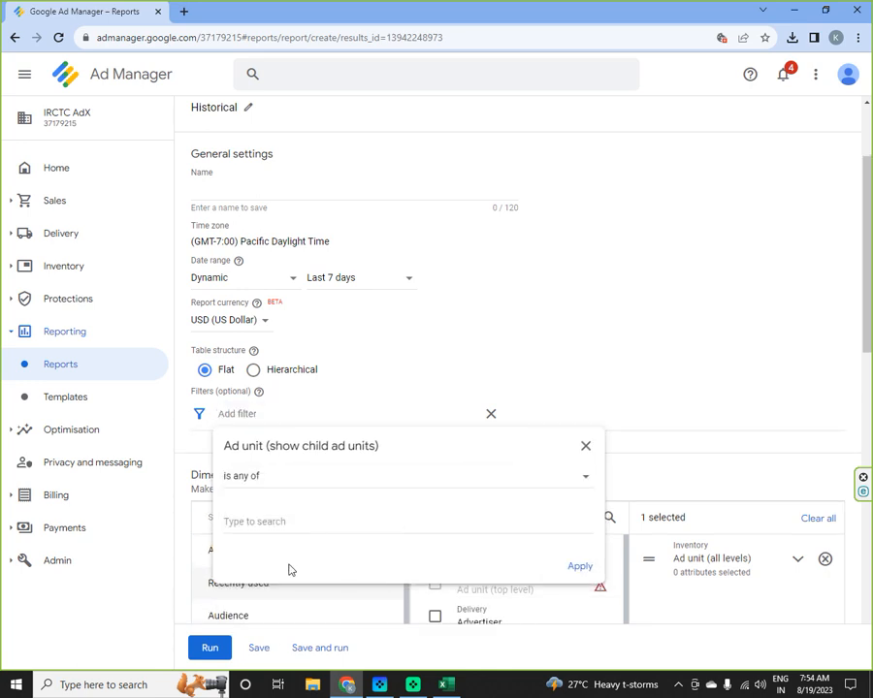
type("IRGOV")
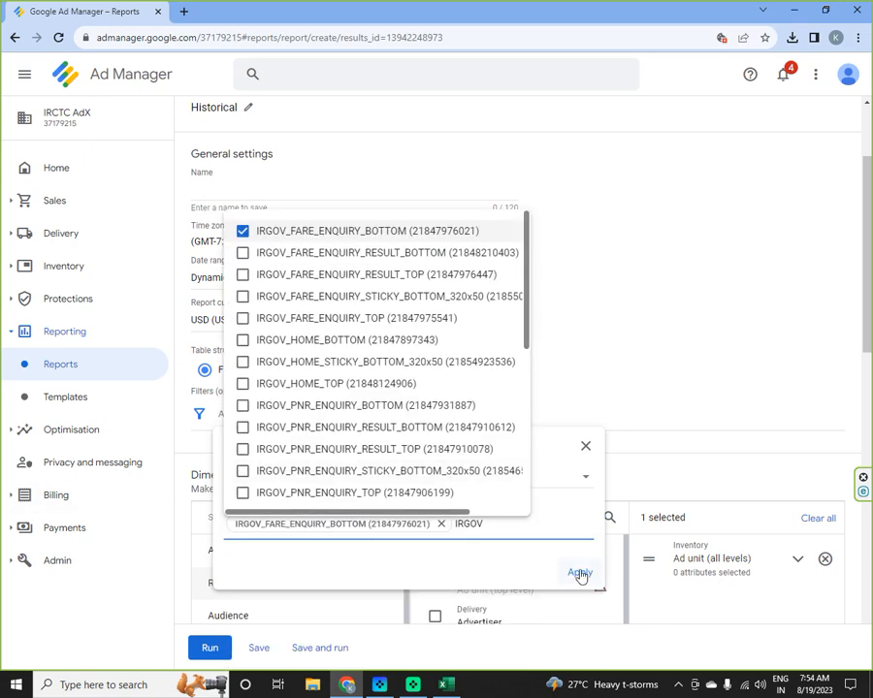
left_click(580, 572)
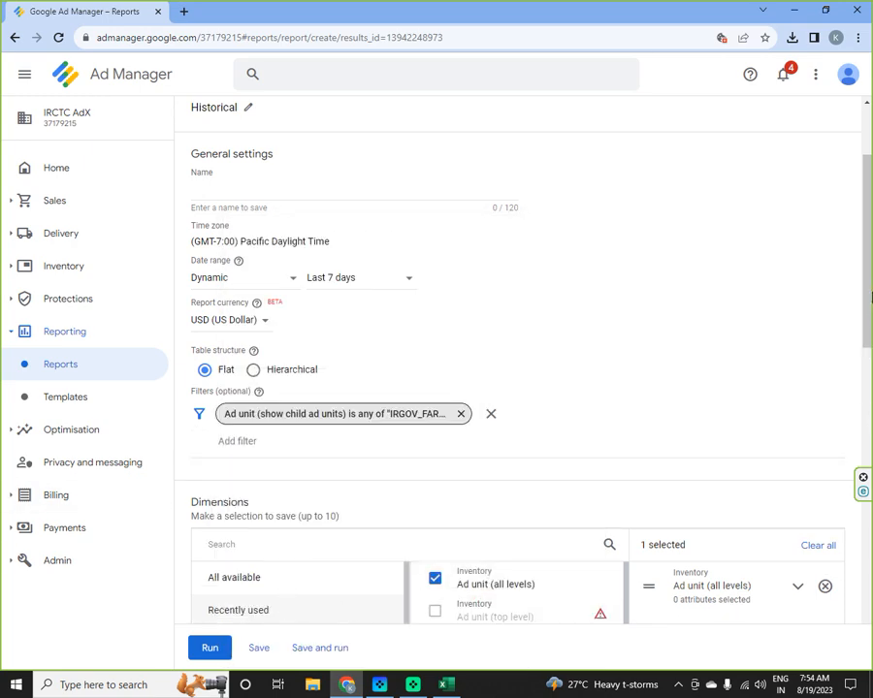
left_click(209, 648)
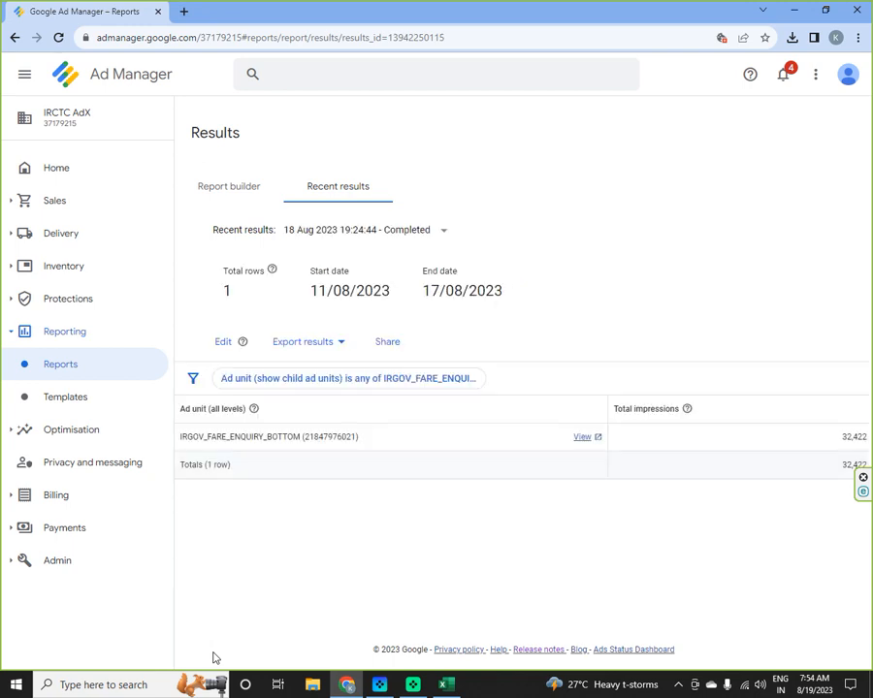
mouse_move(338, 434)
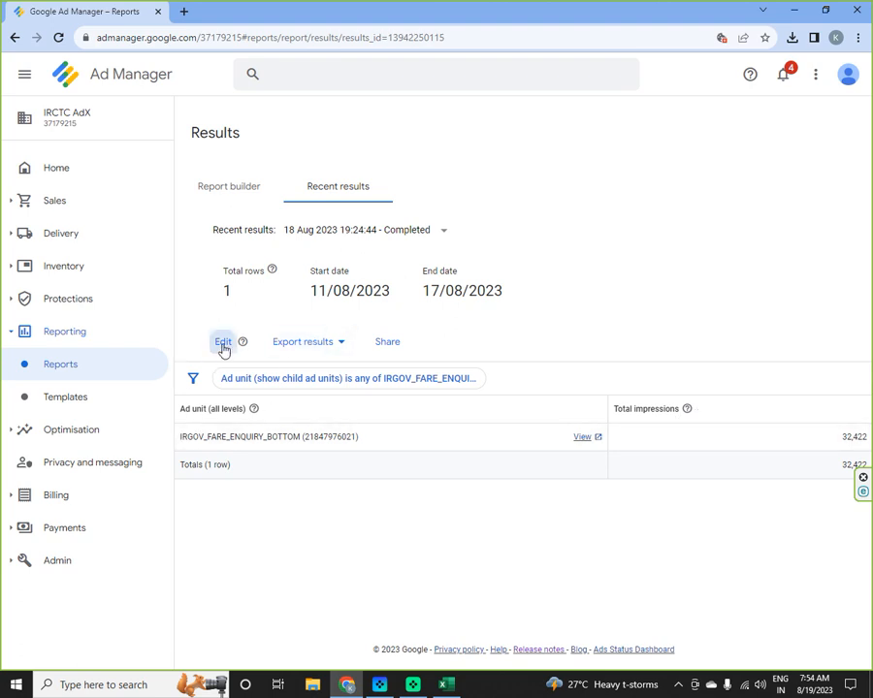
- Return from the one-row results to Edit the report settings
left_click(221, 342)
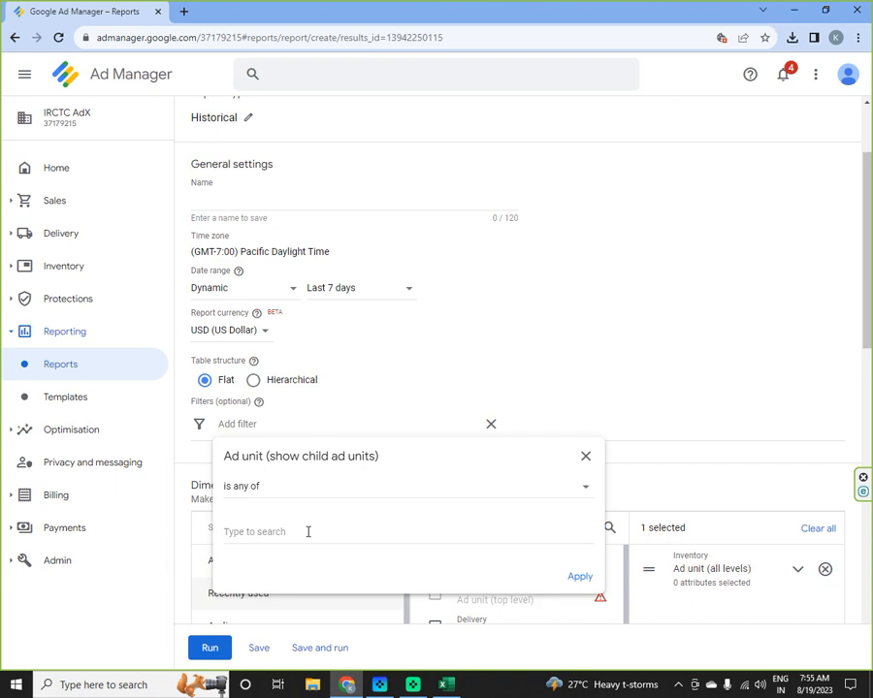
- Set the Ad unit filter to 'contains NM' and apply it
left_click(306, 531)
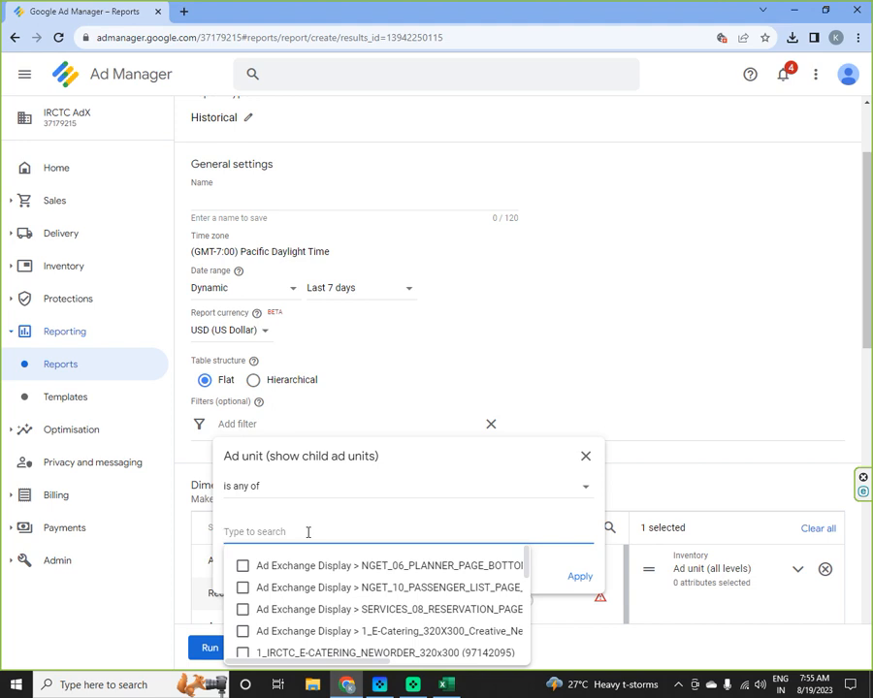
type("NM")
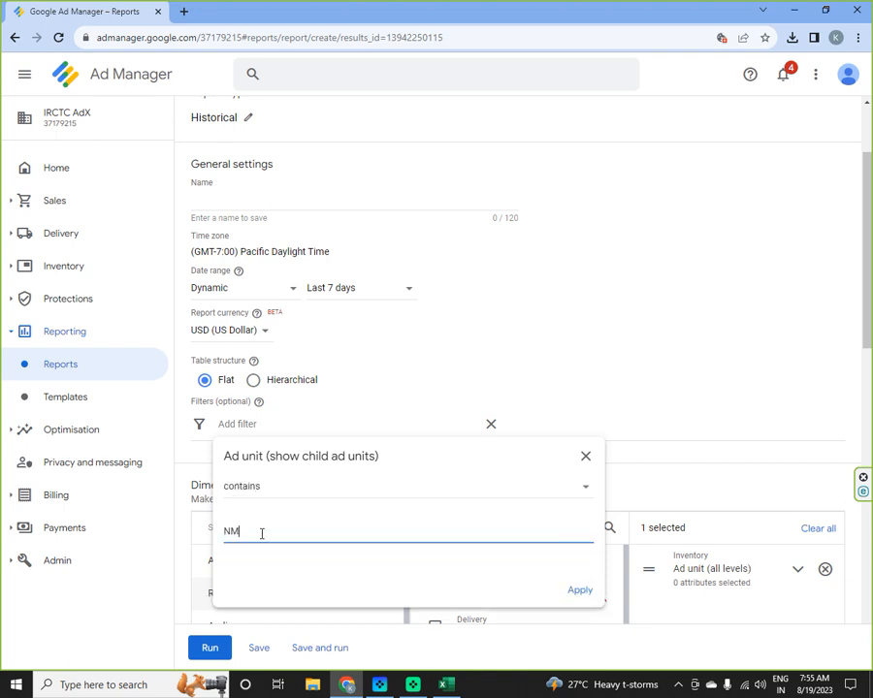
left_click(578, 589)
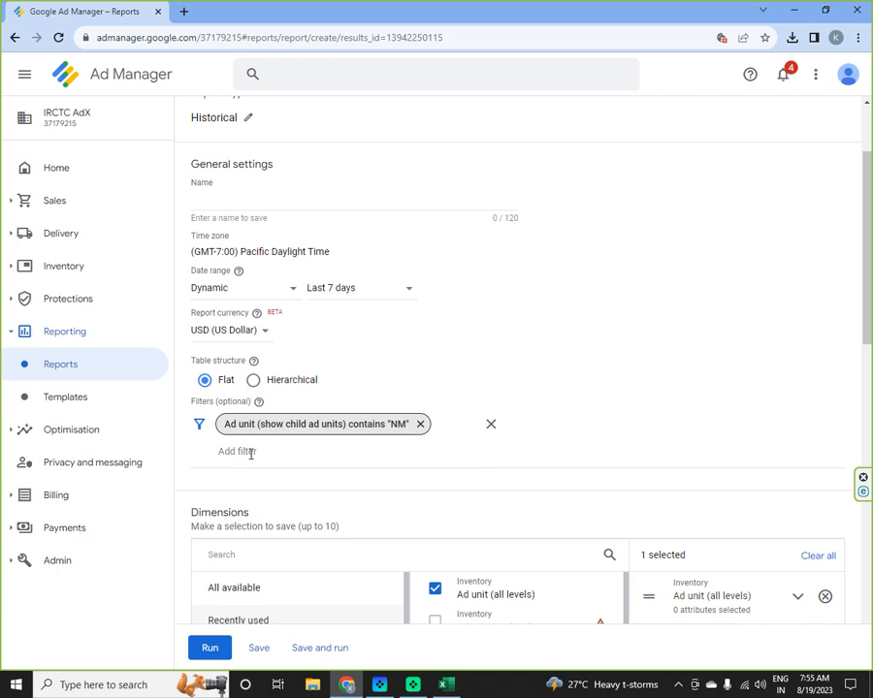
- Add a Yield partner filter set to 'is any of' PubMatic and apply it
left_click(237, 450)
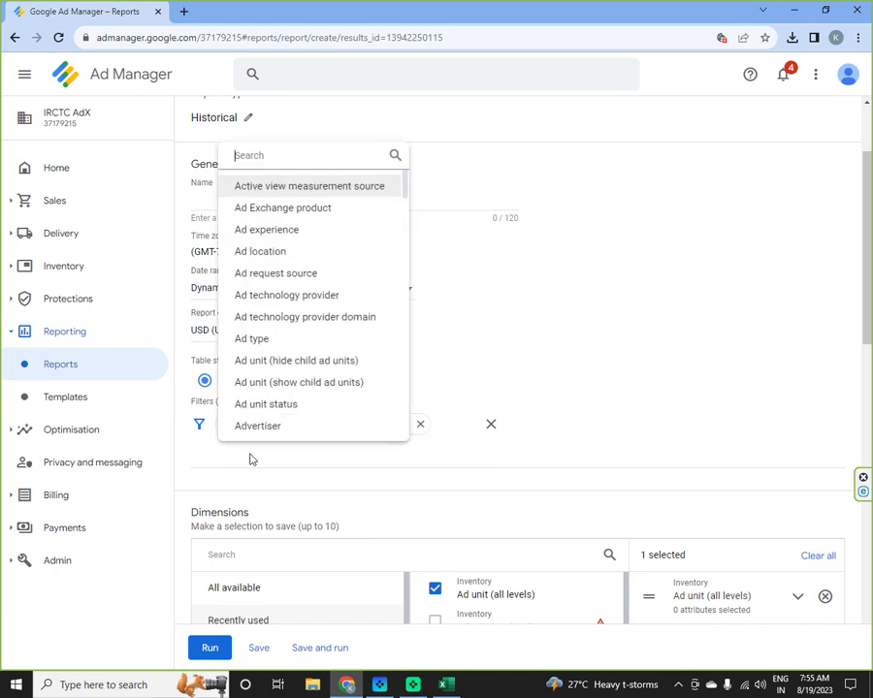
mouse_move(256, 462)
type("Yield")
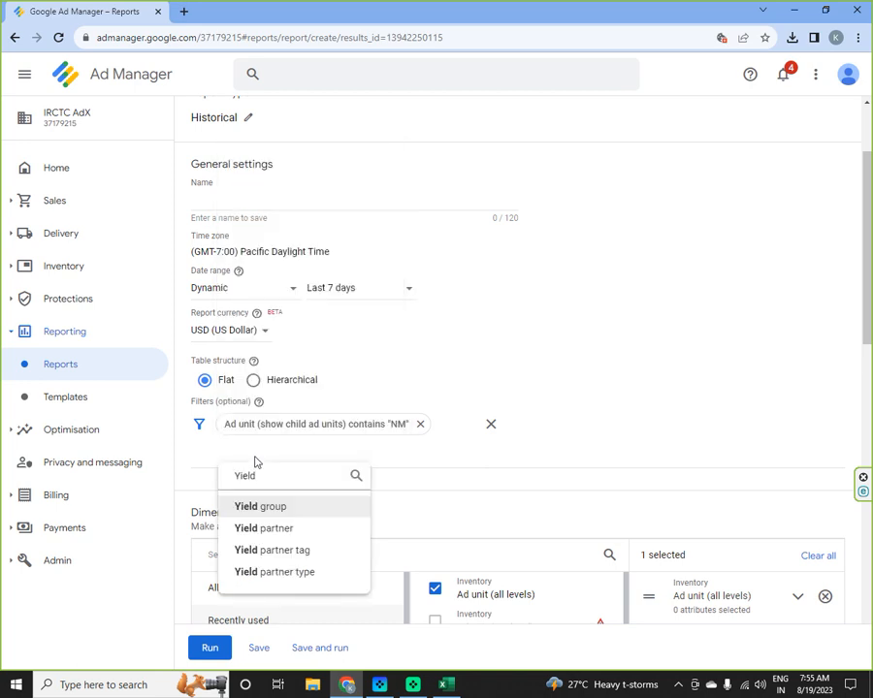
left_click(264, 528)
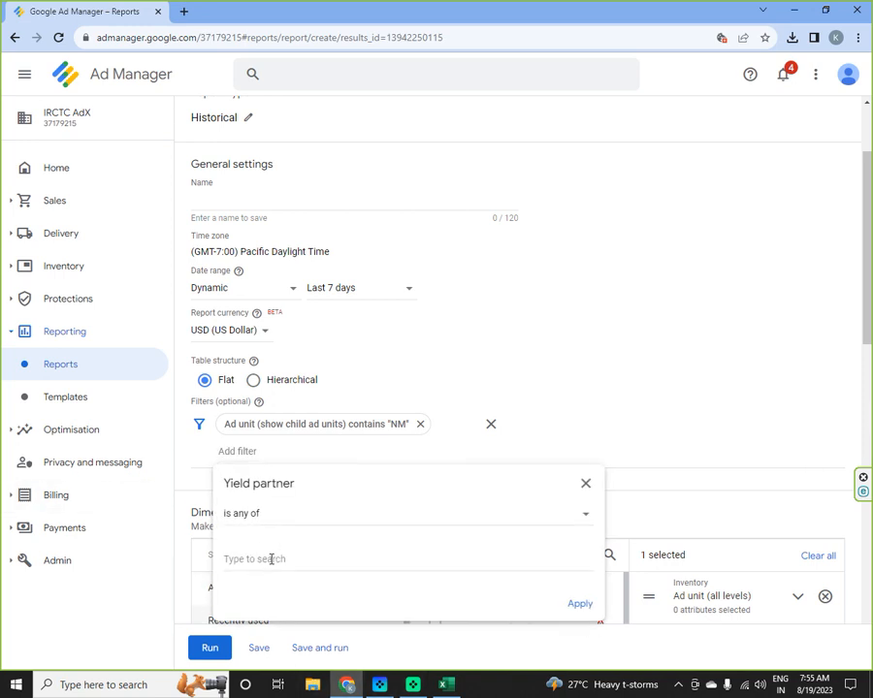
left_click(256, 558)
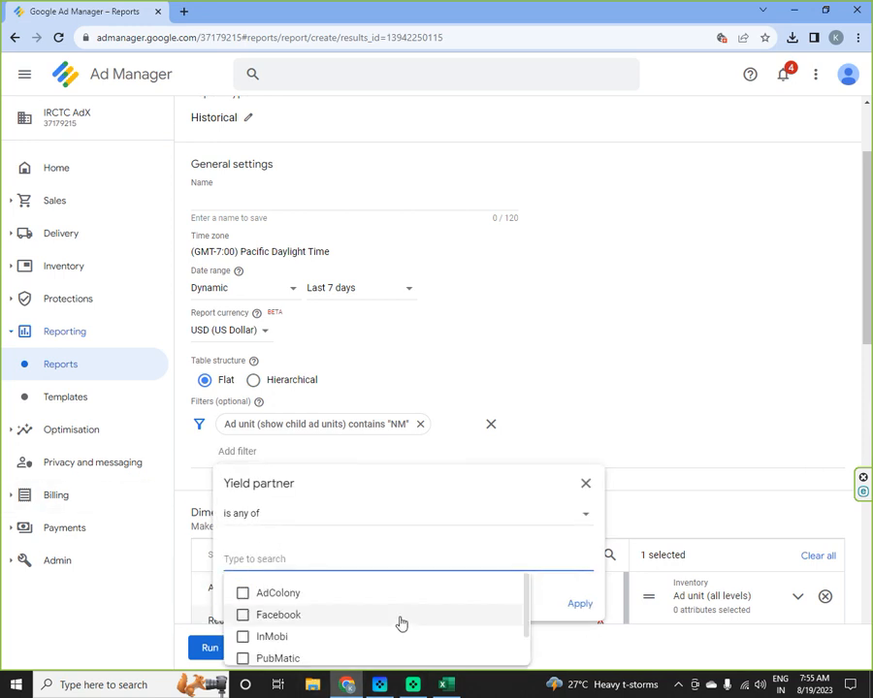
mouse_move(341, 656)
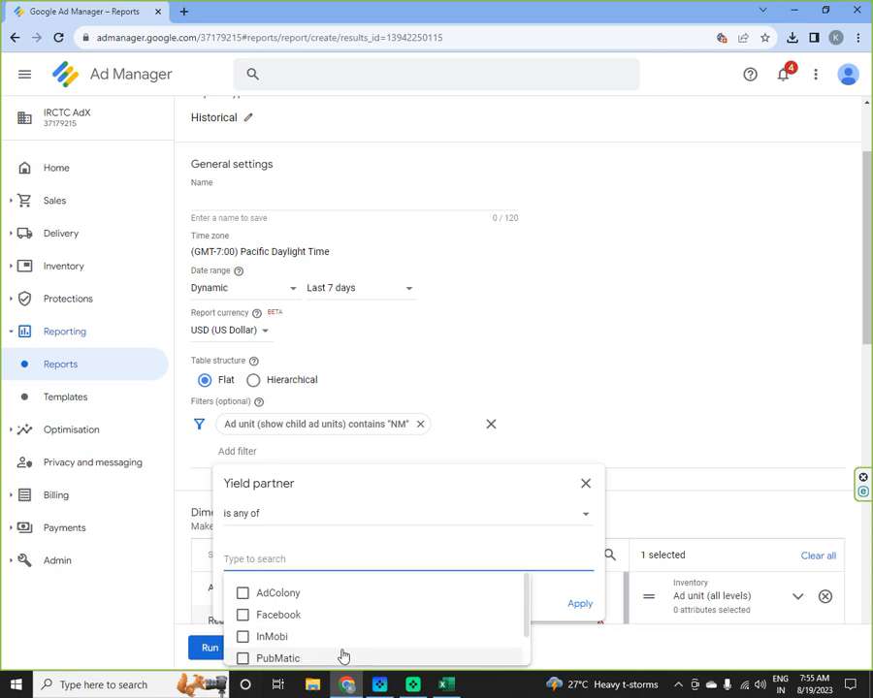
left_click(242, 508)
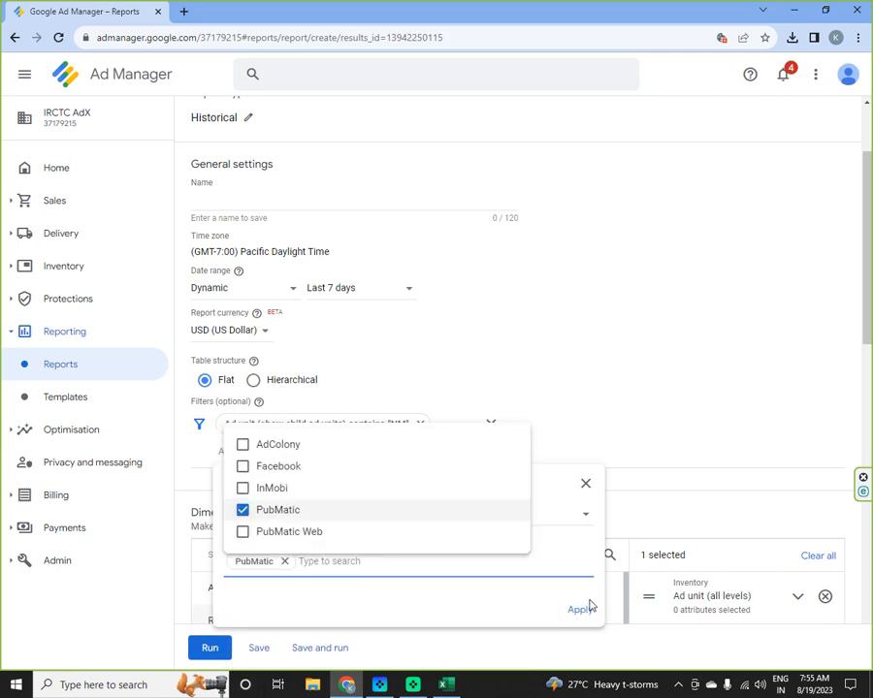
left_click(580, 609)
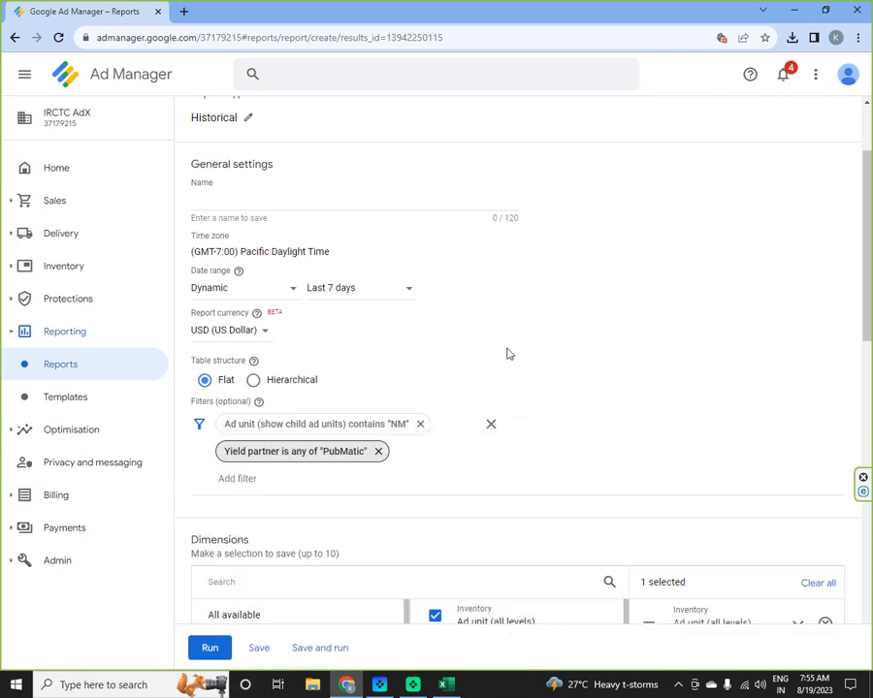
- Keep Total impressions and Yield group impressions as metrics and run the report
scroll("down", 3)
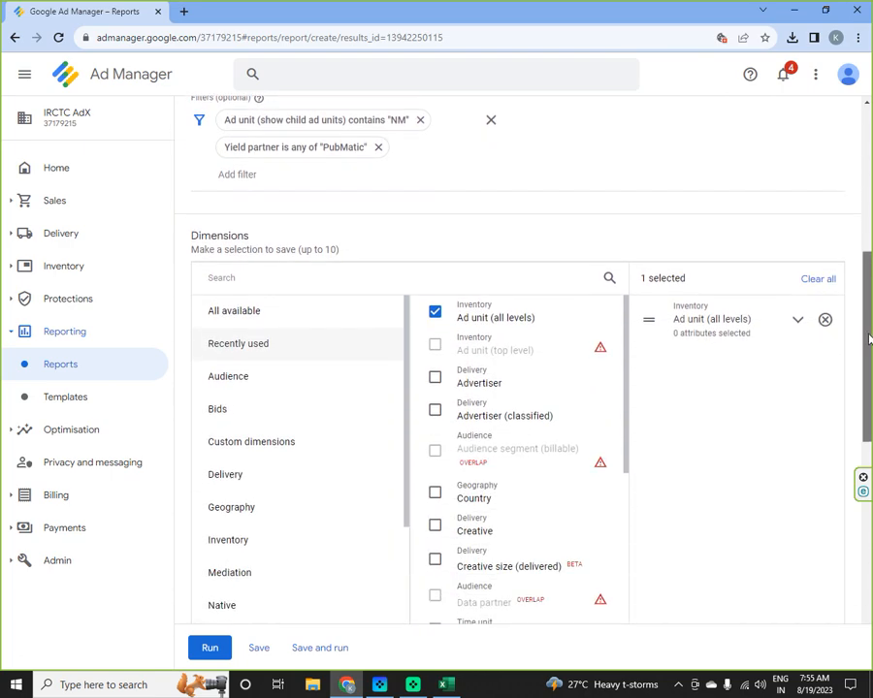
scroll("down", 3)
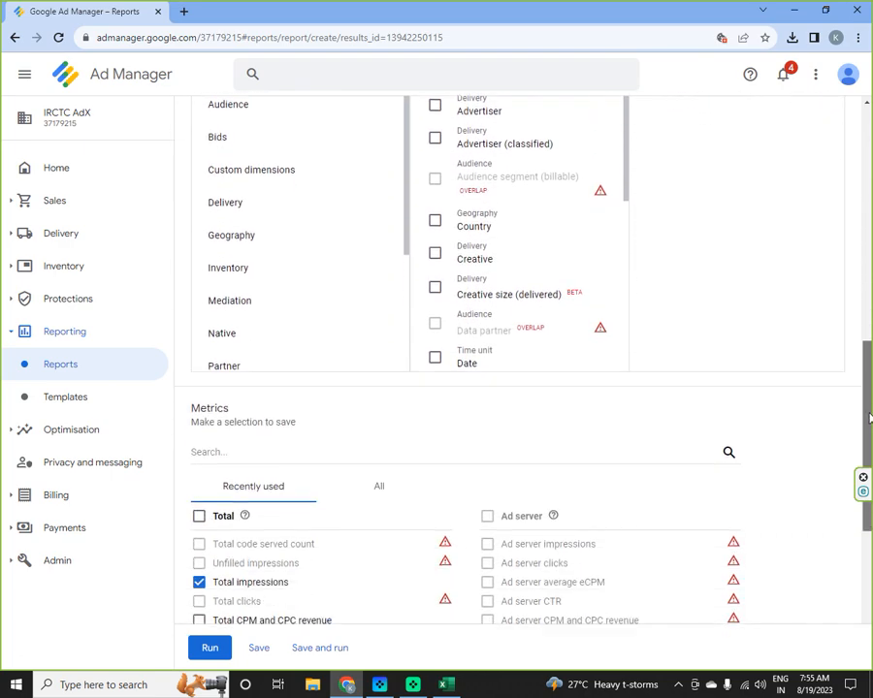
scroll("down", 3)
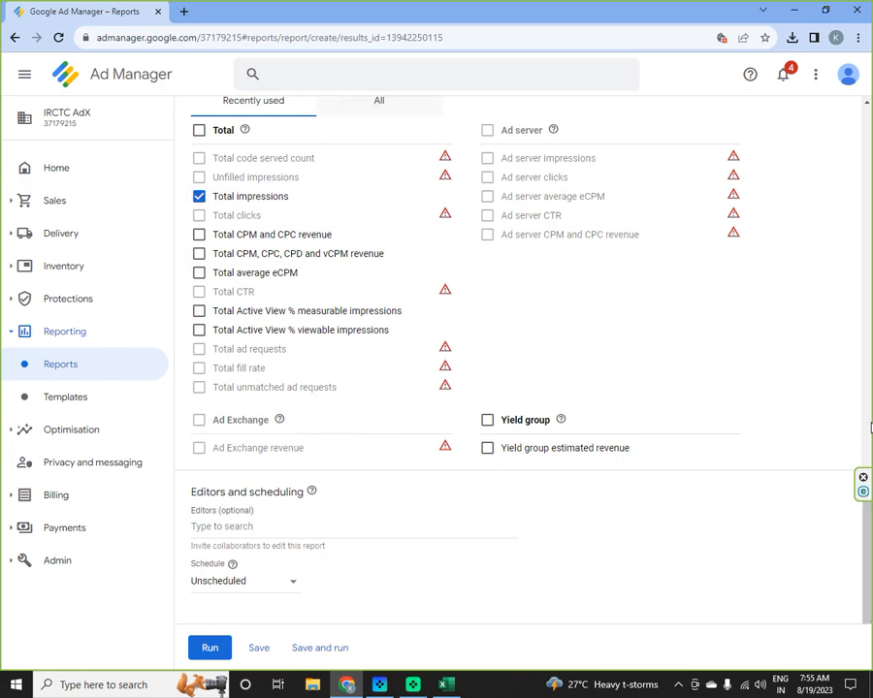
scroll("down", 3)
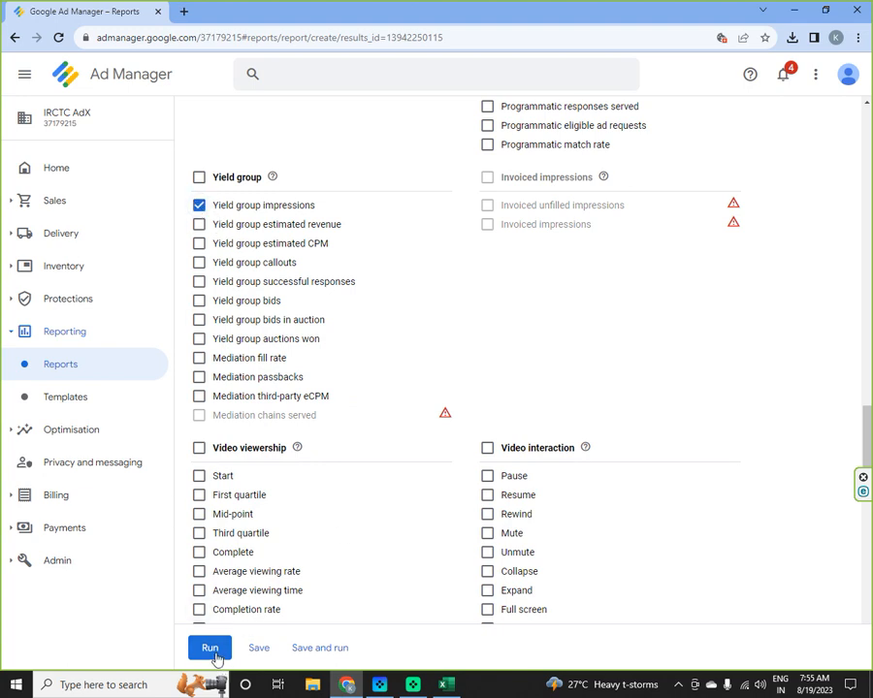
left_click(210, 647)
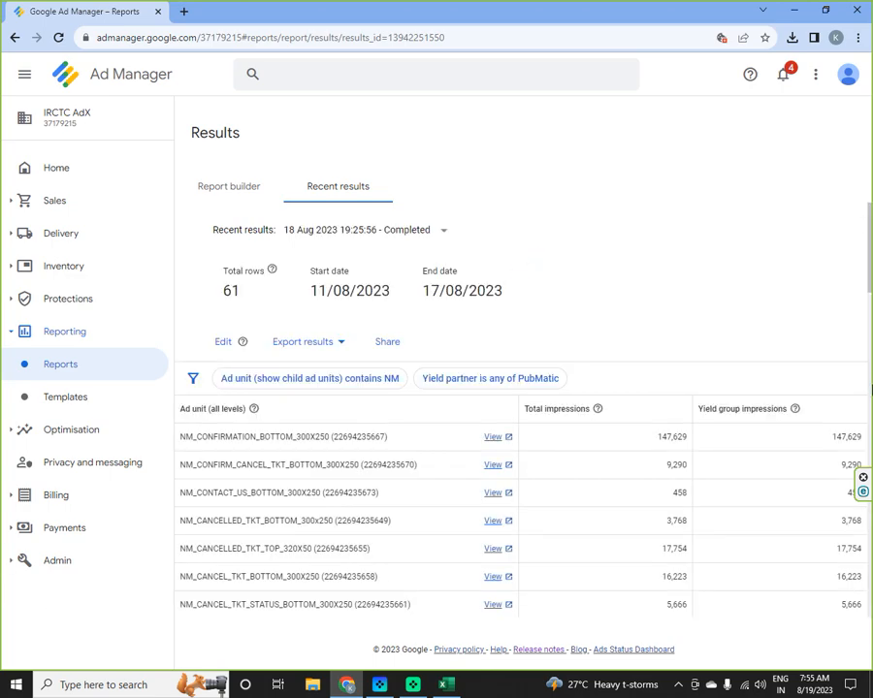
scroll("down", 3)
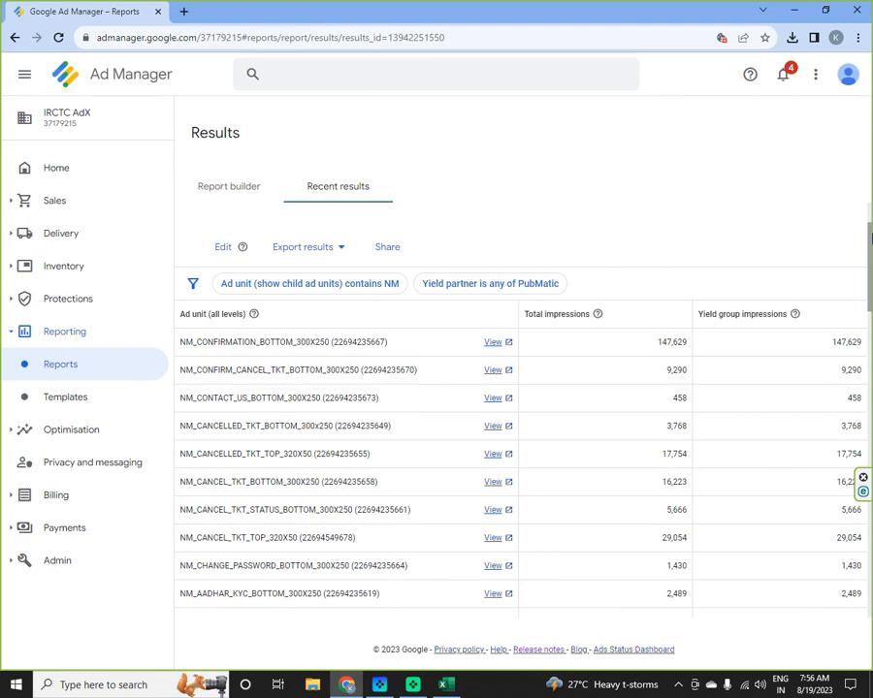
scroll("down", 3)
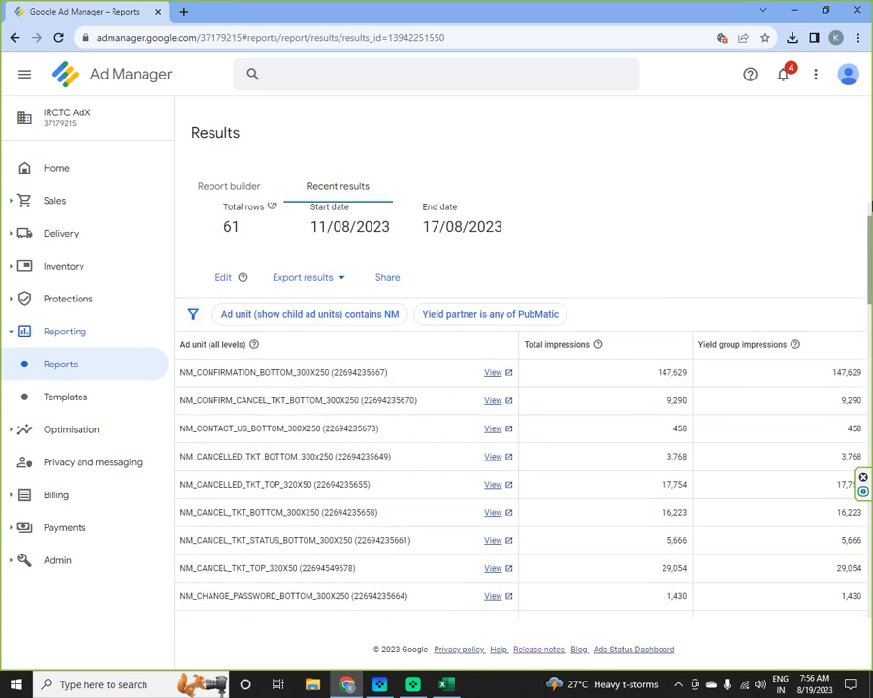
left_click(338, 187)
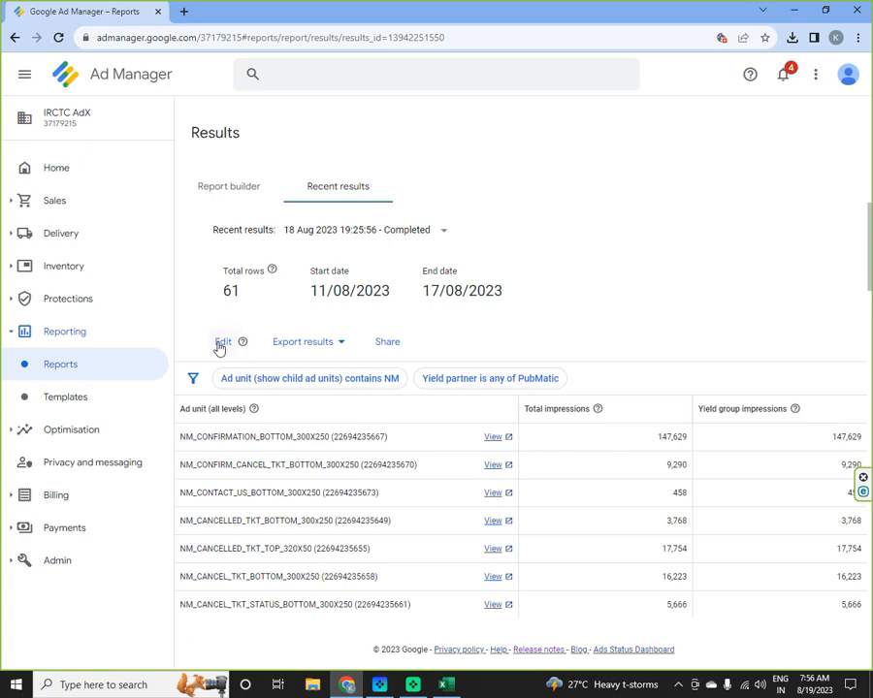
- Replace Yield group impressions with callouts, bids in auction and auctions won, then rerun
left_click(221, 342)
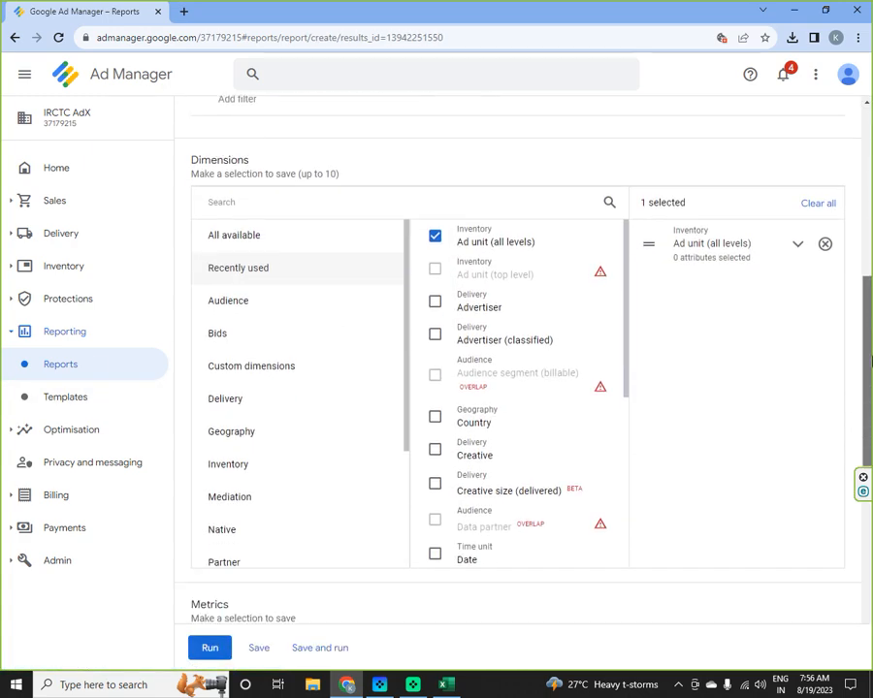
scroll("down", 3)
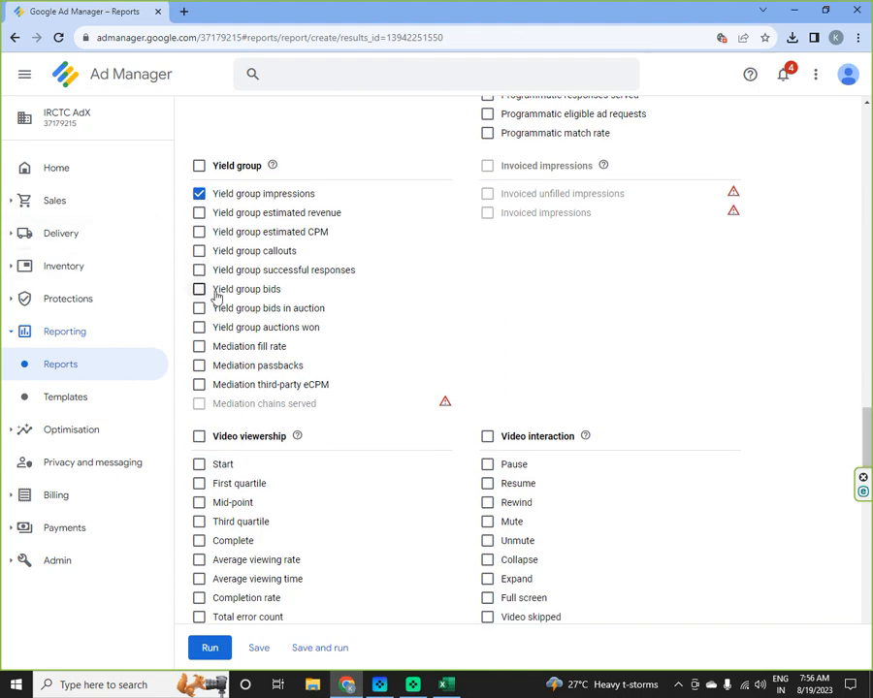
left_click(200, 194)
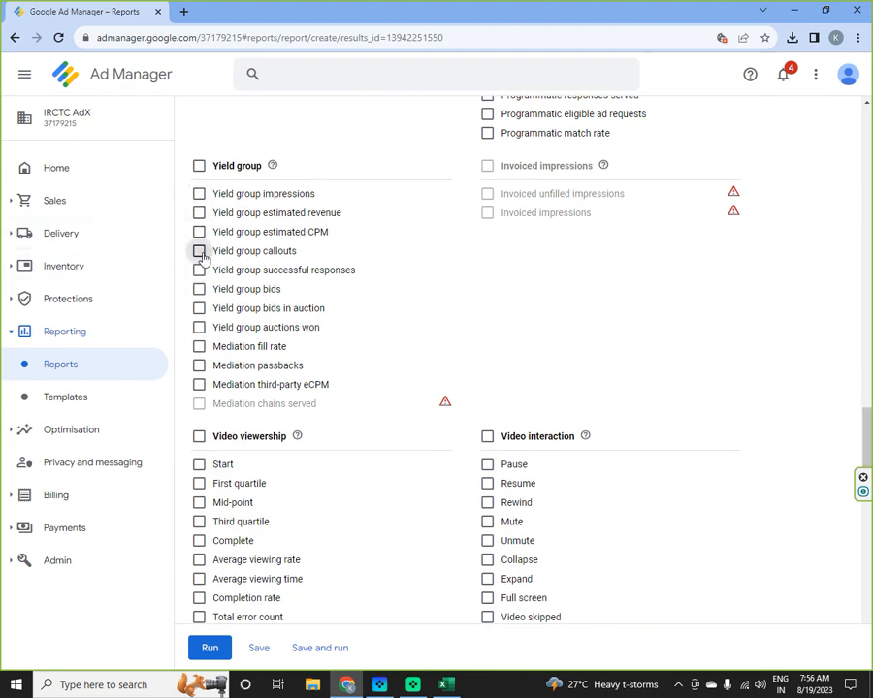
left_click(198, 250)
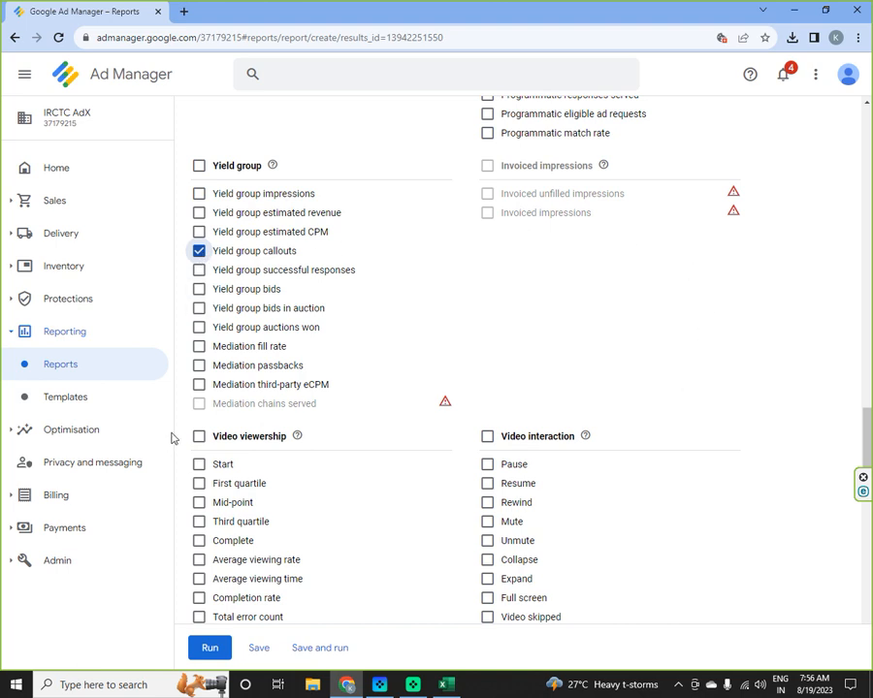
mouse_move(442, 306)
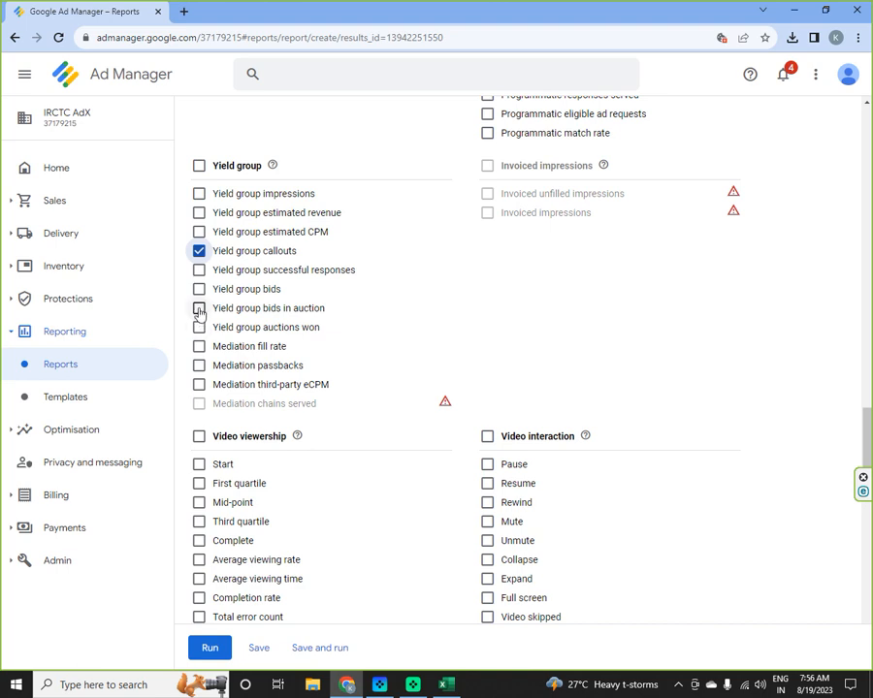
left_click(198, 308)
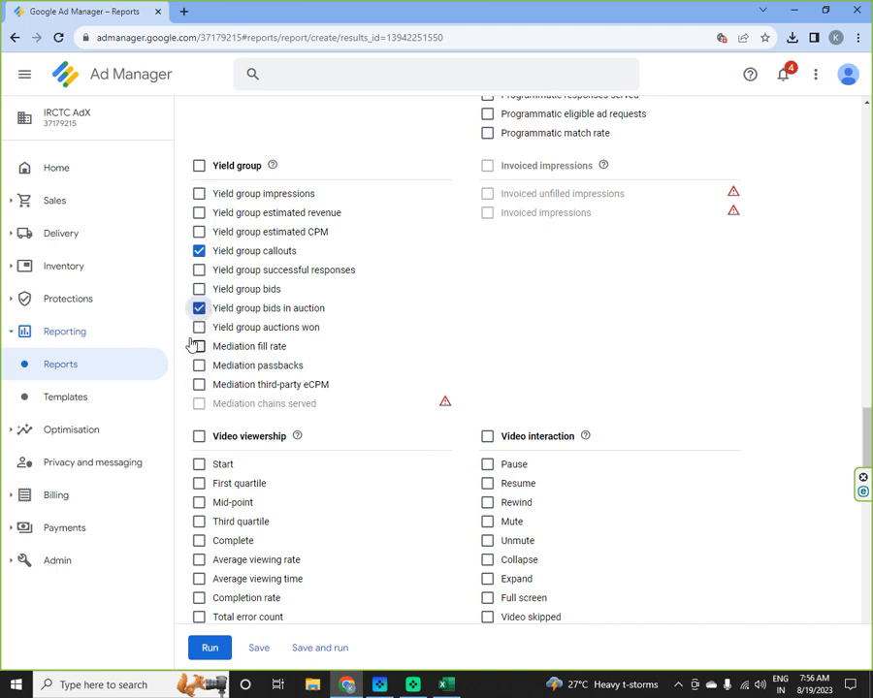
left_click(197, 326)
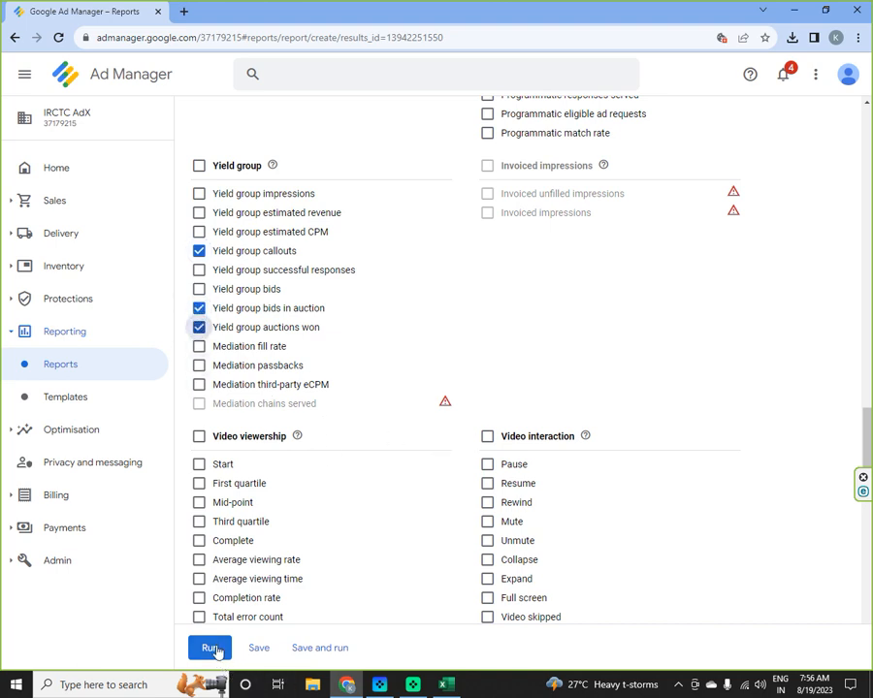
left_click(210, 648)
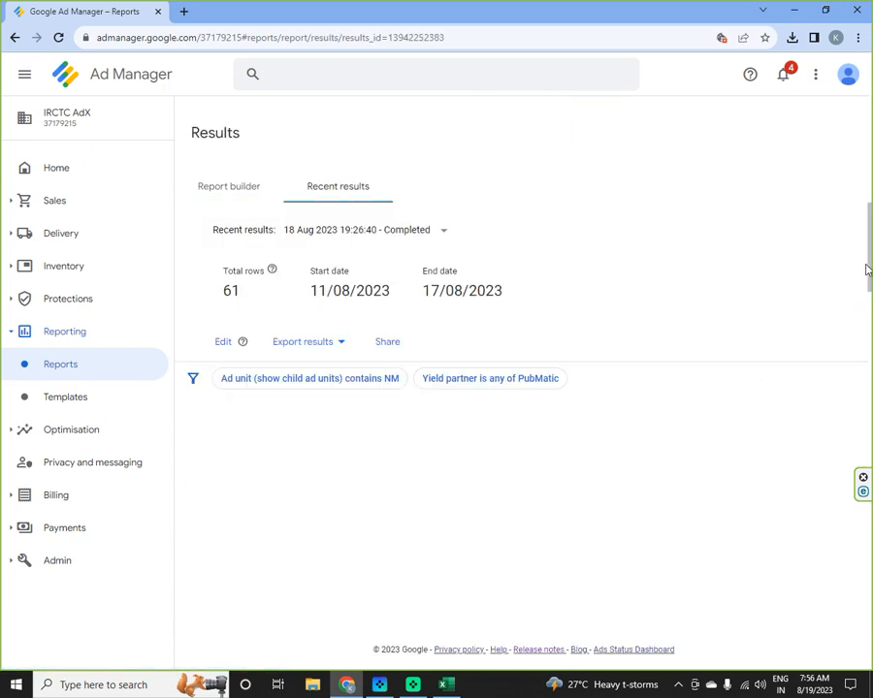
- Scroll through the 61-row results showing callouts, bids in auction and auctions won per ad unit
scroll("down", 3)
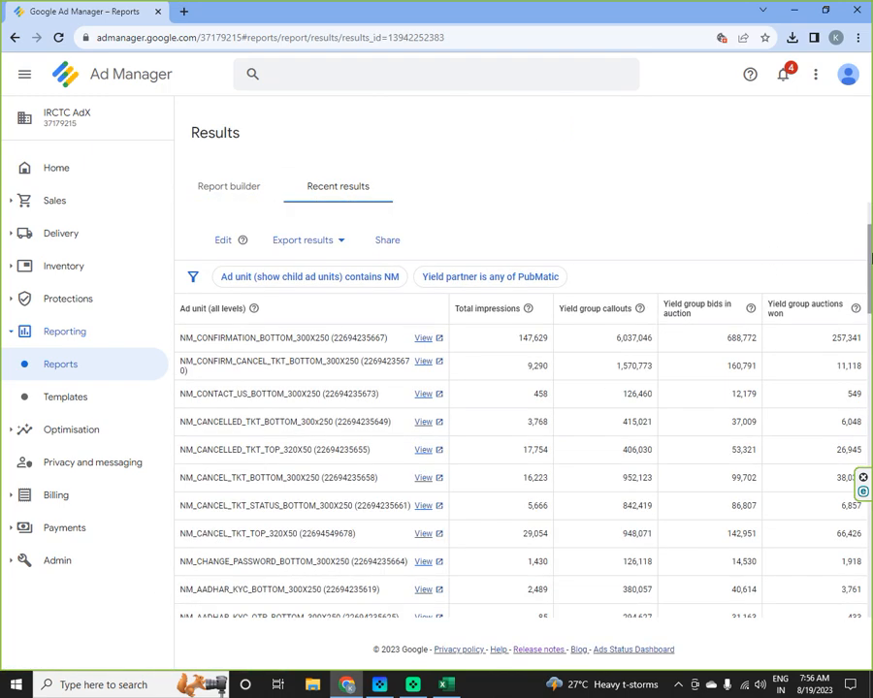
scroll("down", 3)
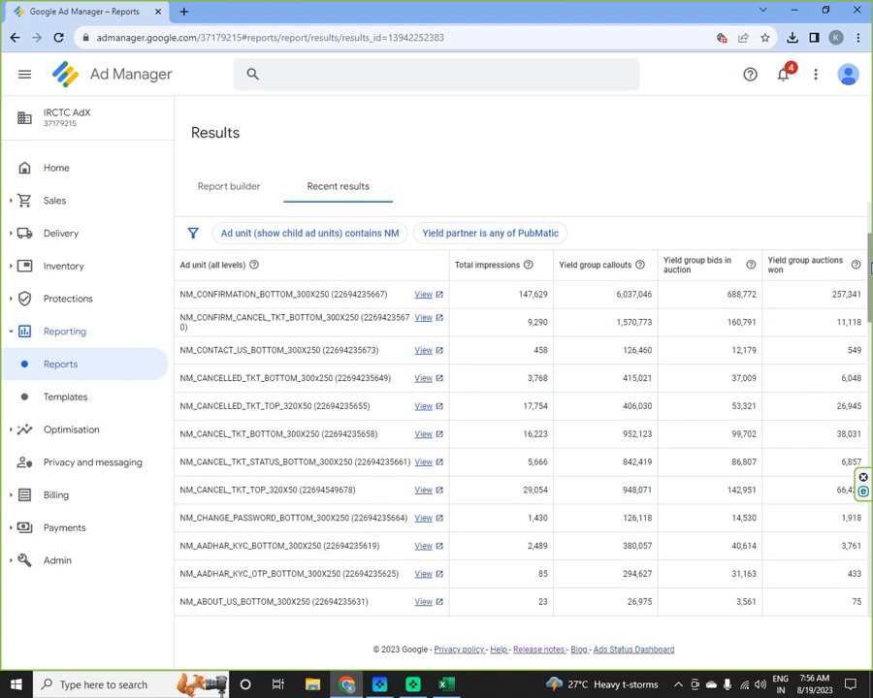
mouse_move(500, 306)
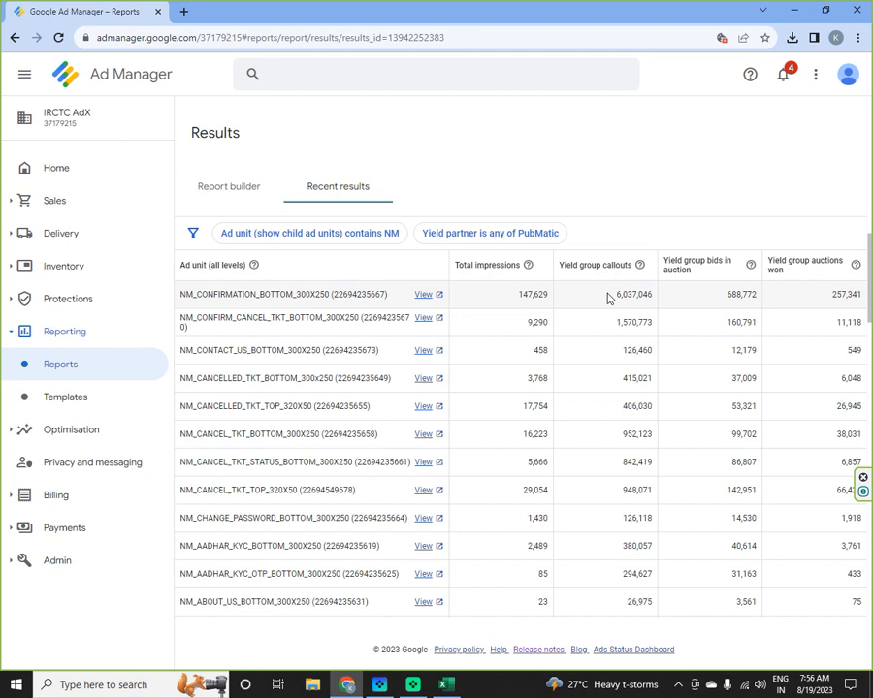
mouse_move(741, 322)
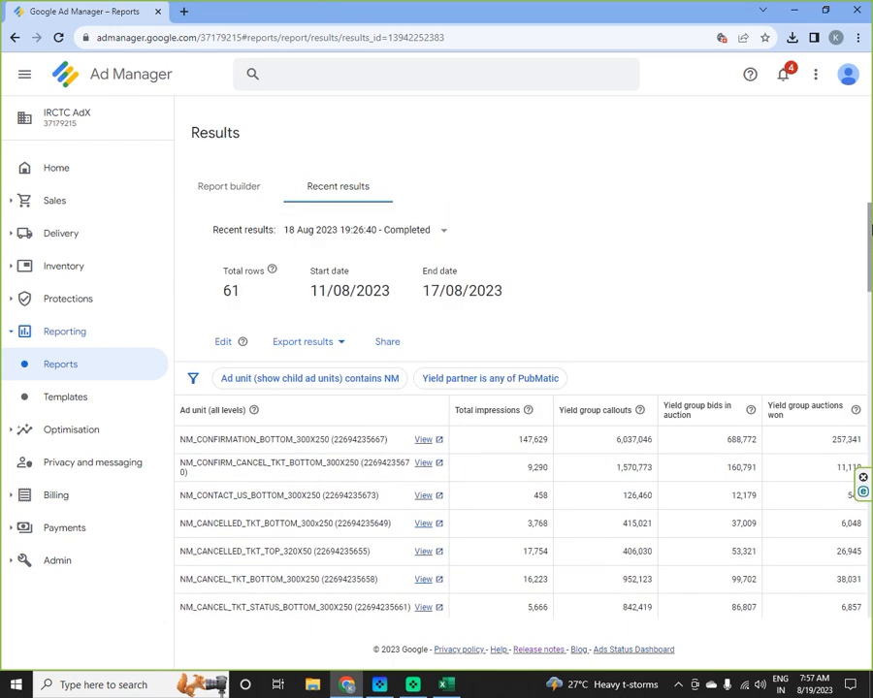
scroll("down", 3)
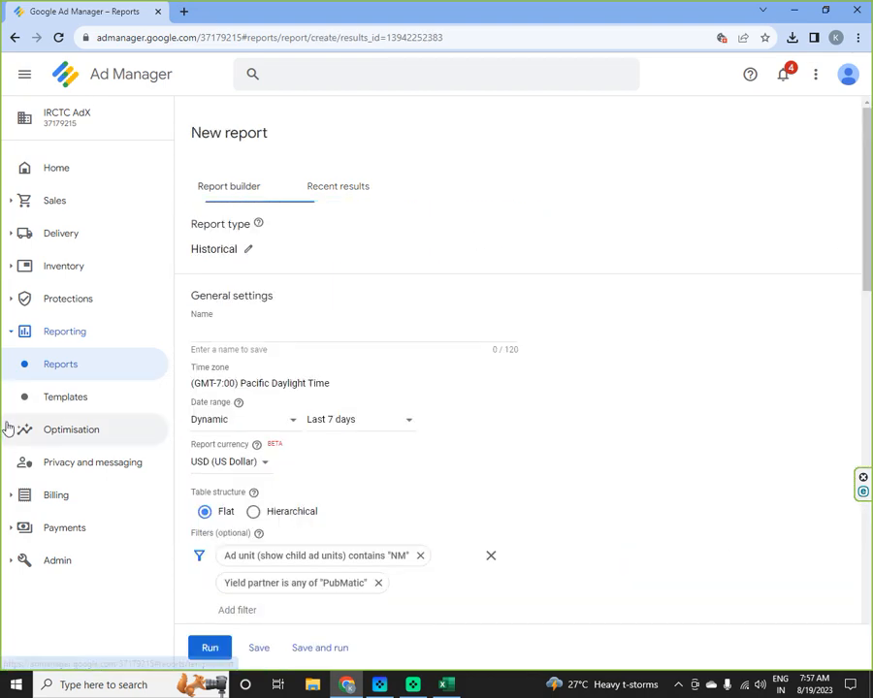
- Reach the Metrics section and switch from Recently used to All metrics
scroll("down", 3)
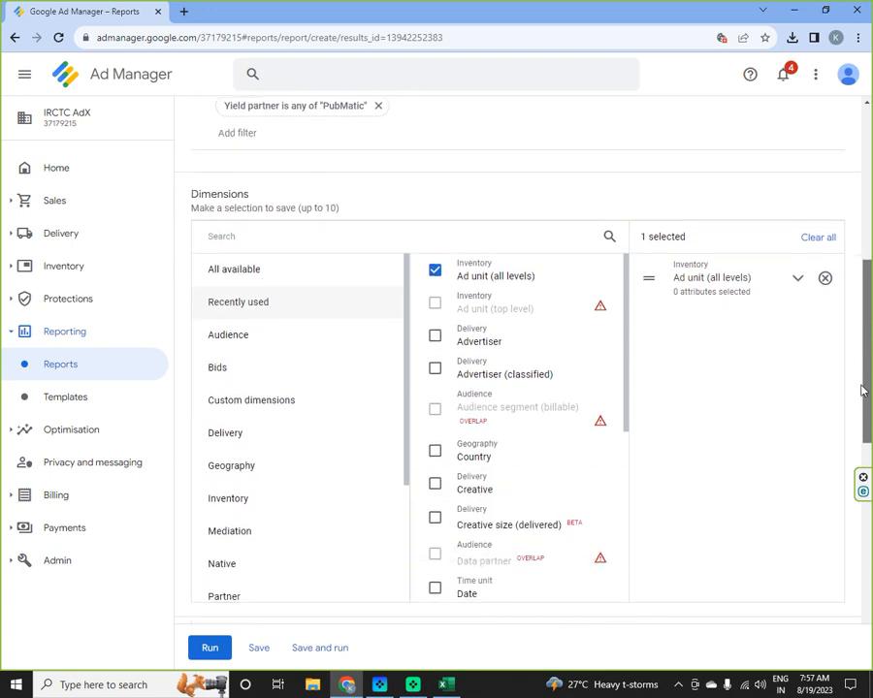
scroll("down", 3)
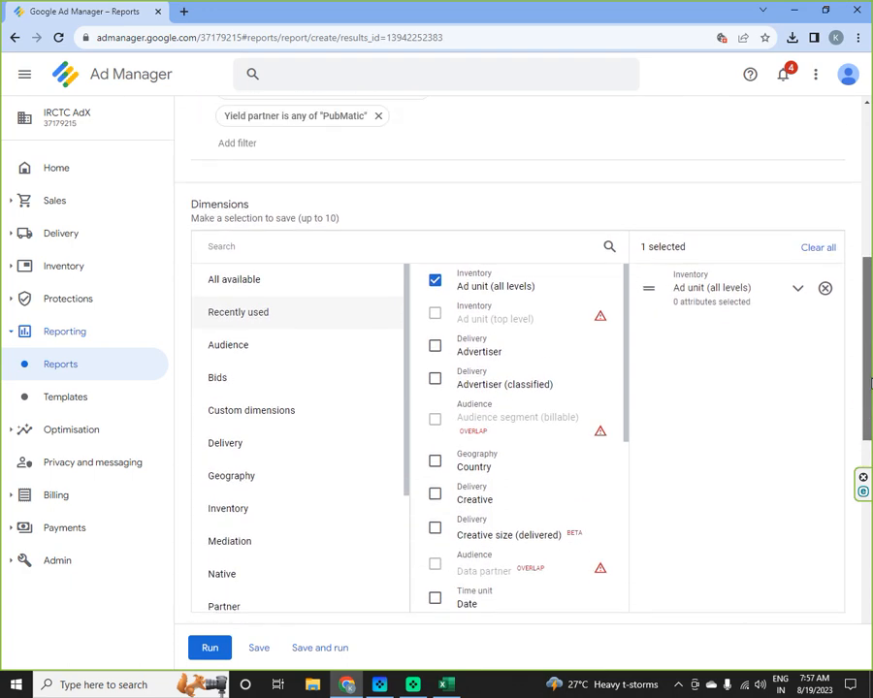
scroll("down", 3)
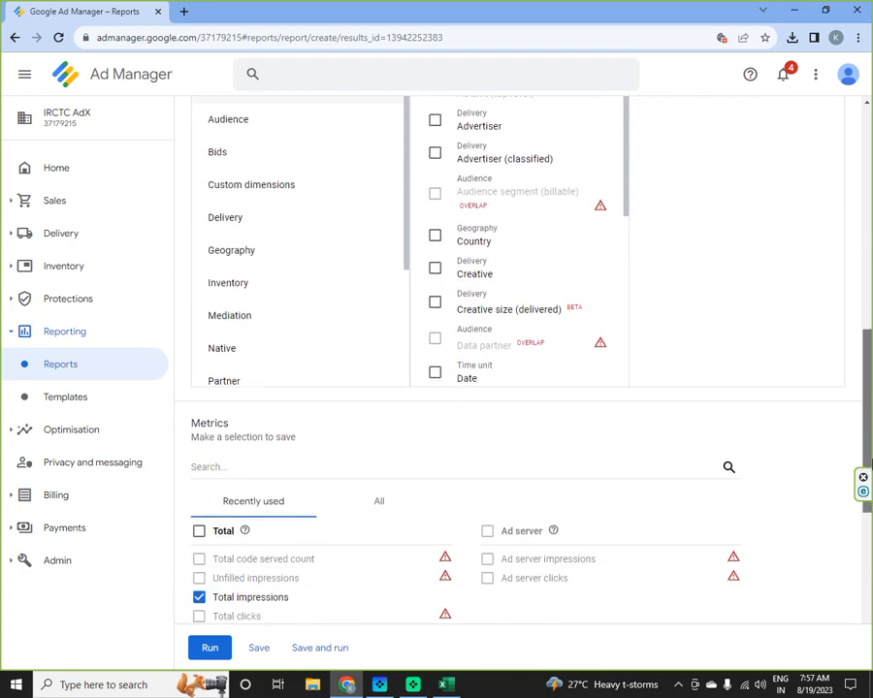
scroll("down", 3)
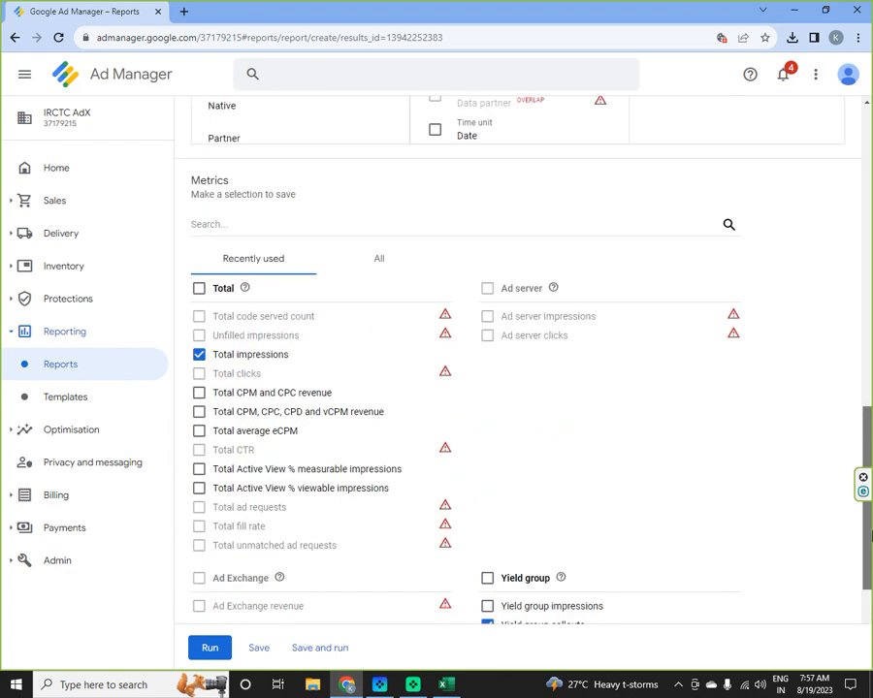
left_click(379, 258)
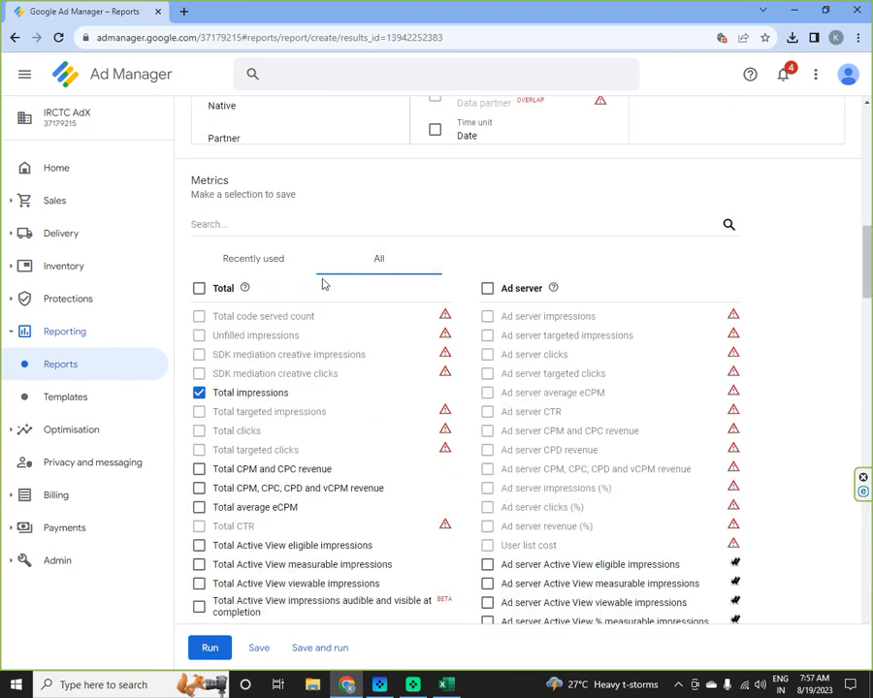
- Browse the metric groups from Total and Ad server through AdSense and Ad Exchange
scroll("down", 3)
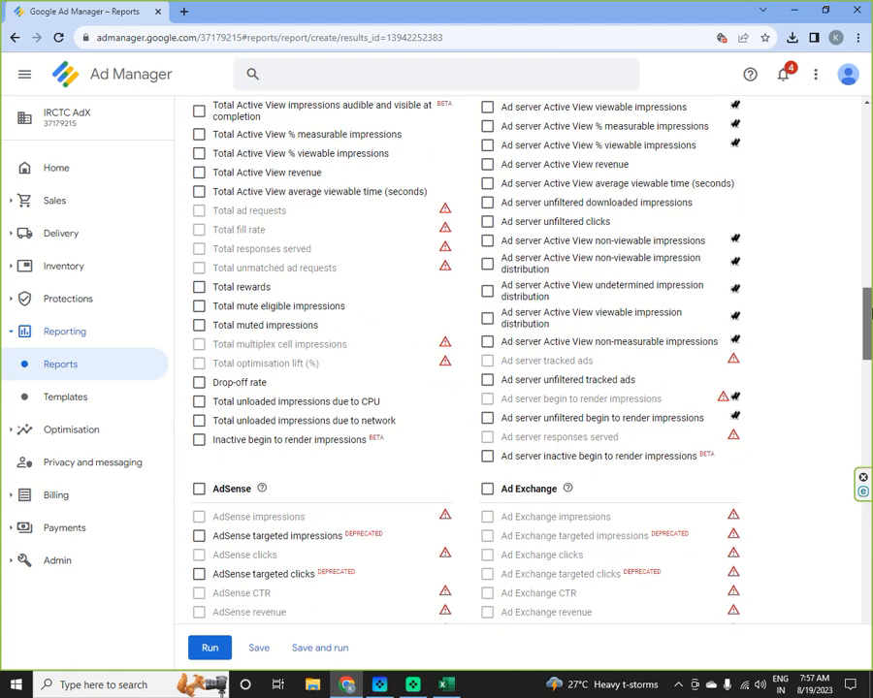
scroll("down", 3)
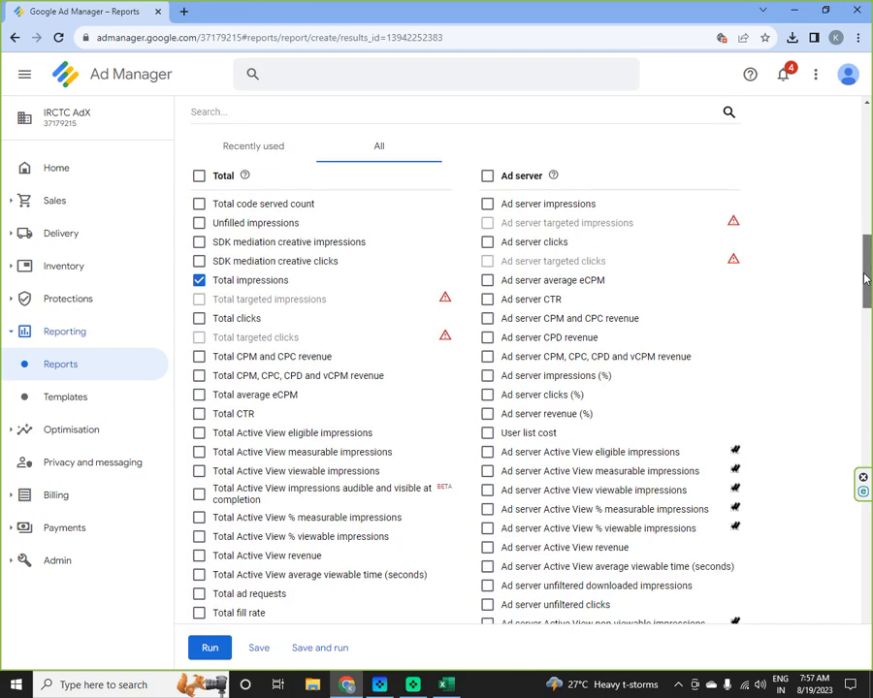
scroll("down", 3)
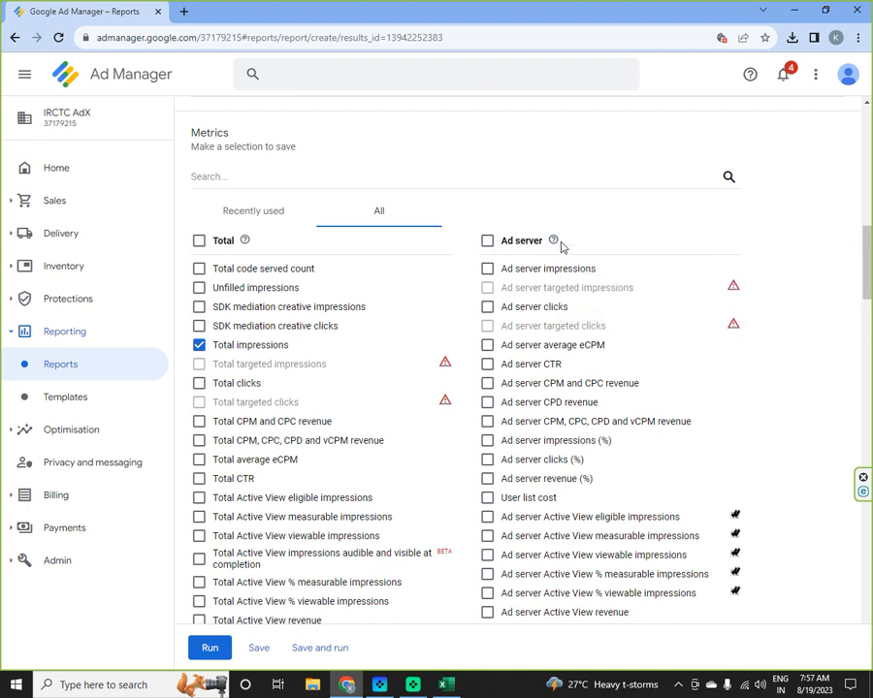
mouse_move(554, 240)
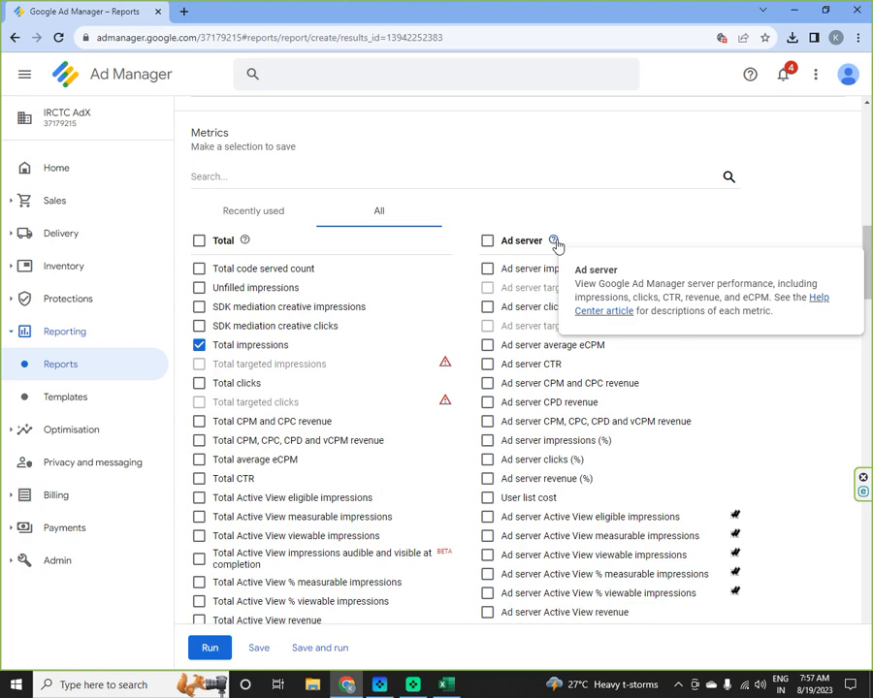
mouse_move(528, 229)
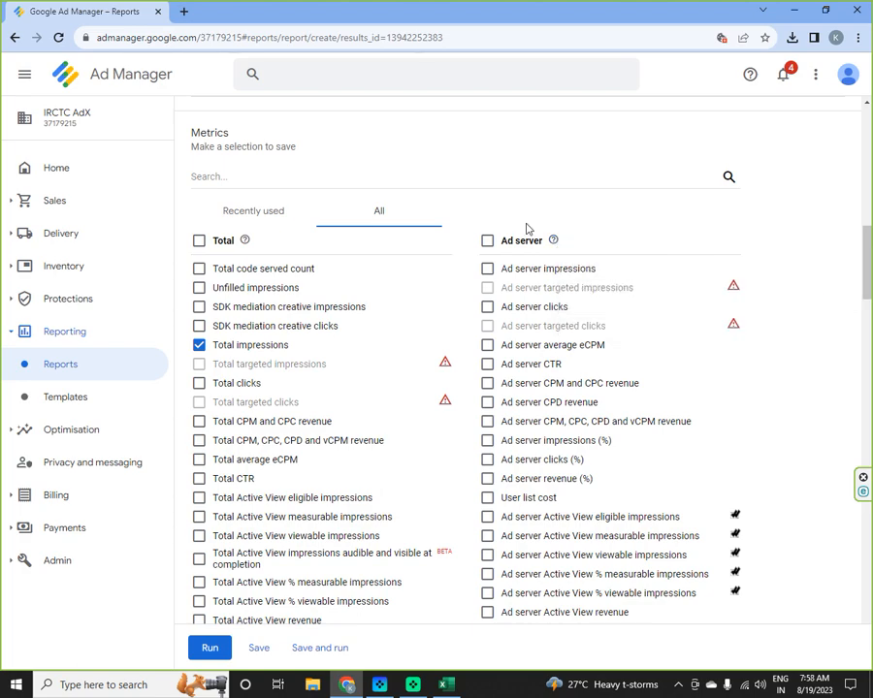
scroll("down", 3)
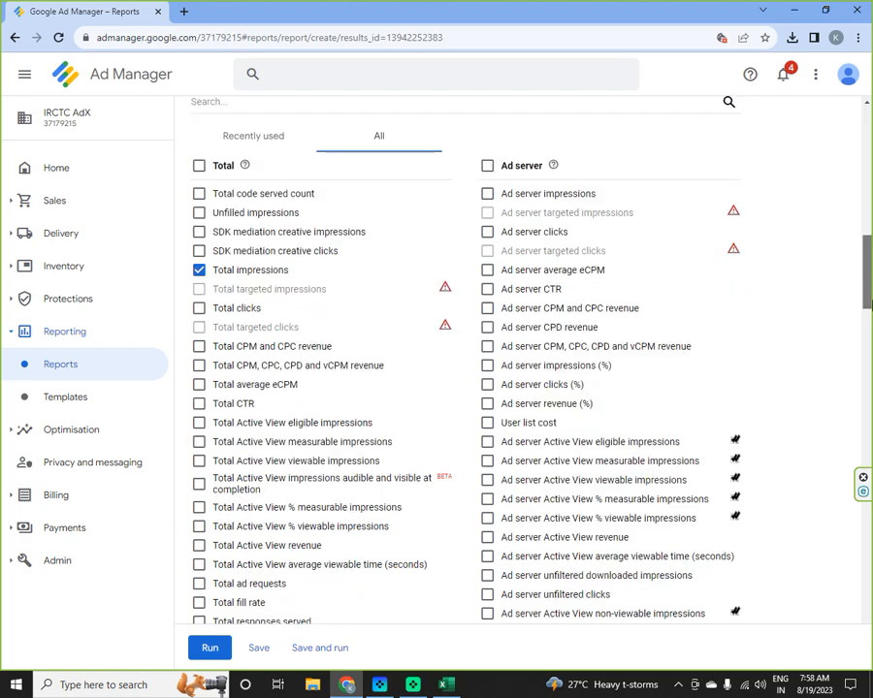
scroll("down", 3)
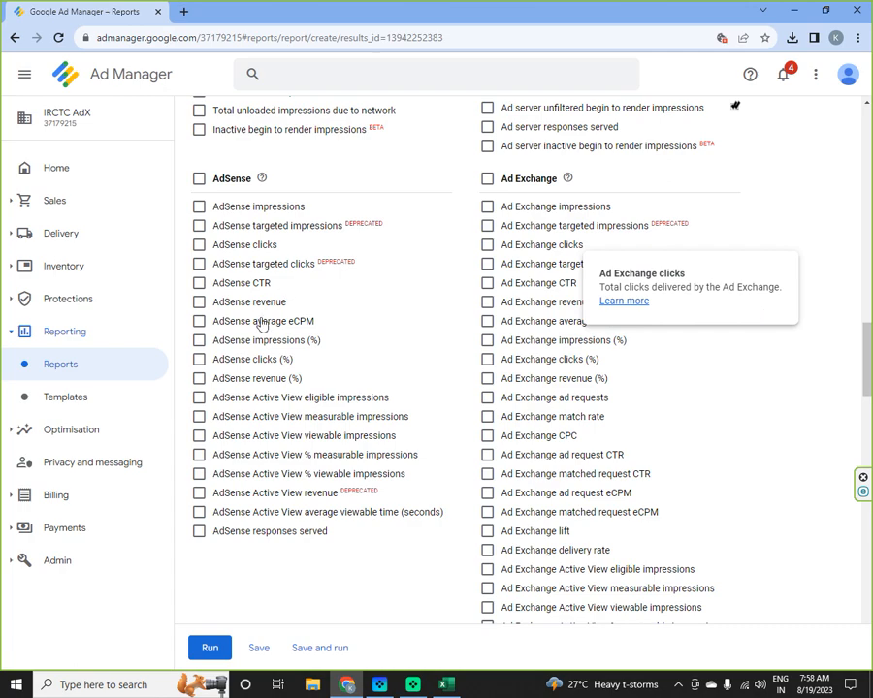
mouse_move(256, 225)
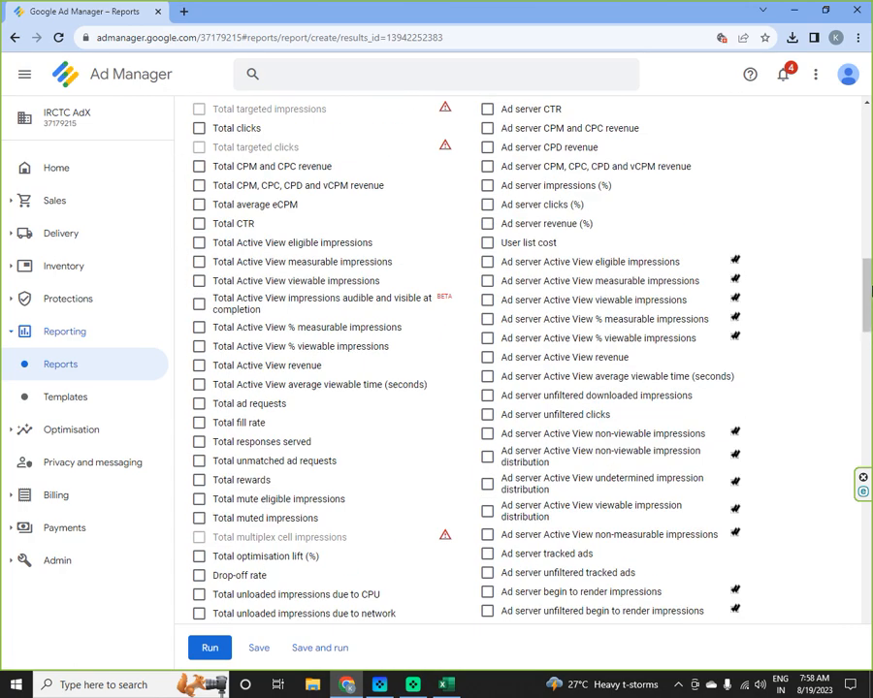
scroll("down", 3)
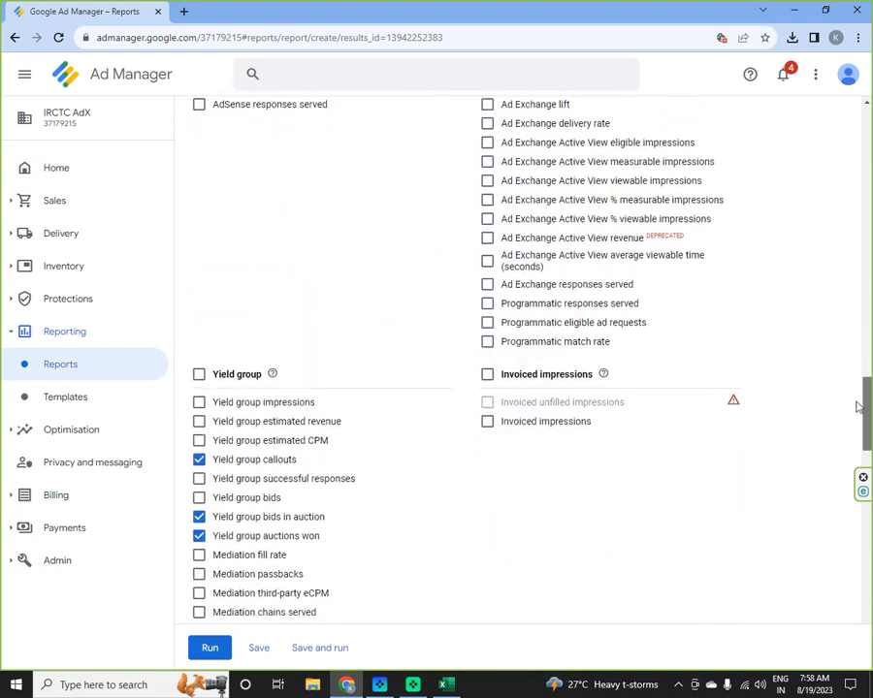
scroll("down", 3)
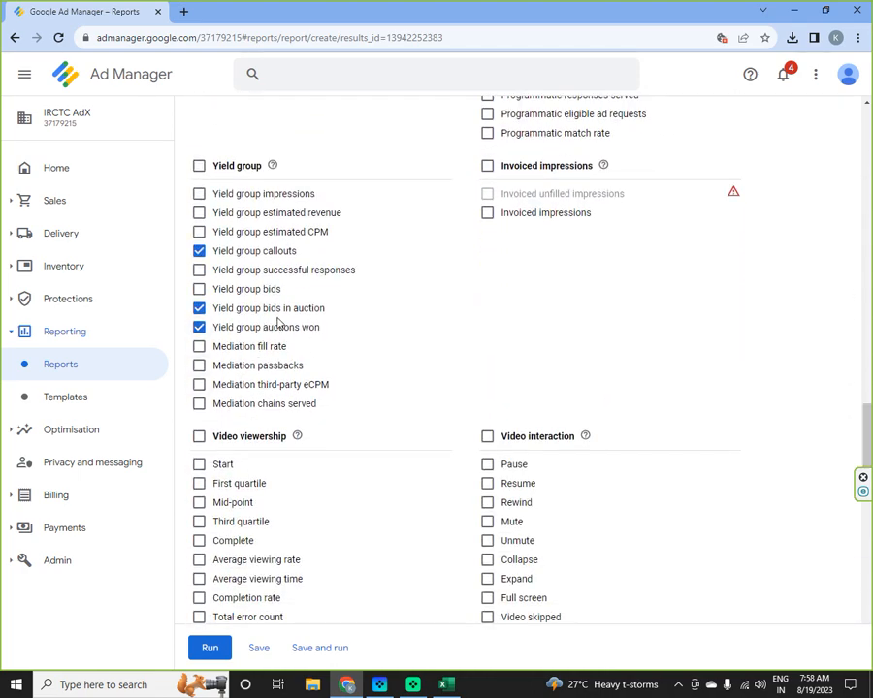
mouse_move(280, 322)
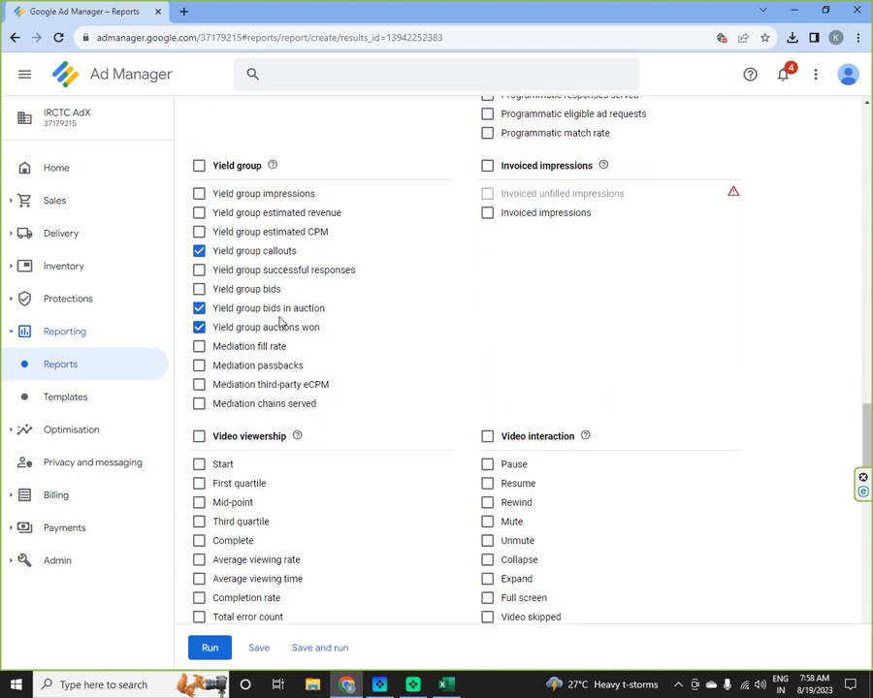
mouse_move(861, 332)
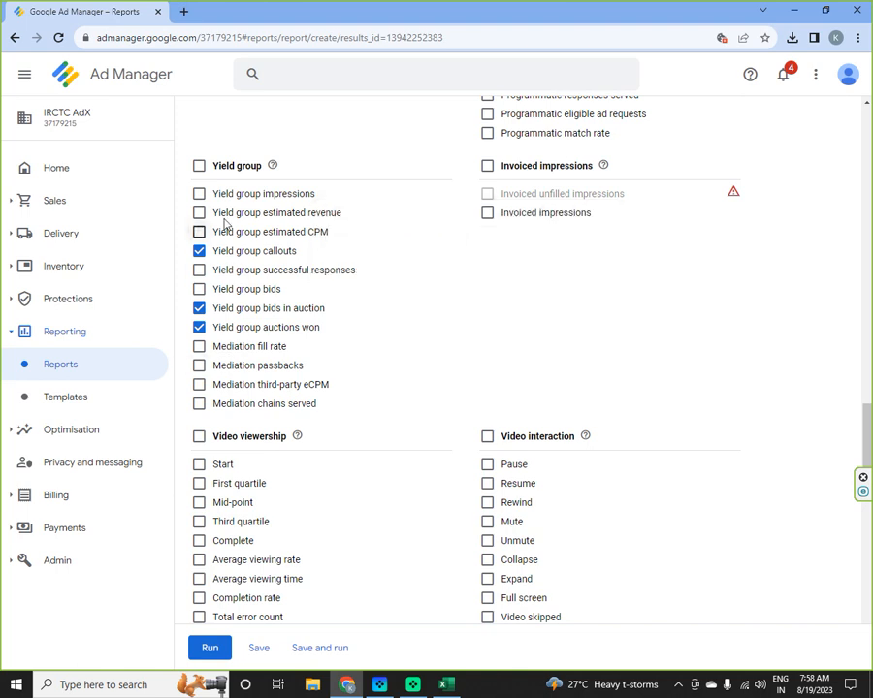
mouse_move(291, 223)
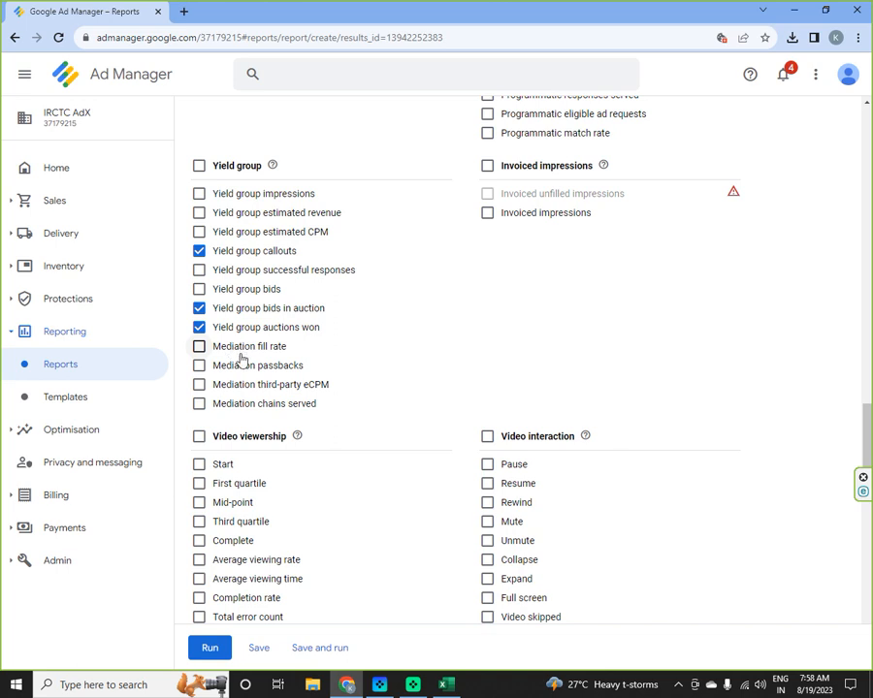
mouse_move(264, 404)
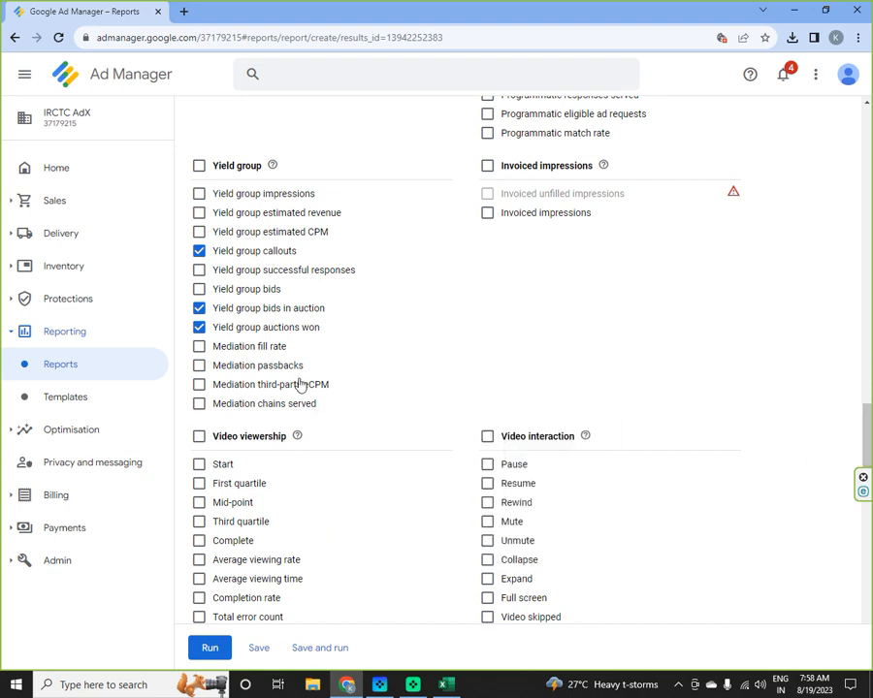
mouse_move(276, 346)
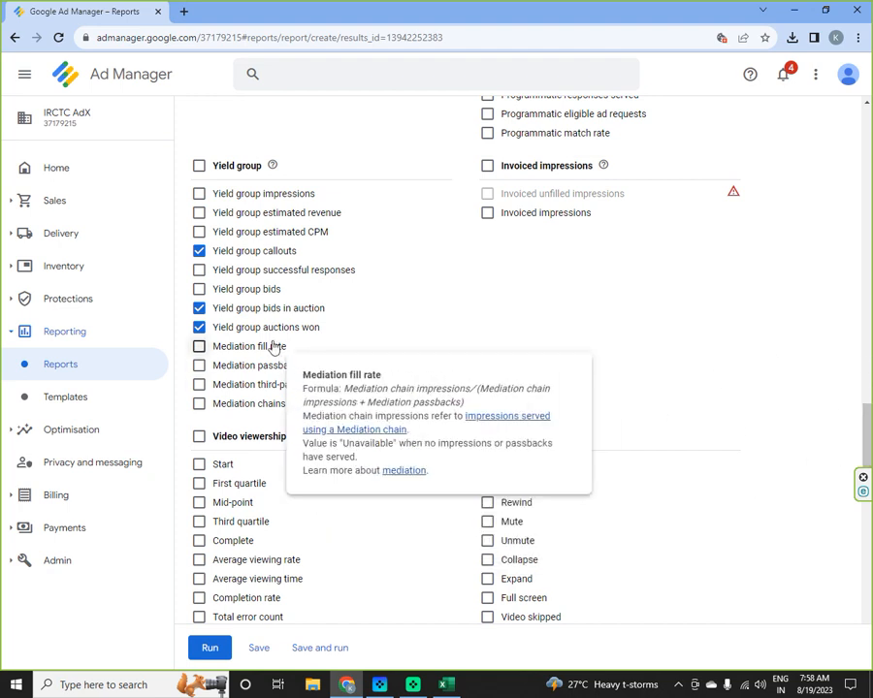
mouse_move(233, 353)
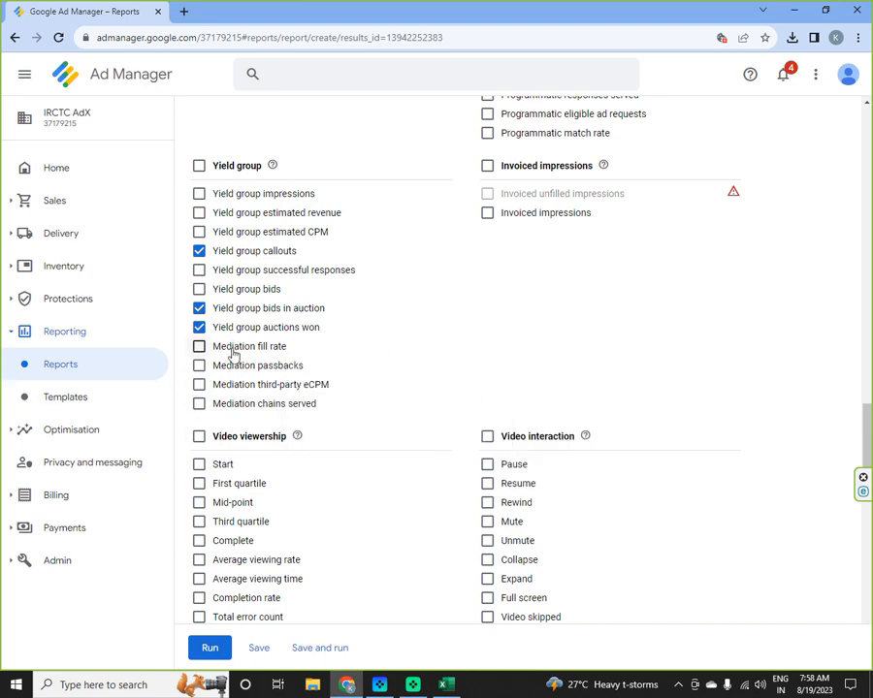
mouse_move(241, 369)
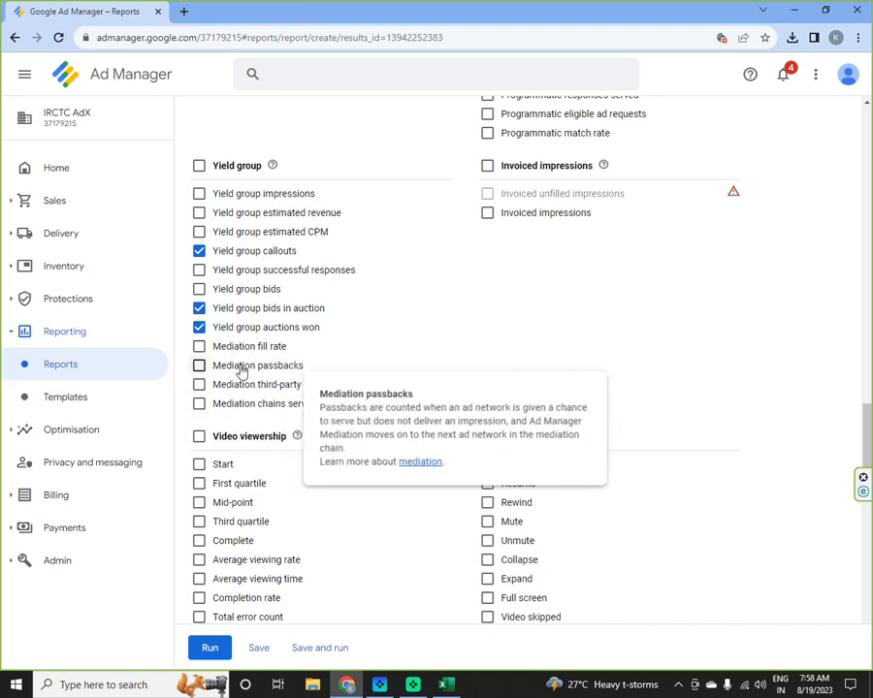
- Reach the Filters section of the report builder
scroll("down", 3)
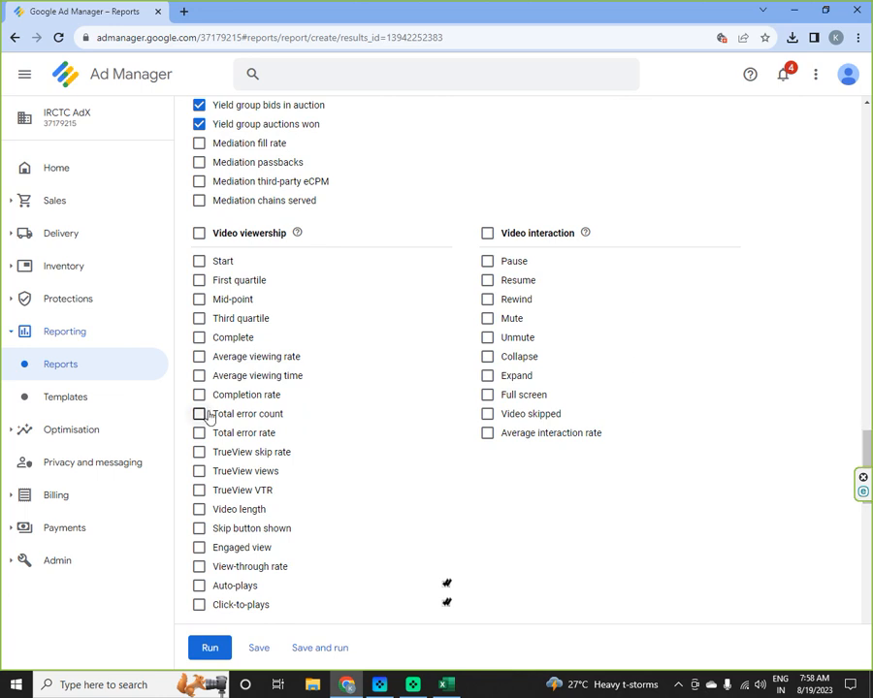
mouse_move(299, 433)
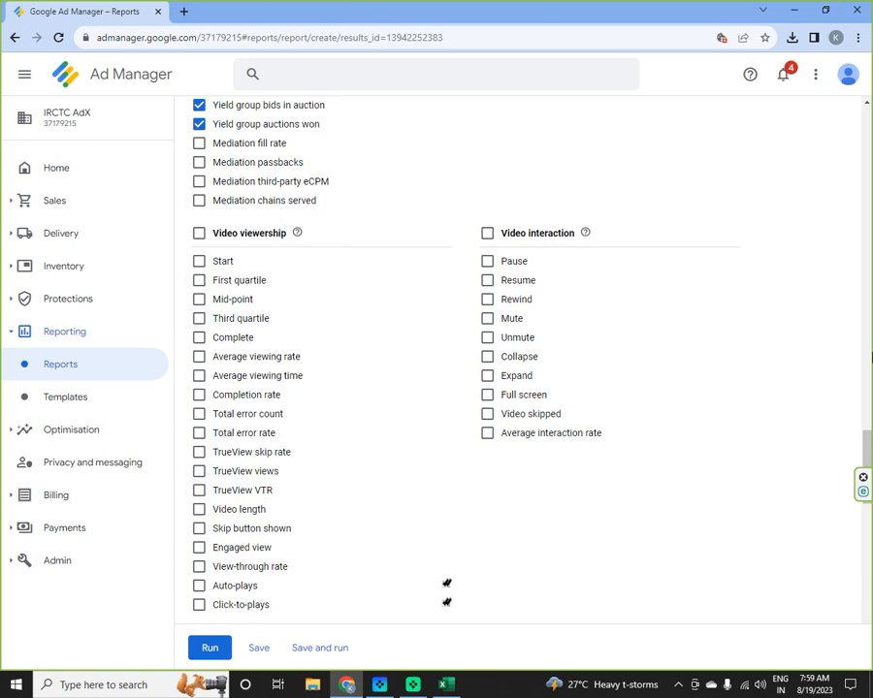
scroll("down", 3)
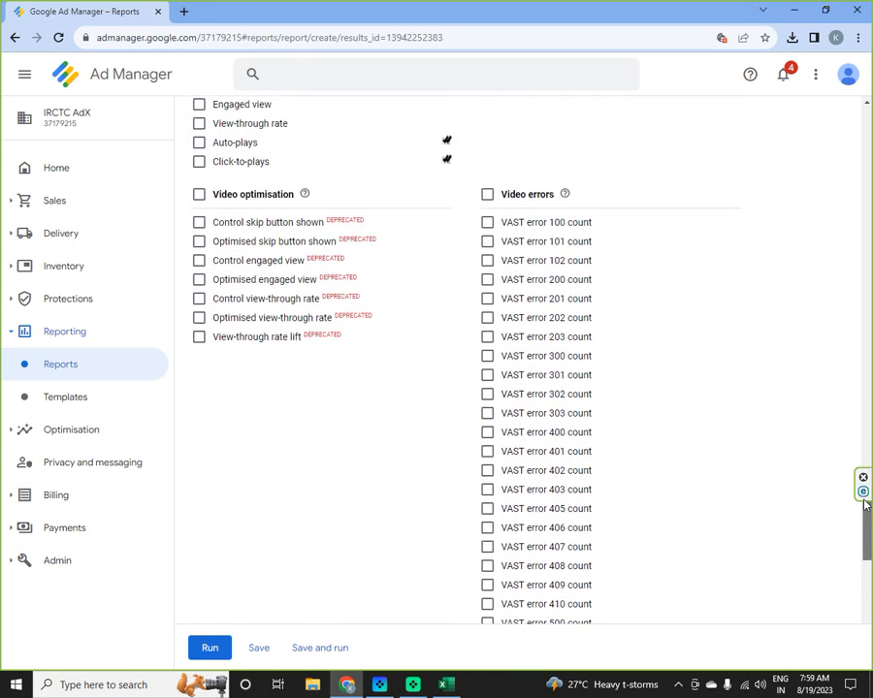
scroll("down", 3)
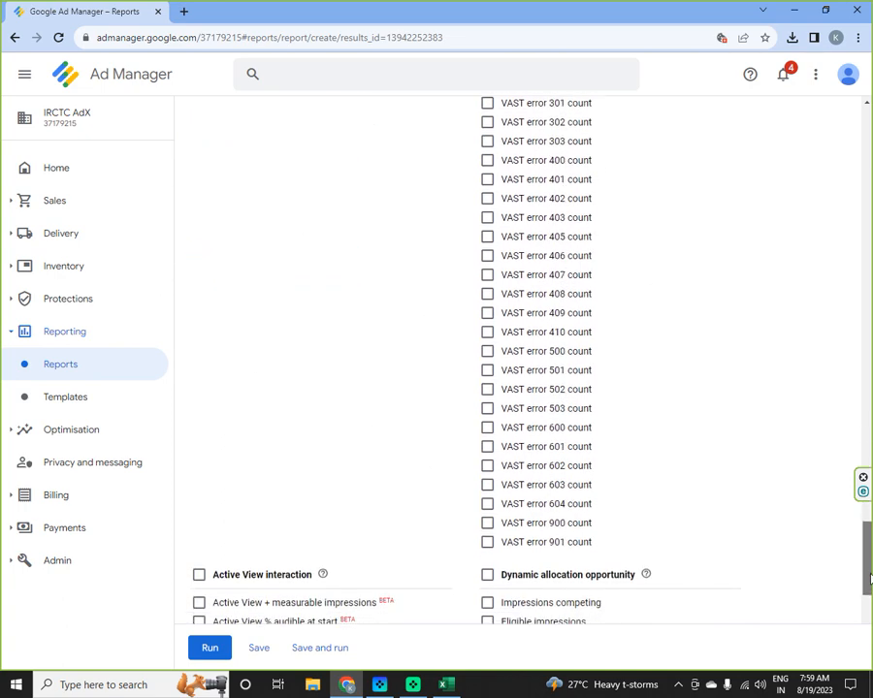
scroll("down", 3)
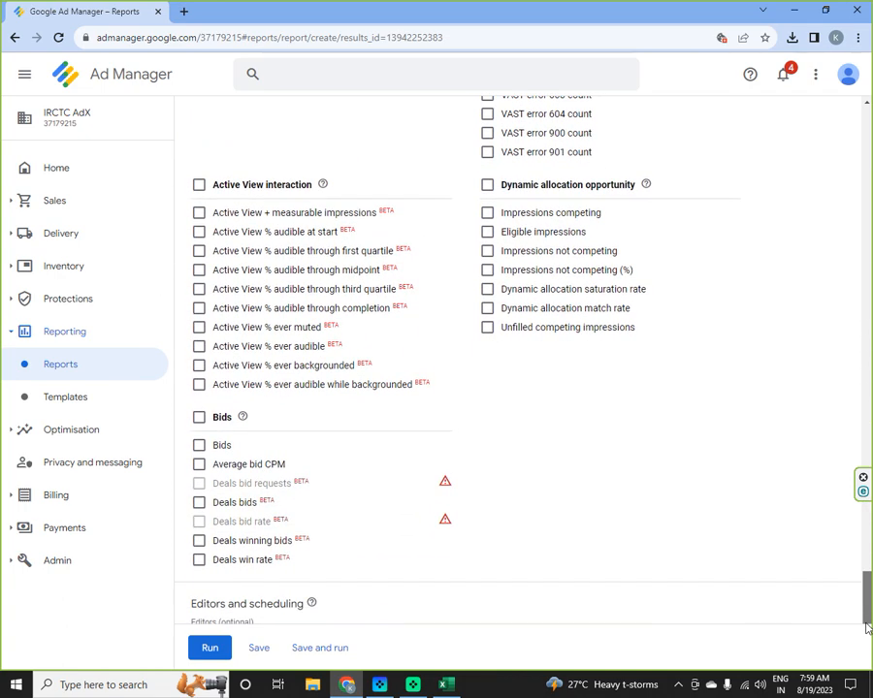
scroll("down", 3)
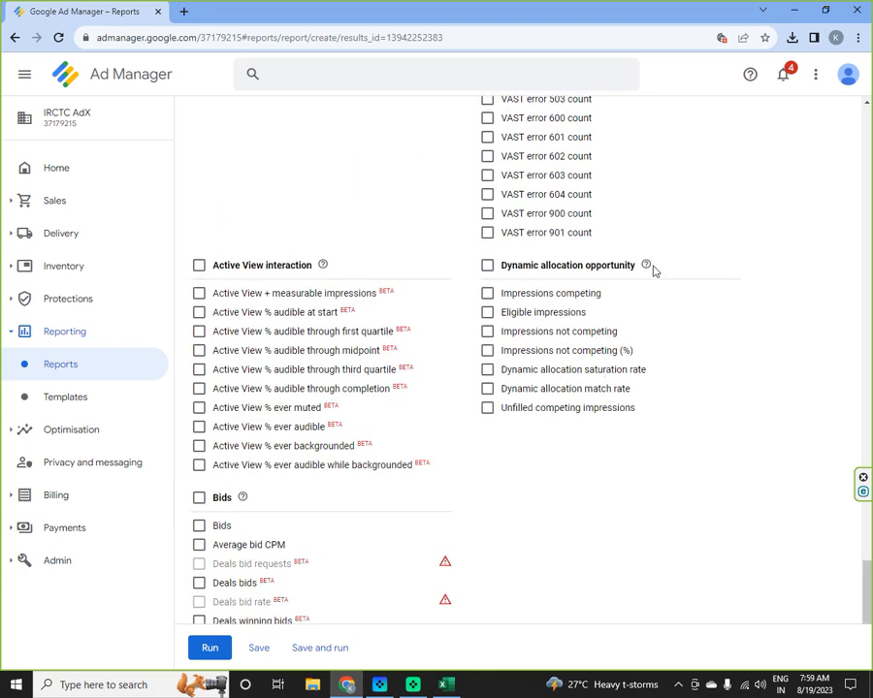
mouse_move(646, 264)
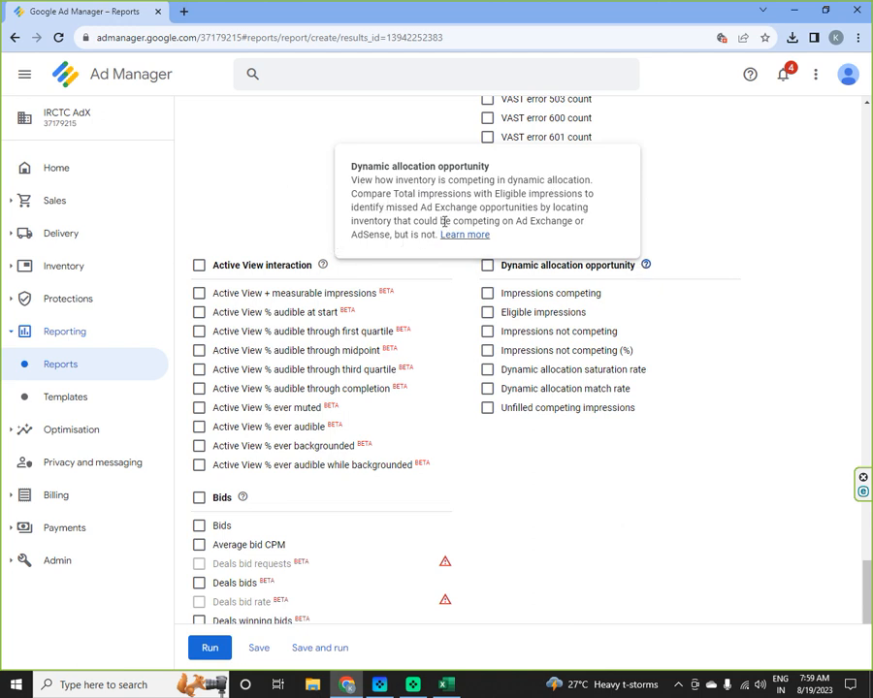
mouse_move(466, 235)
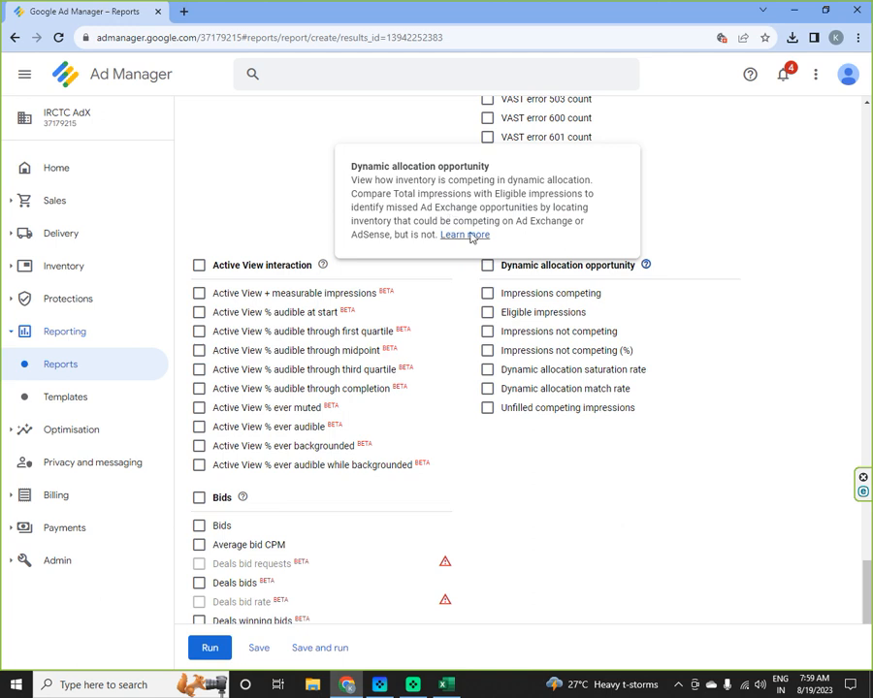
mouse_move(524, 240)
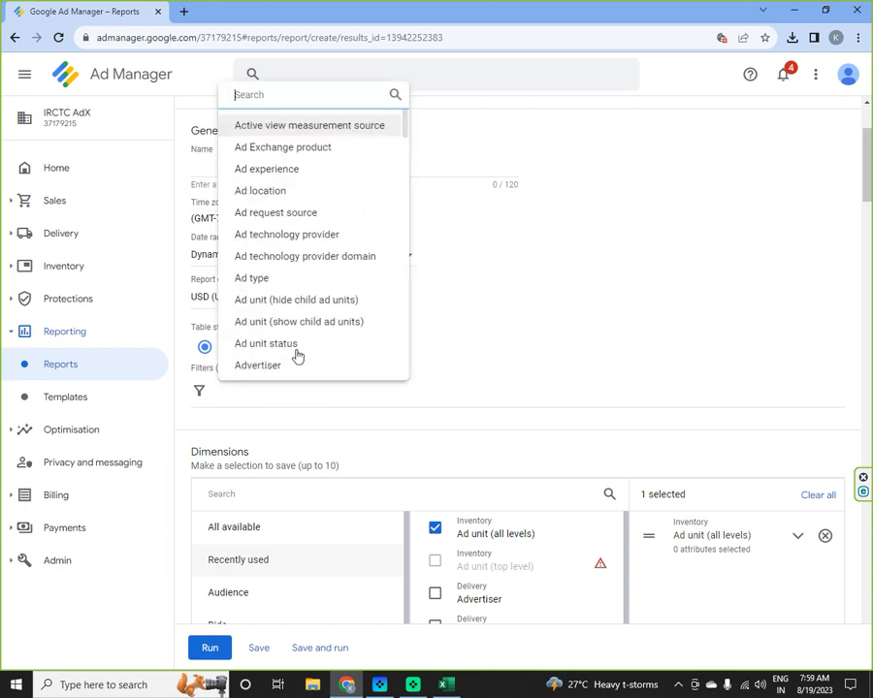
- Apply a filter on Ad unit (show child ad units) whose name contains 'NM'
left_click(298, 322)
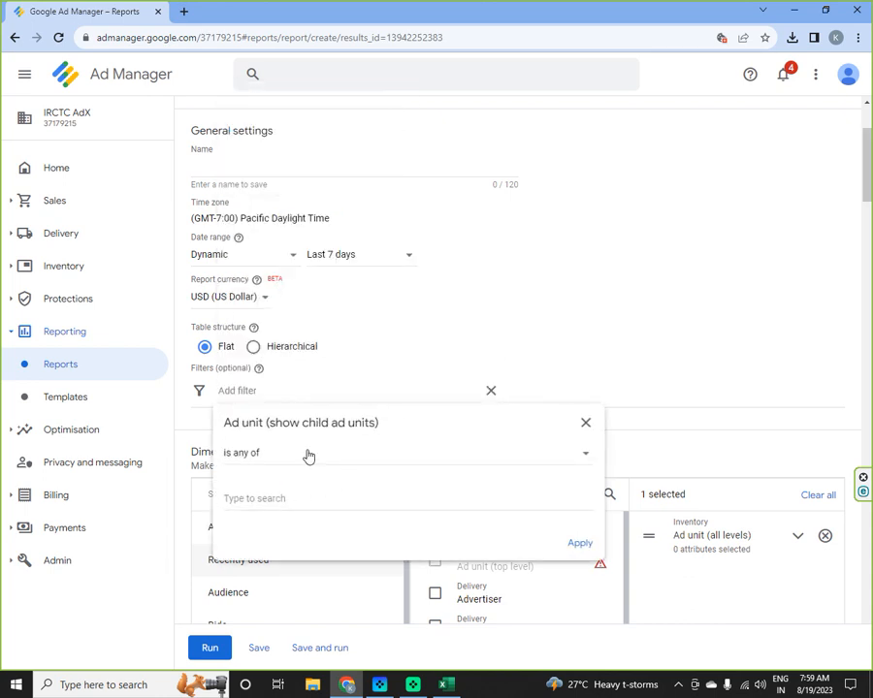
left_click(408, 454)
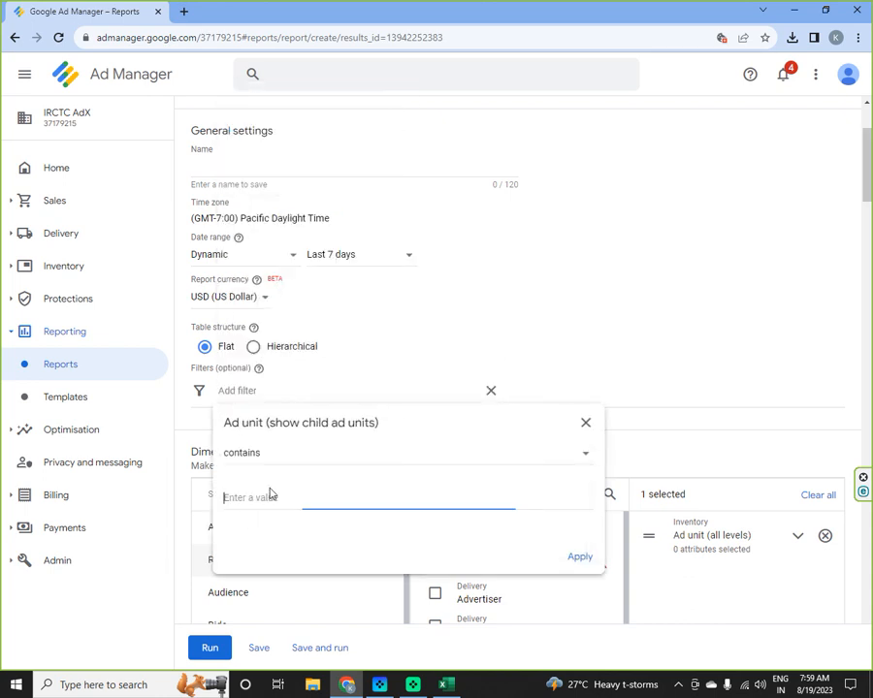
type("NM")
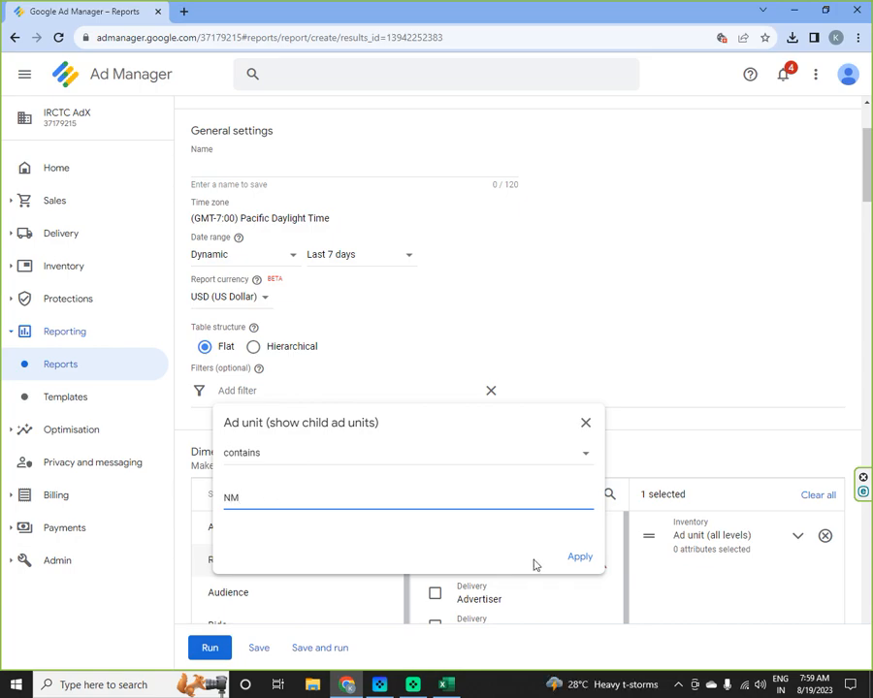
left_click(578, 555)
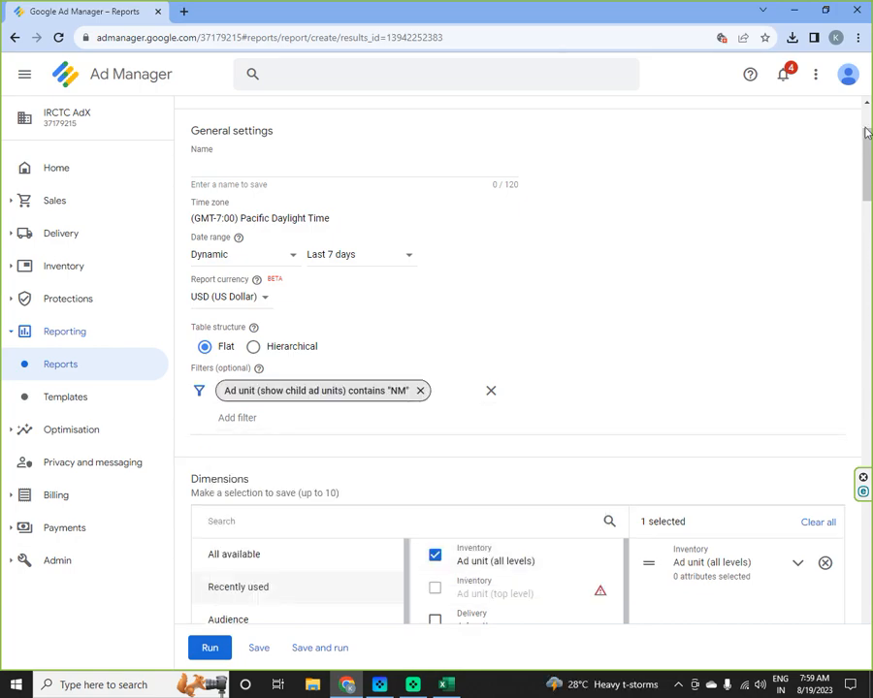
- Add the Impressions competing, Eligible impressions and Impressions not competing metrics
scroll("down", 3)
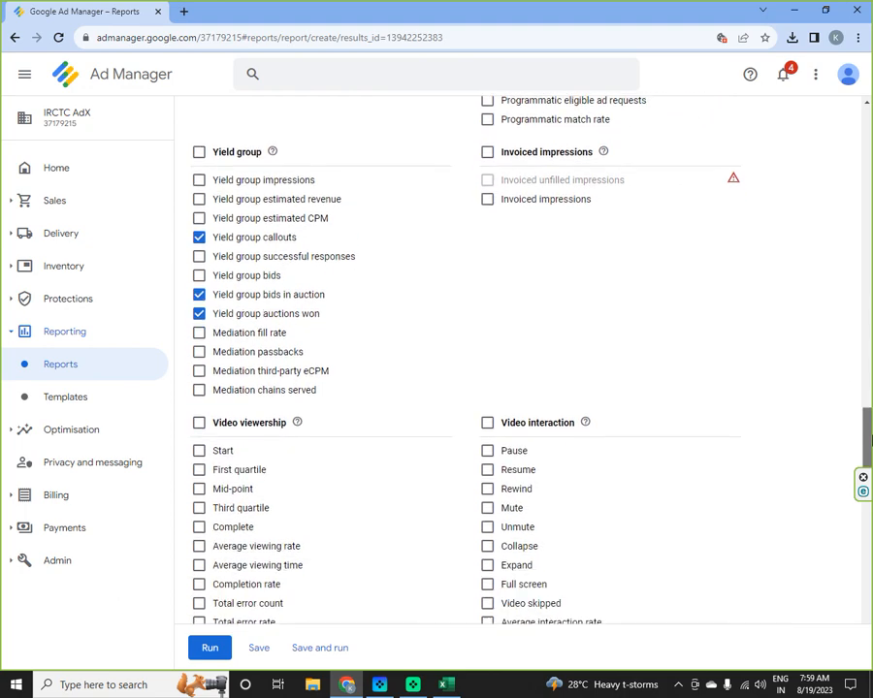
scroll("down", 3)
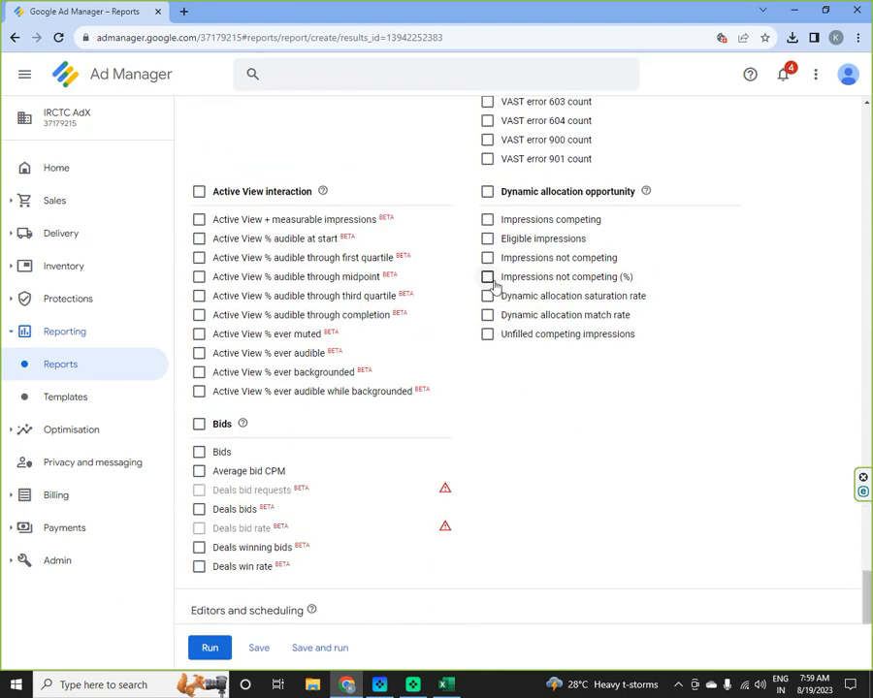
left_click(487, 219)
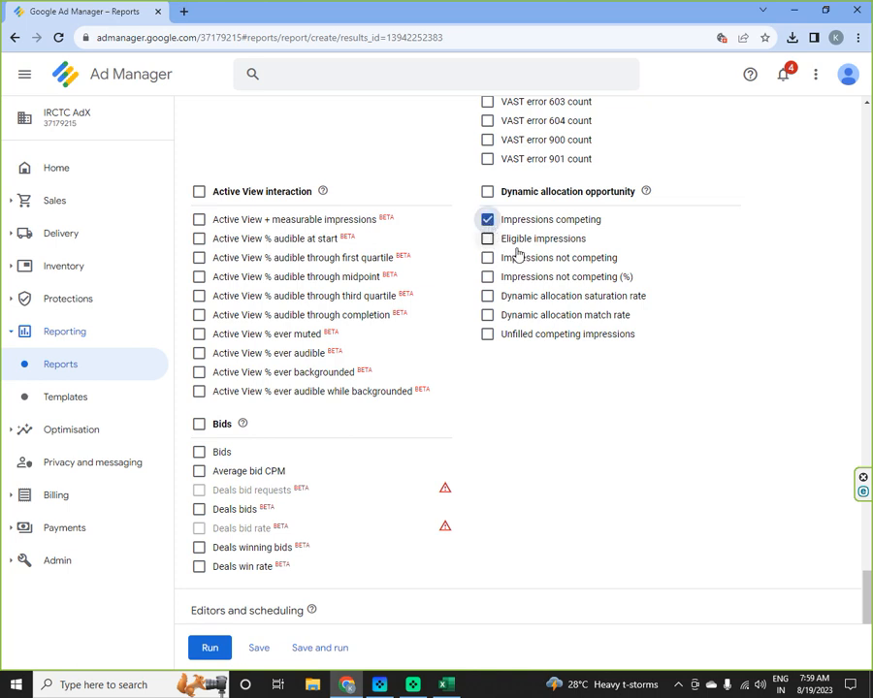
left_click(487, 239)
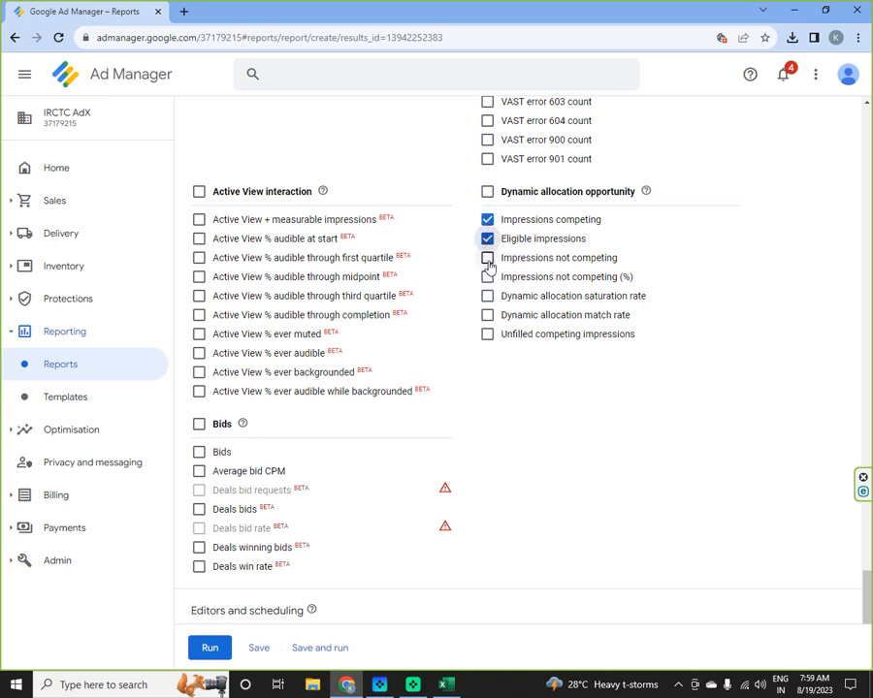
left_click(487, 256)
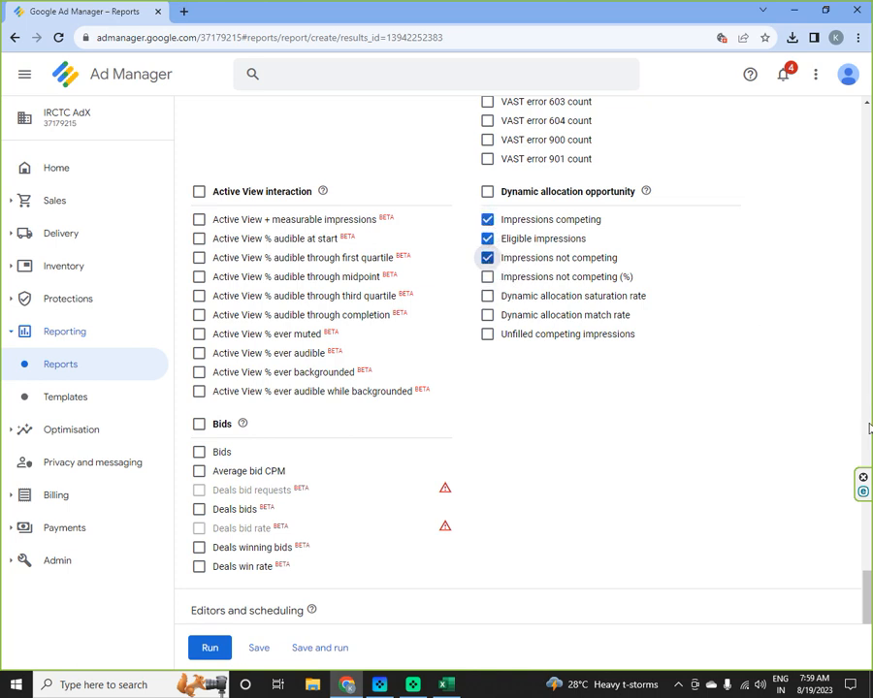
- Add Impressions not competing (%), saturation rate, match rate and Unfilled competing impressions, then run the report
scroll("down", 3)
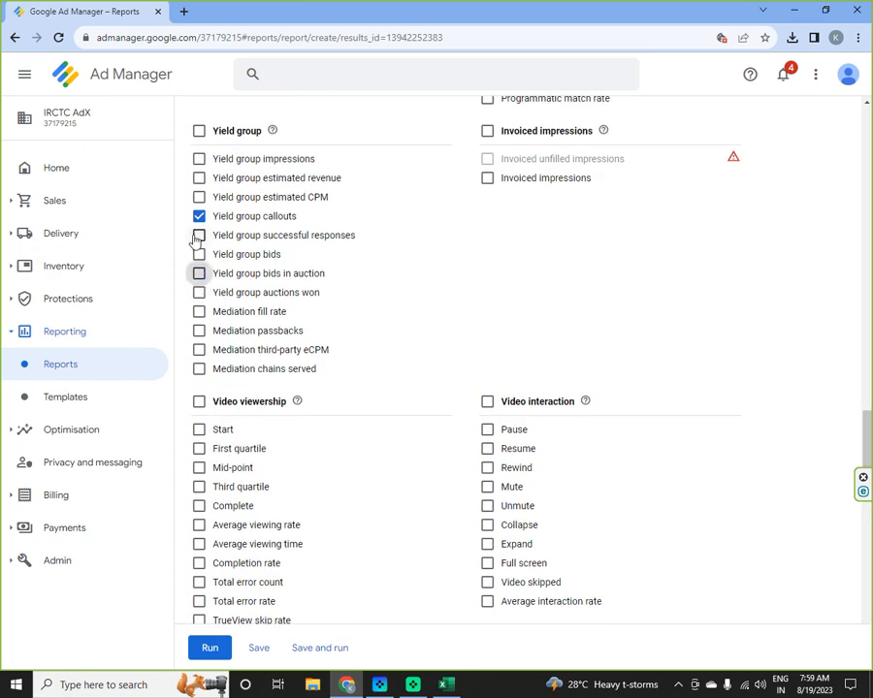
scroll("down", 3)
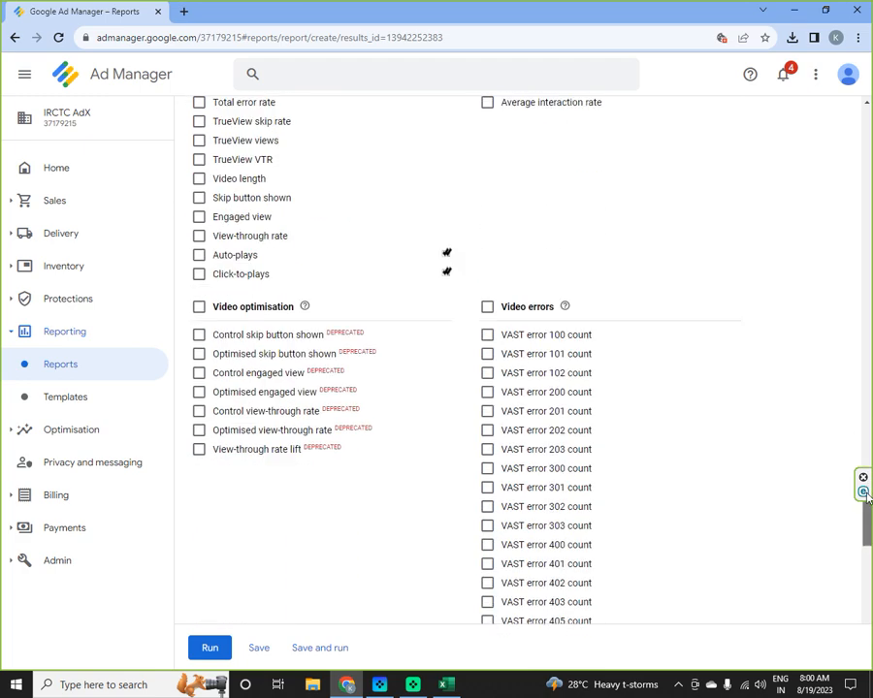
scroll("down", 3)
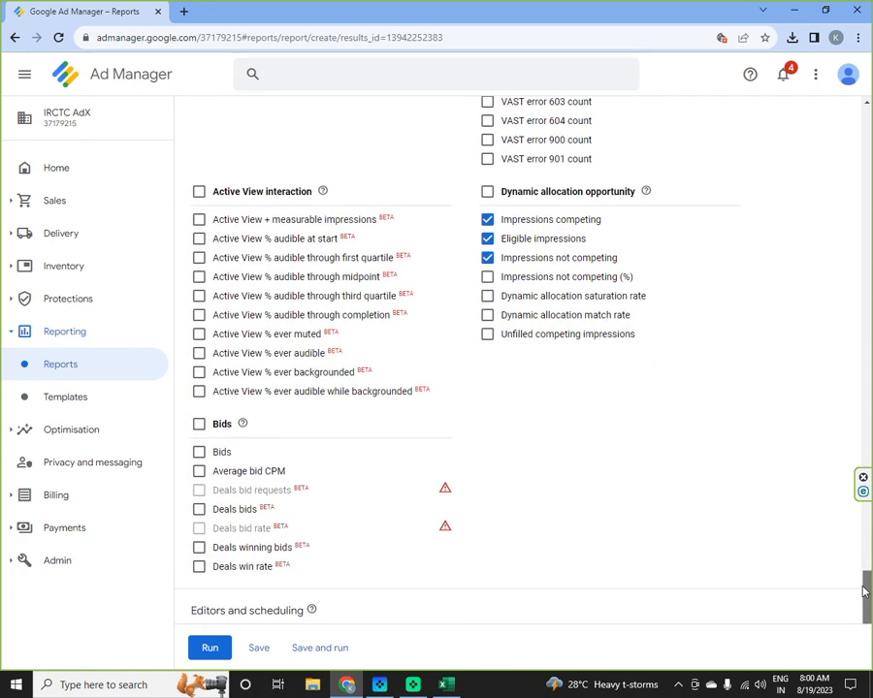
left_click(487, 275)
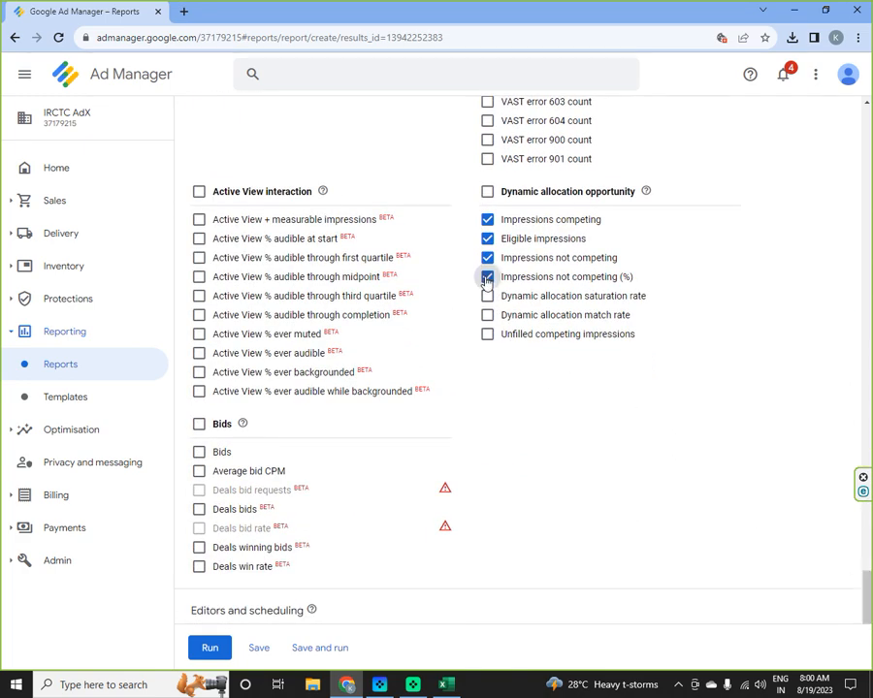
left_click(487, 295)
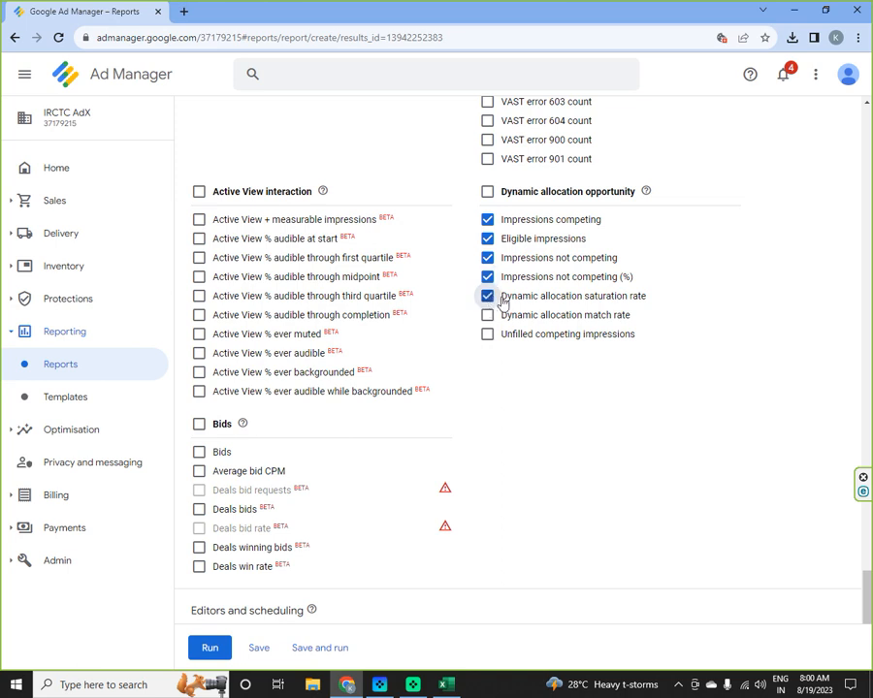
left_click(487, 315)
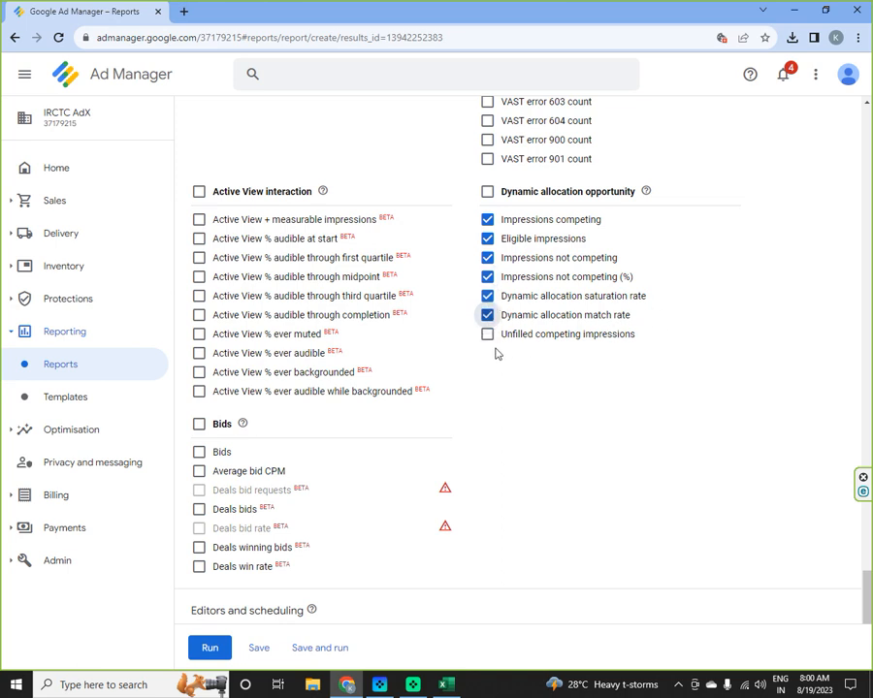
left_click(489, 334)
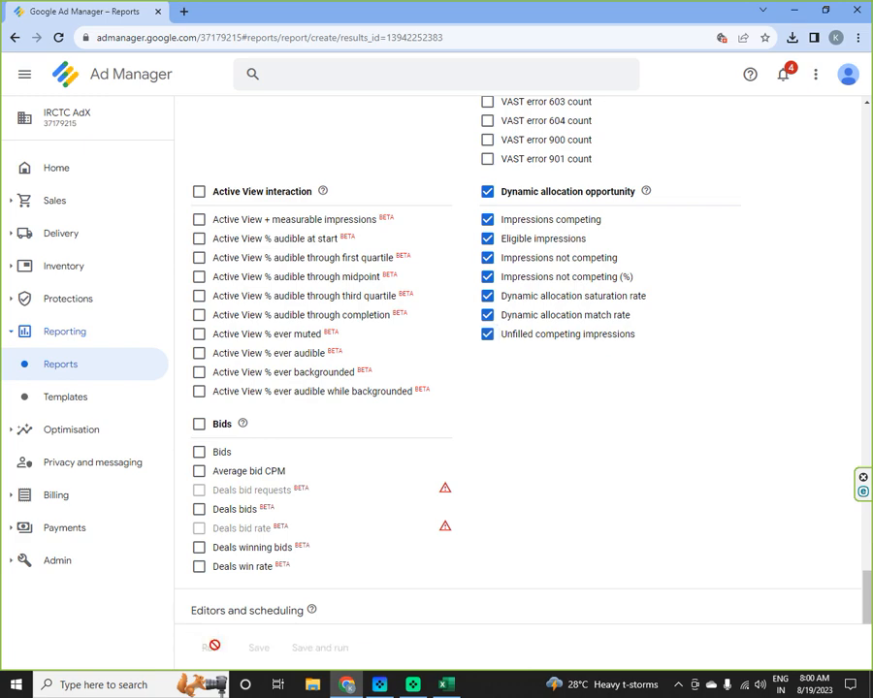
left_click(318, 647)
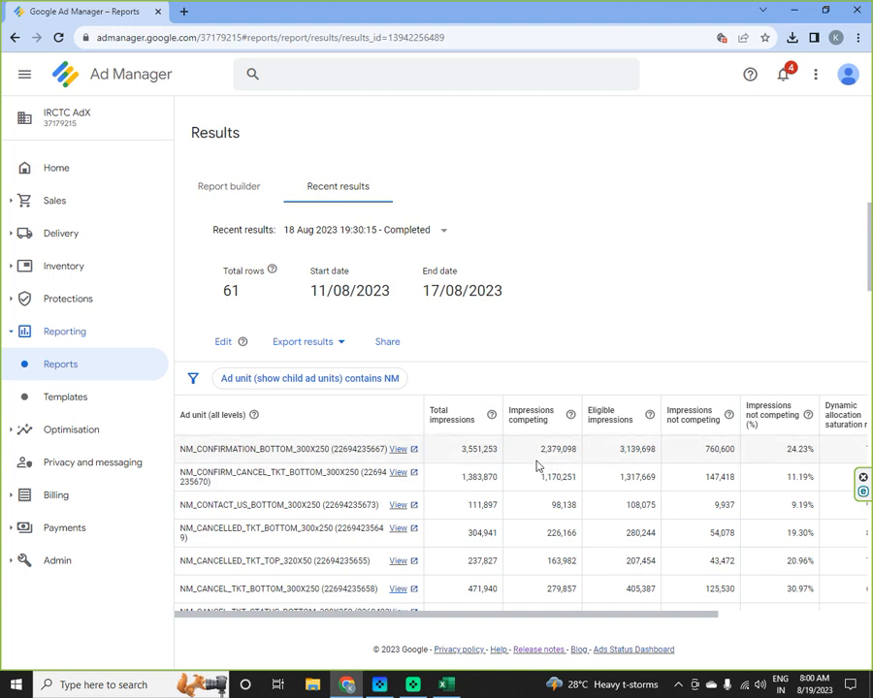
mouse_move(636, 465)
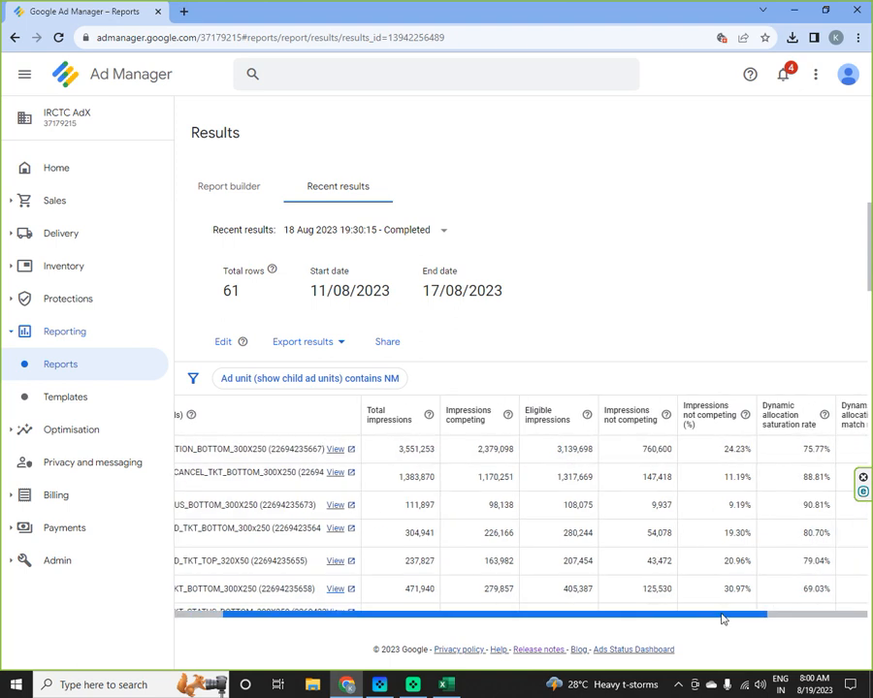
- Scroll the results table right to reveal saturation rate, match rate and unfilled competing columns
scroll("right", 3)
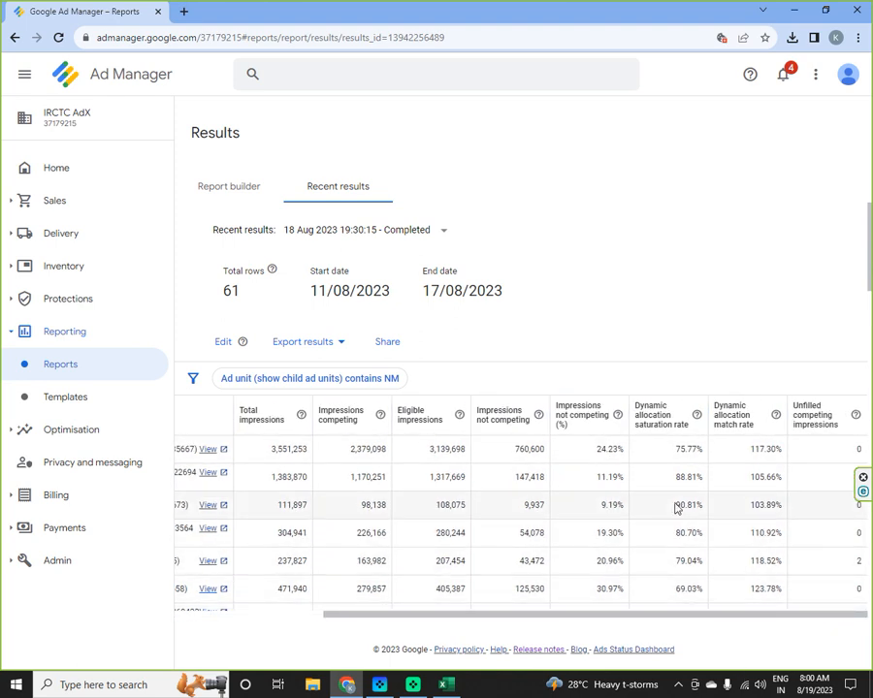
mouse_move(695, 454)
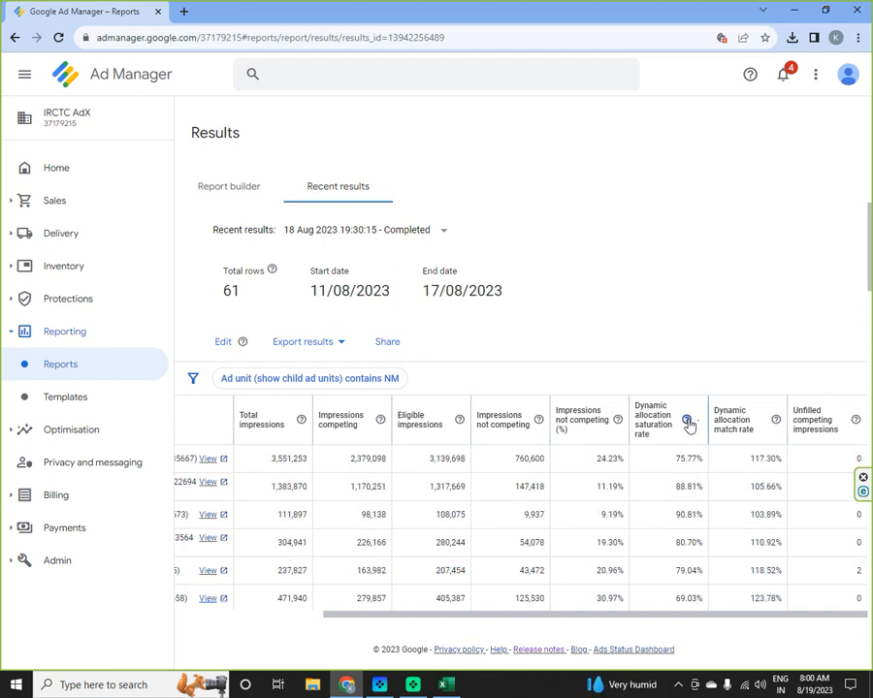
mouse_move(689, 423)
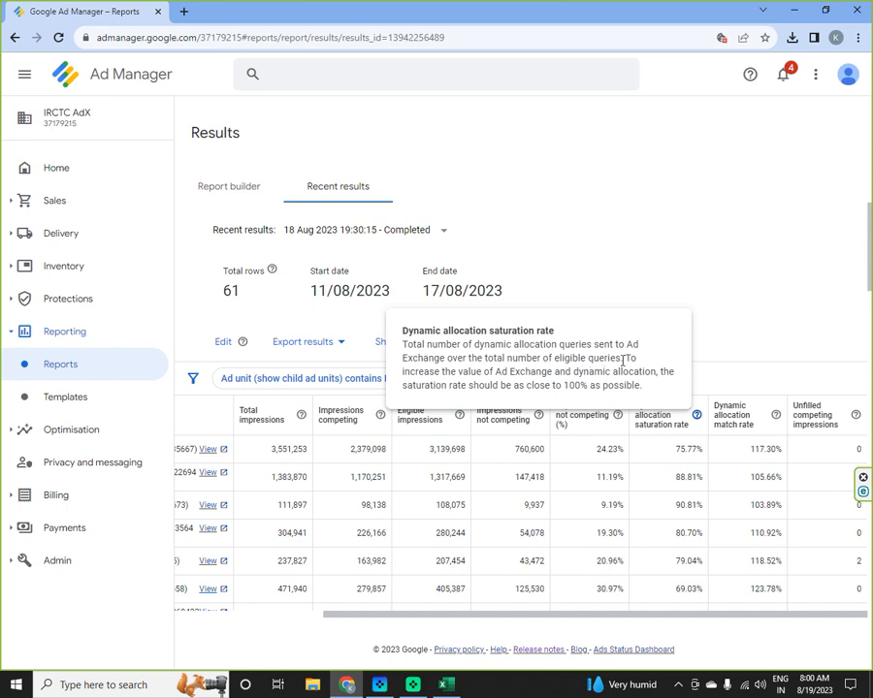
mouse_move(582, 384)
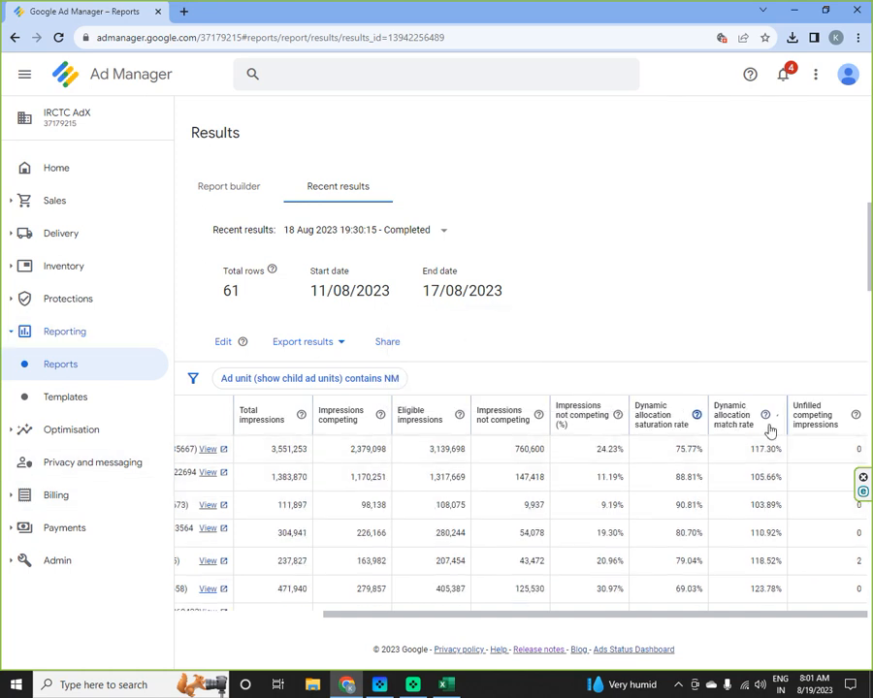
mouse_move(764, 450)
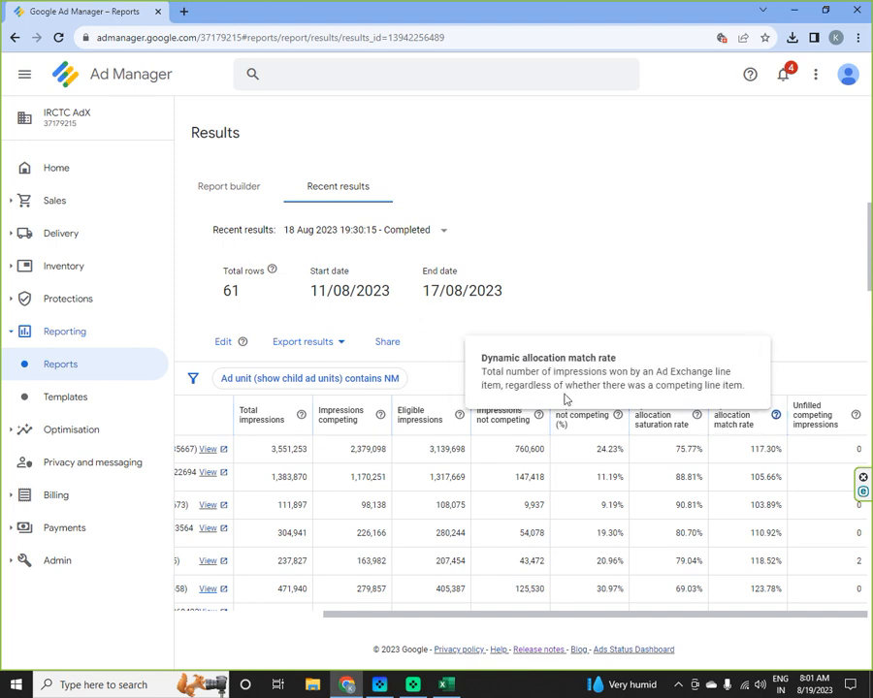
mouse_move(553, 397)
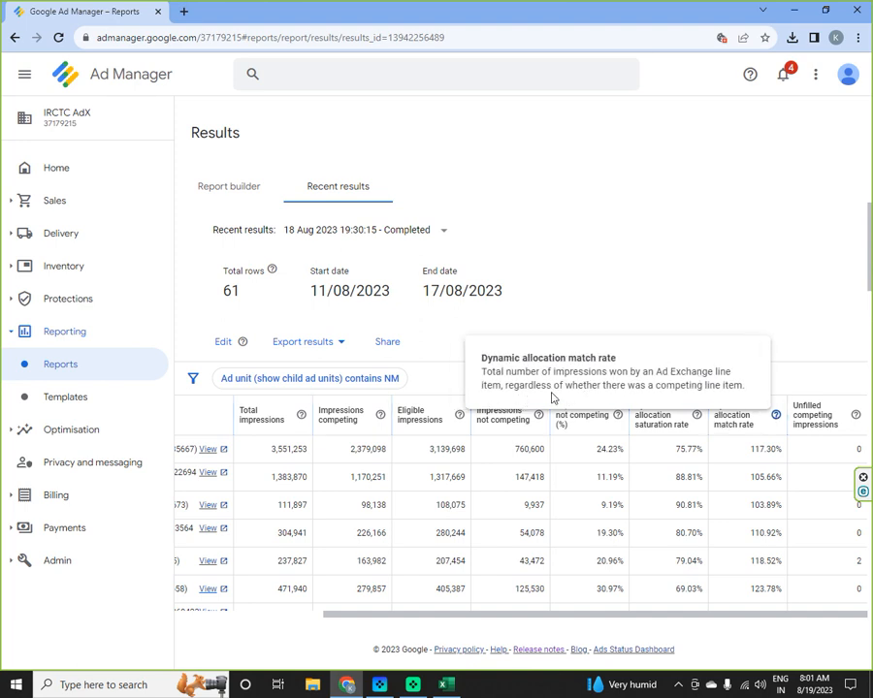
mouse_move(772, 462)
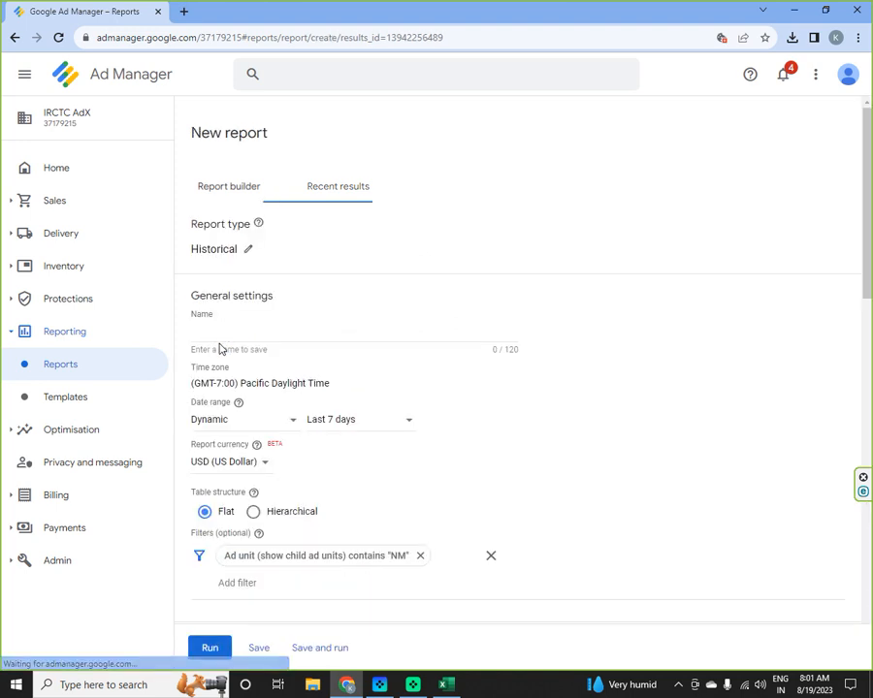
scroll("down", 3)
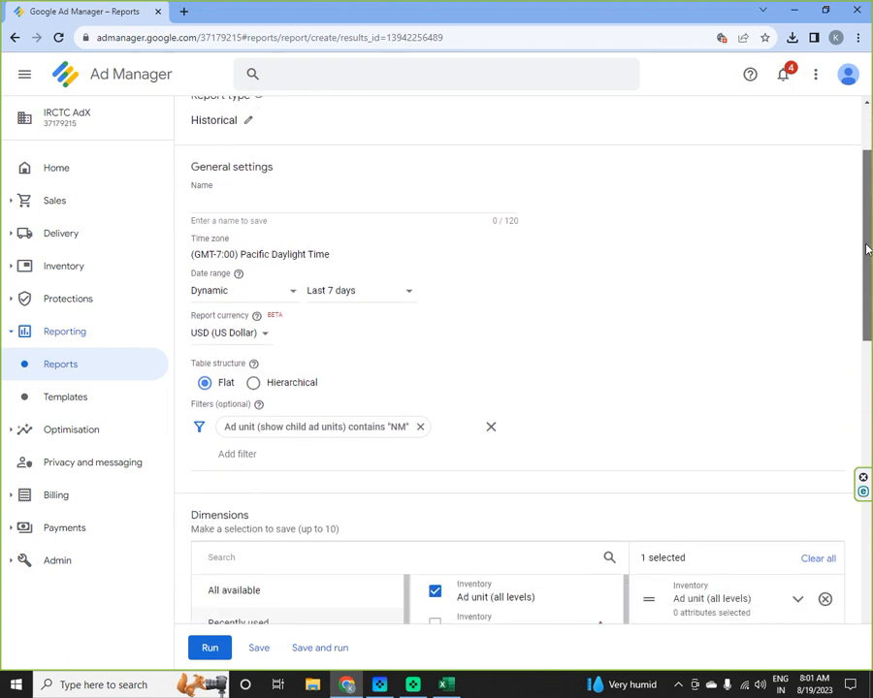
left_click(359, 291)
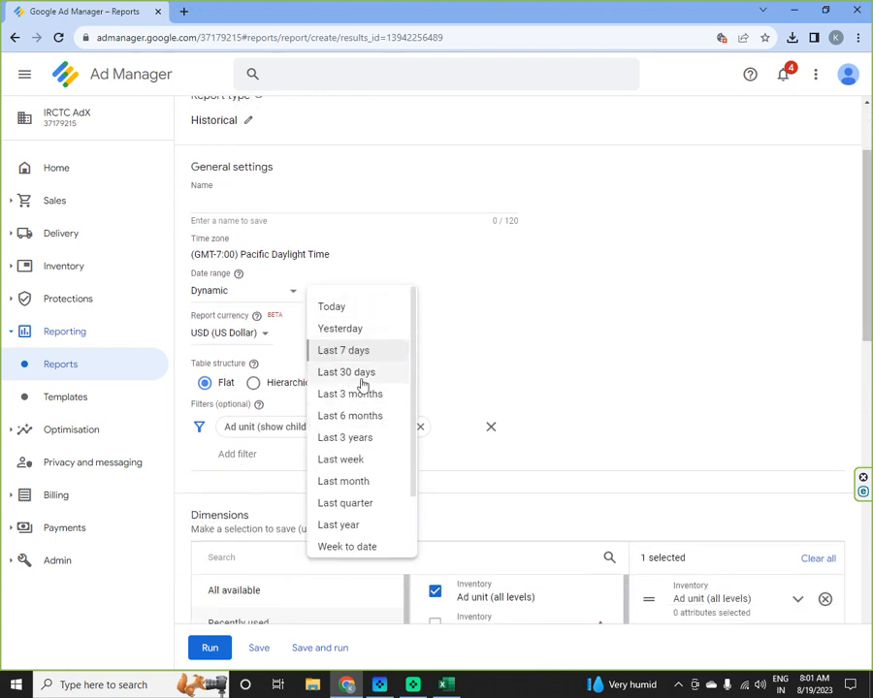
mouse_move(367, 481)
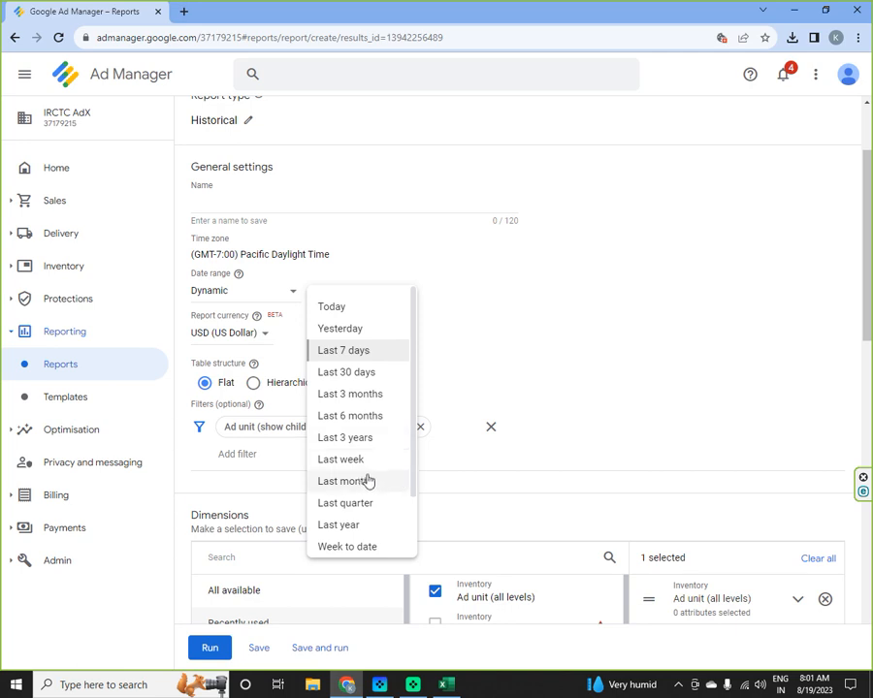
left_click(343, 349)
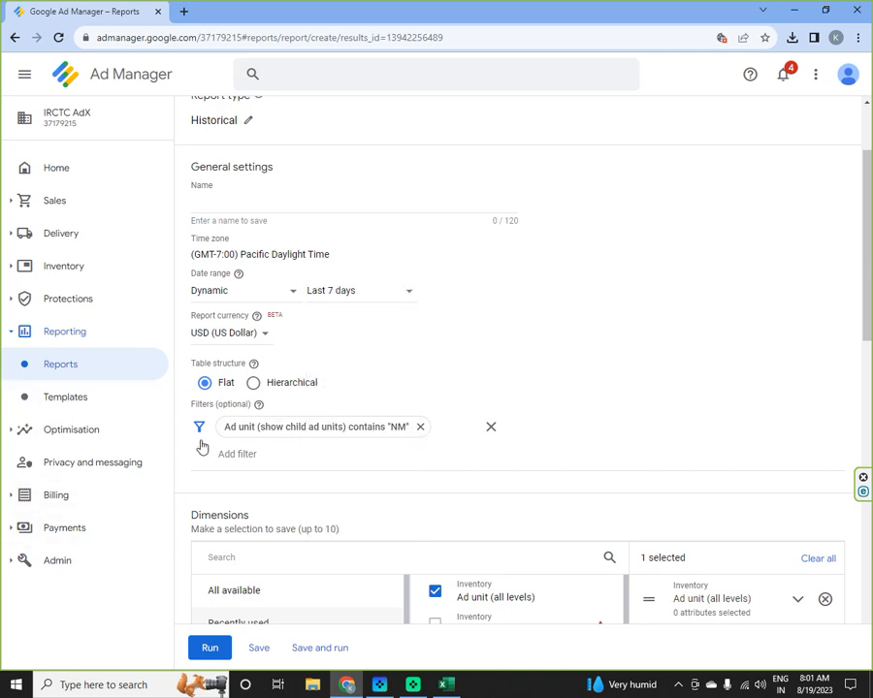
scroll("down", 3)
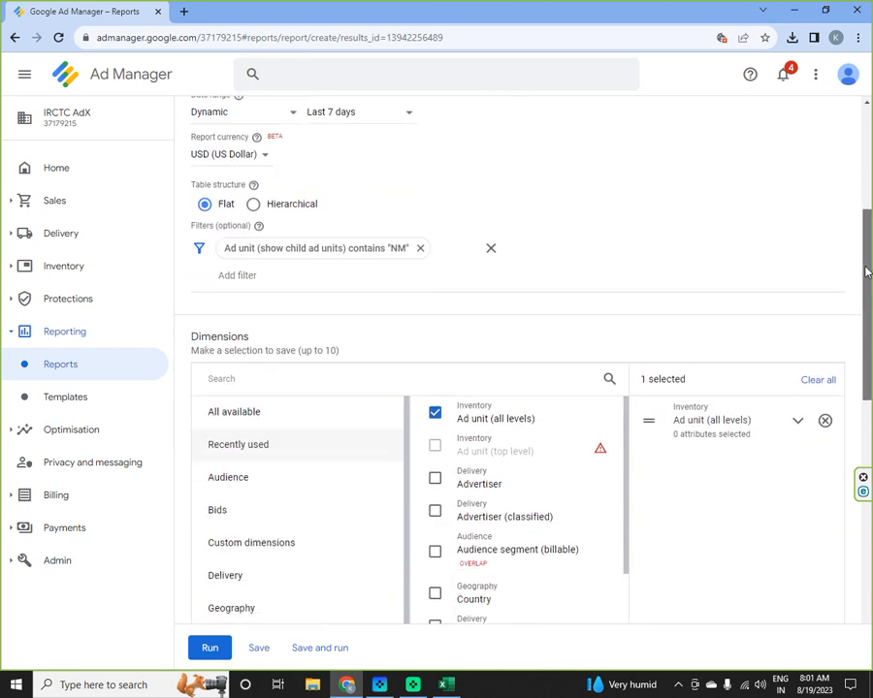
scroll("down", 3)
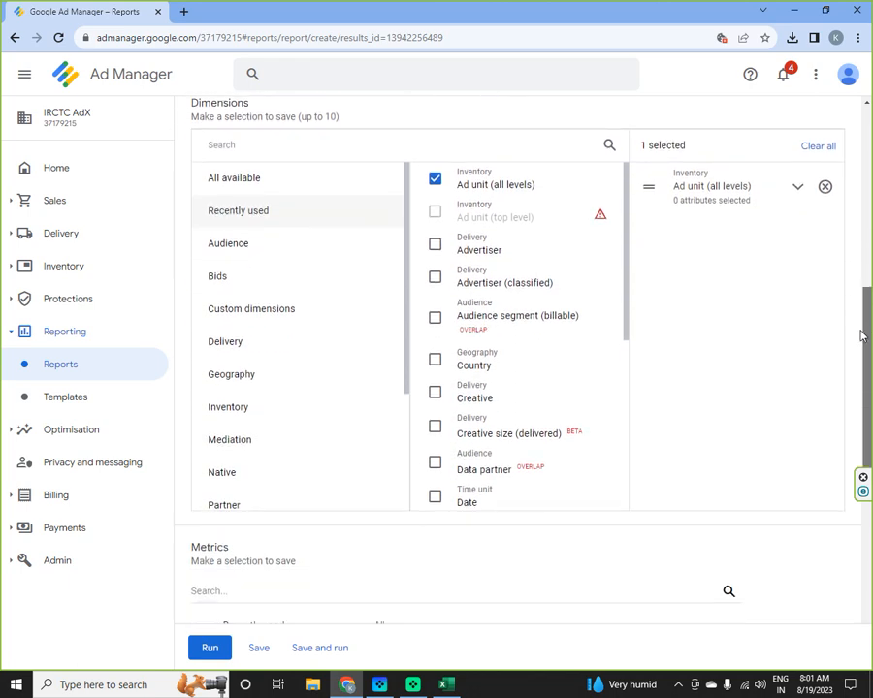
scroll("down", 3)
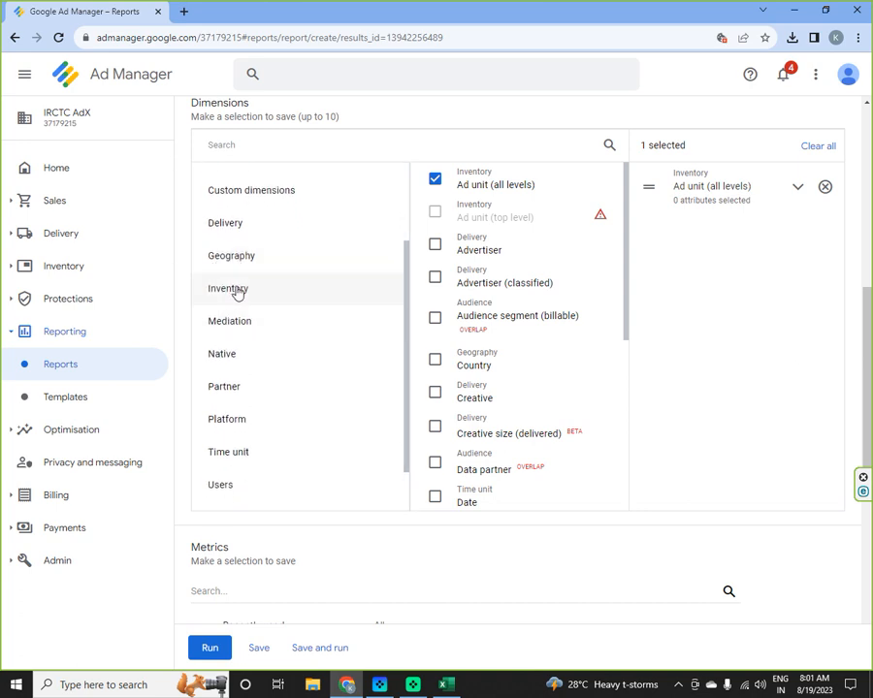
mouse_move(298, 452)
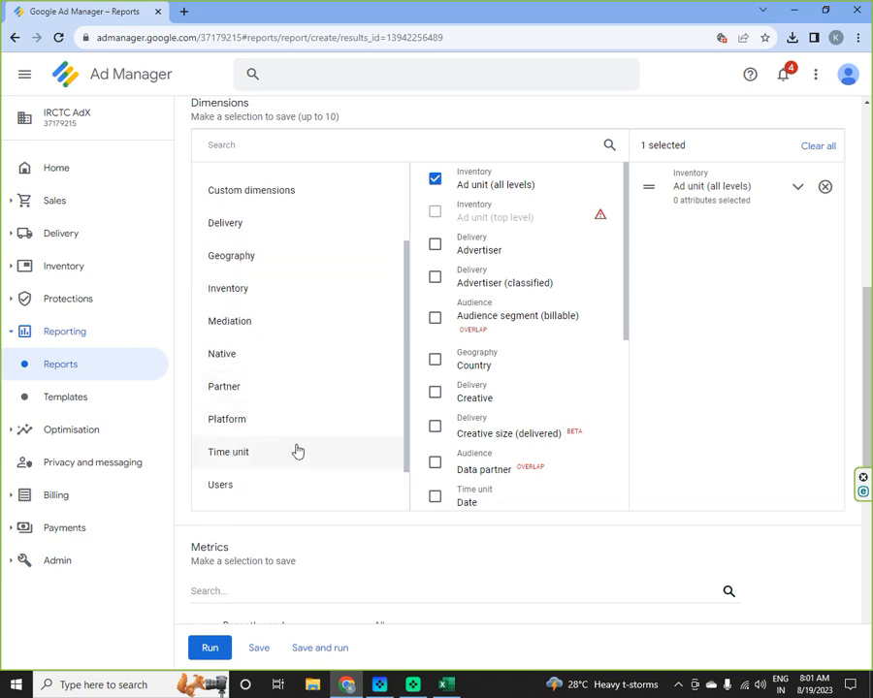
mouse_move(404, 386)
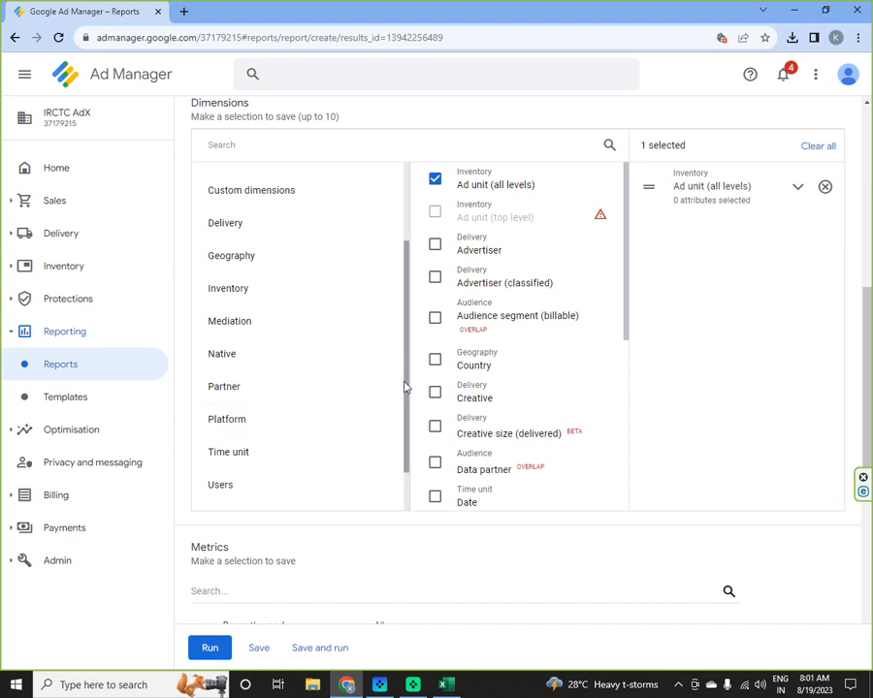
scroll("down", 3)
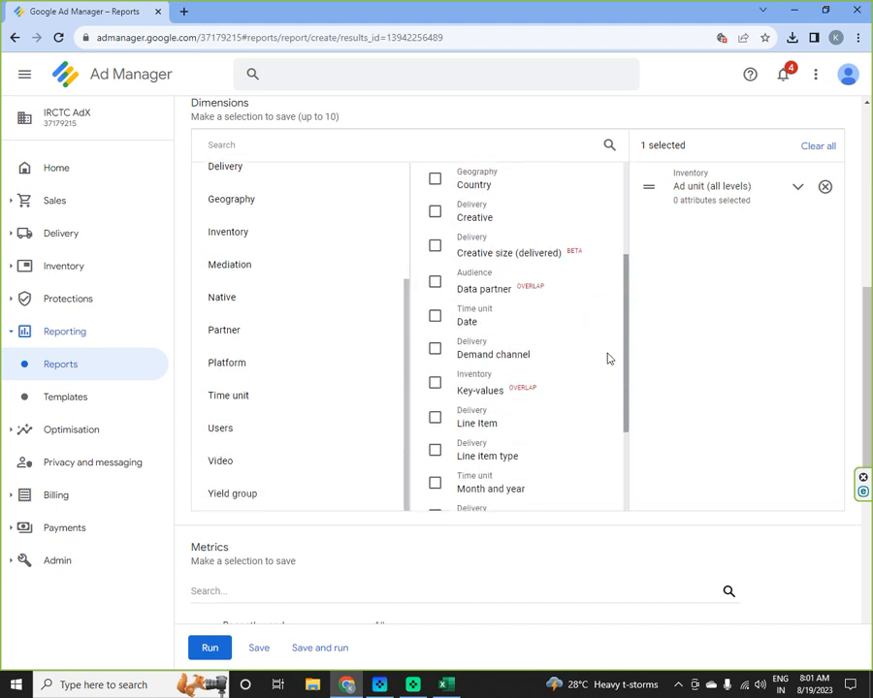
scroll("down", 3)
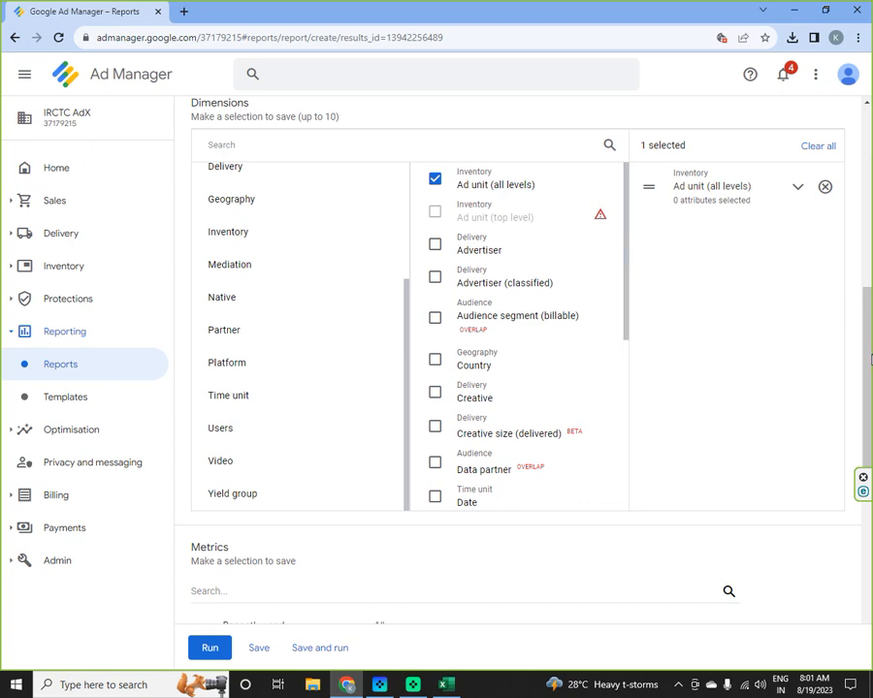
scroll("down", 3)
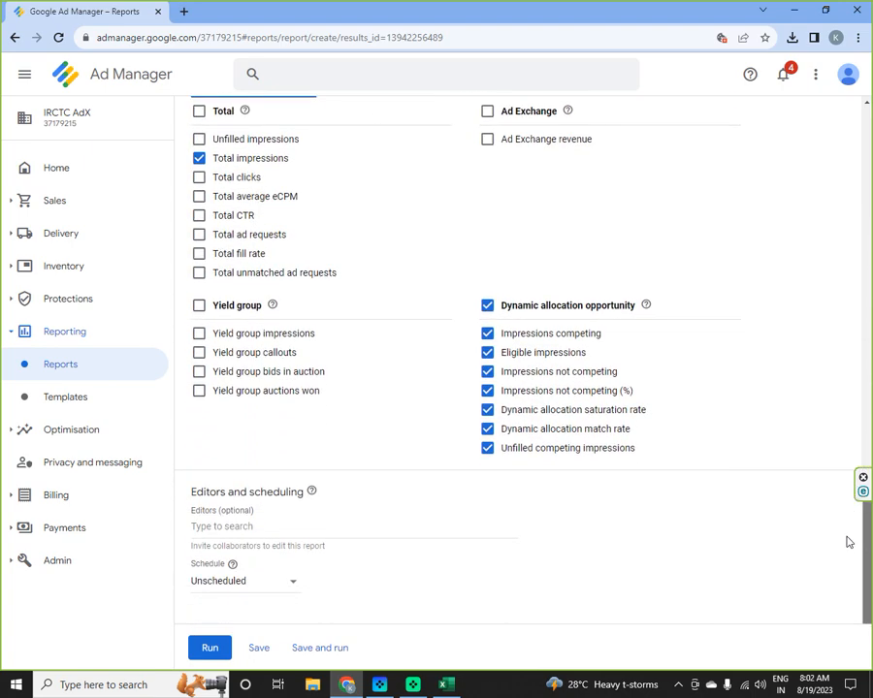